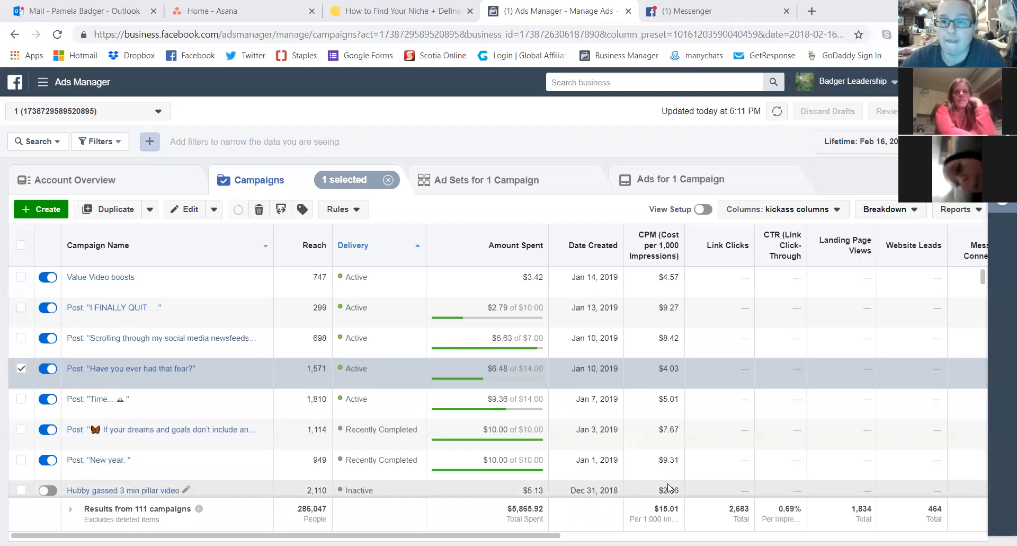
{"action": "mouse_move", "coordinate": [667, 488]}
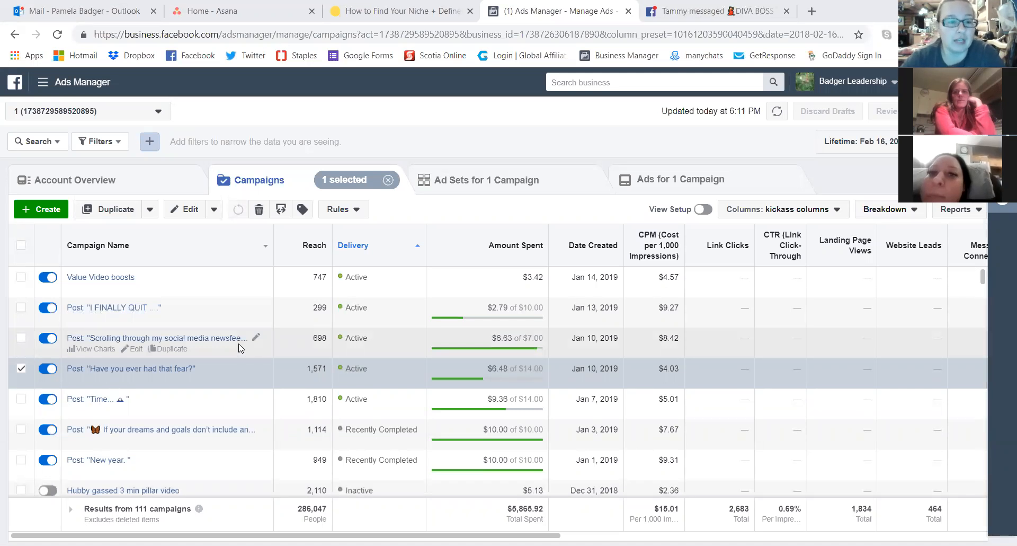
Browse the campaigns, dismiss the export options, and tick Value Video boosts.
{"action": "scroll", "scroll_direction": "down", "scroll_amount": 3}
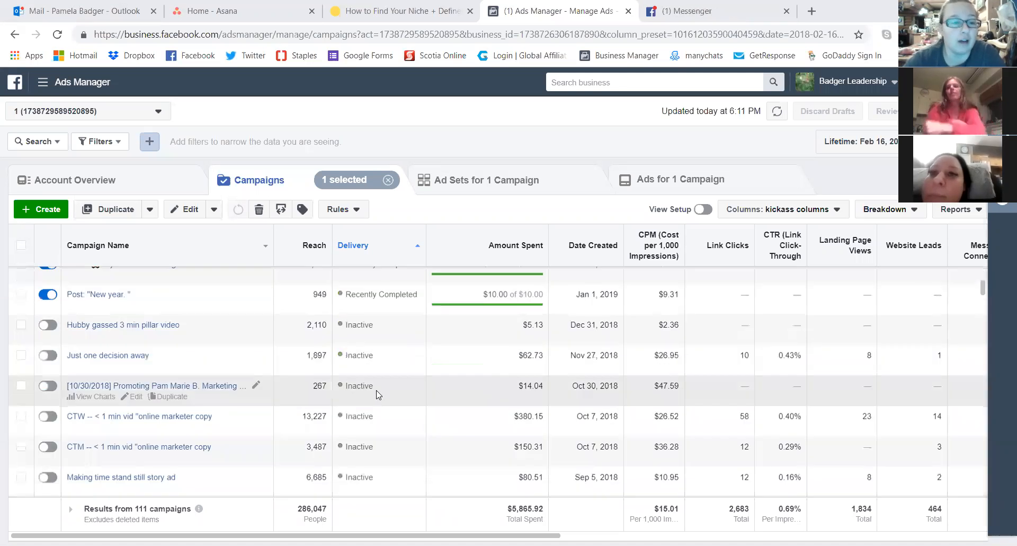
{"action": "scroll", "scroll_direction": "down", "scroll_amount": 3}
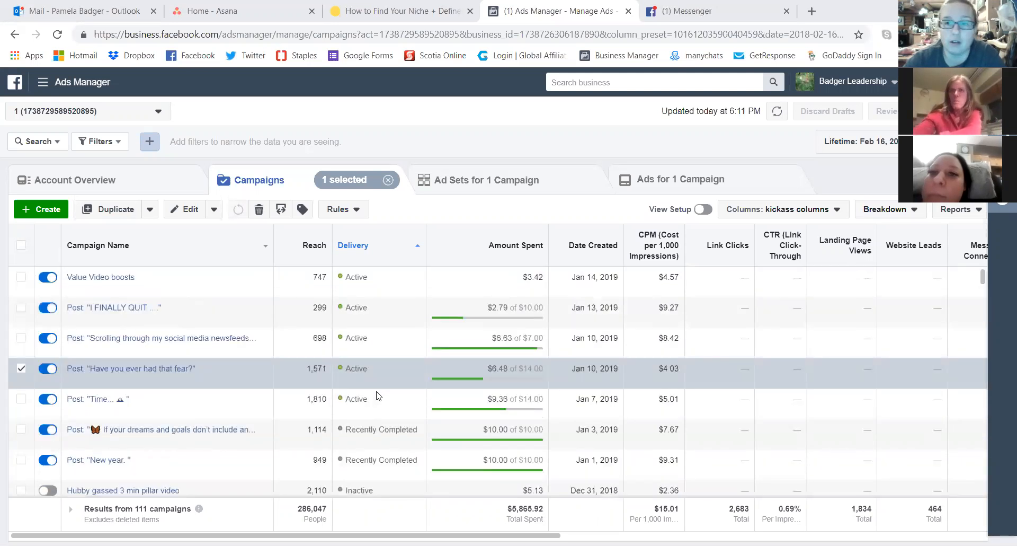
{"action": "mouse_move", "coordinate": [206, 393]}
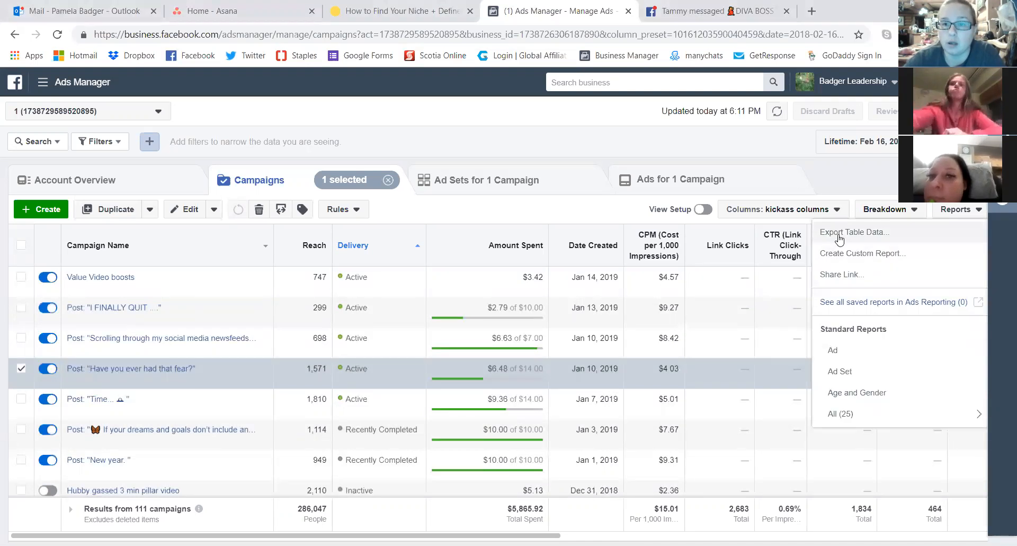
{"action": "left_click", "coordinate": [855, 232]}
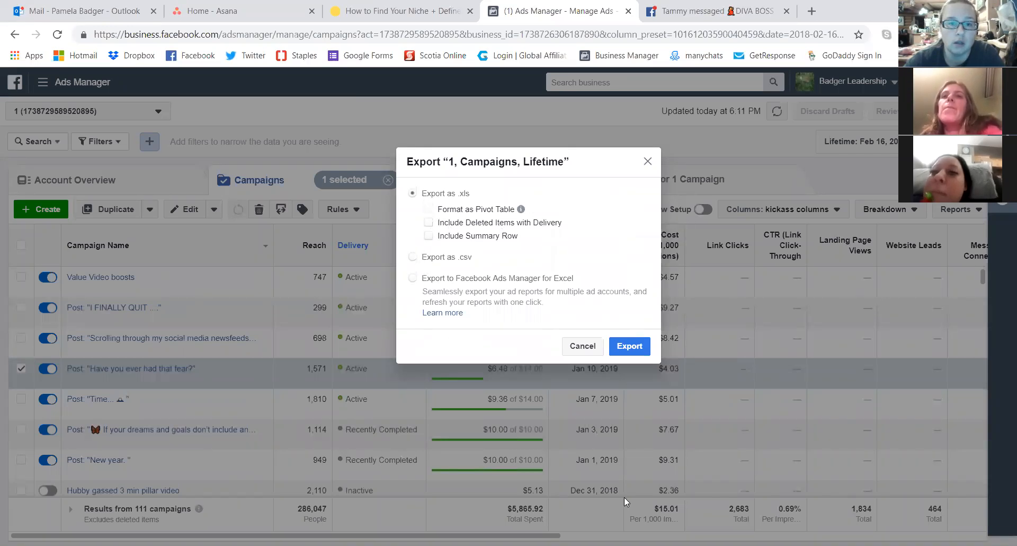
{"action": "mouse_move", "coordinate": [595, 368]}
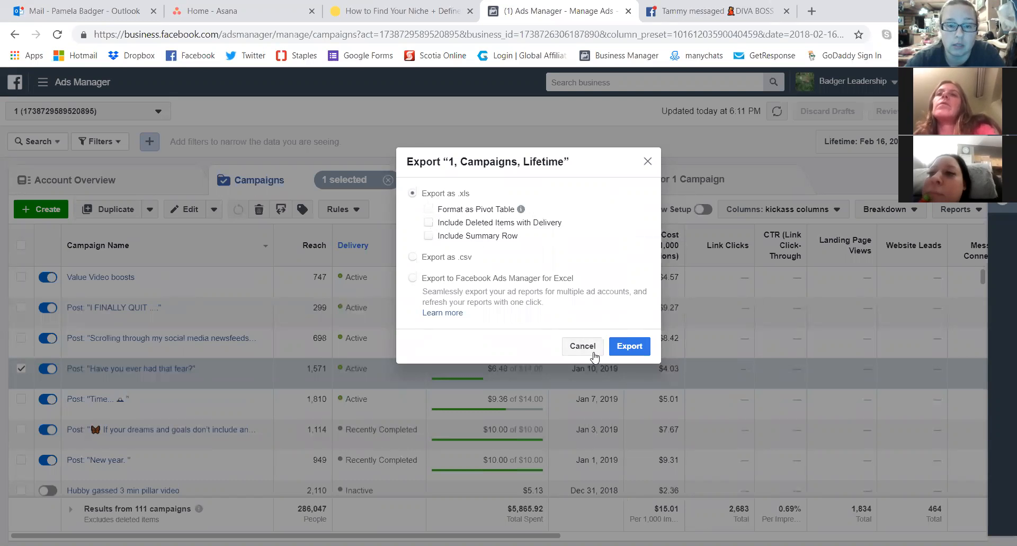
{"action": "left_click", "coordinate": [582, 346]}
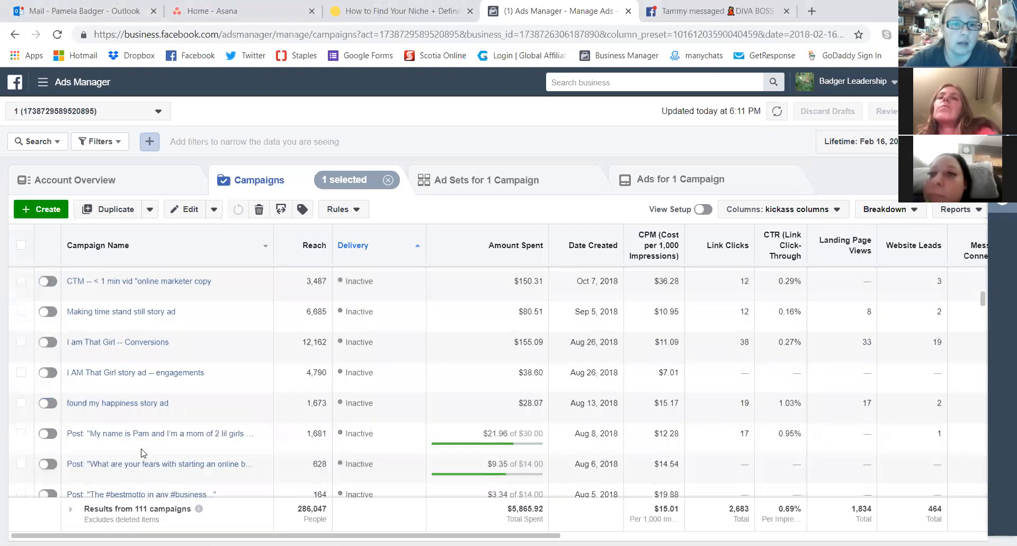
{"action": "scroll", "scroll_direction": "down", "scroll_amount": 3}
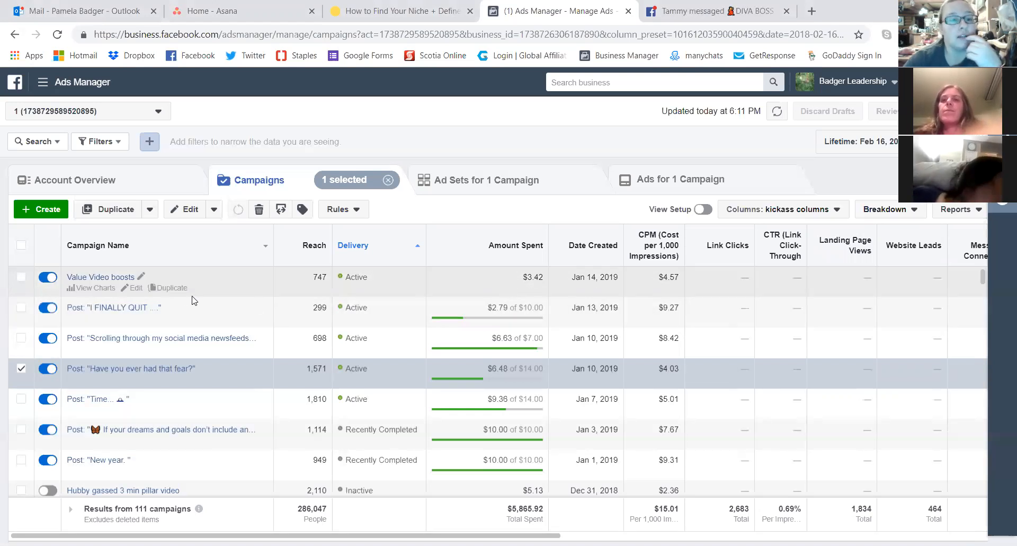
{"action": "left_click", "coordinate": [21, 277]}
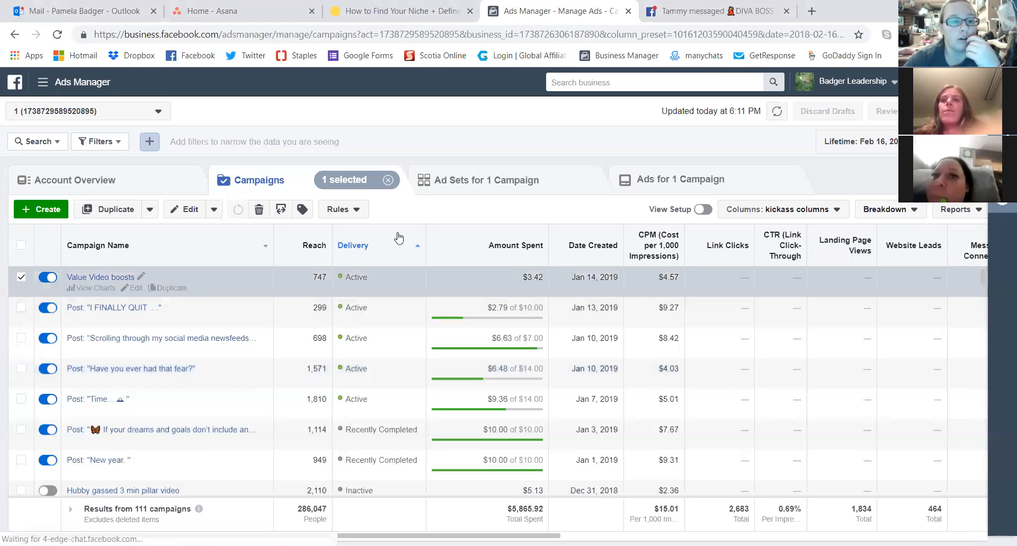
View the Value Video boosts ad sets, then return to Campaigns and deselect it.
{"action": "left_click", "coordinate": [486, 180]}
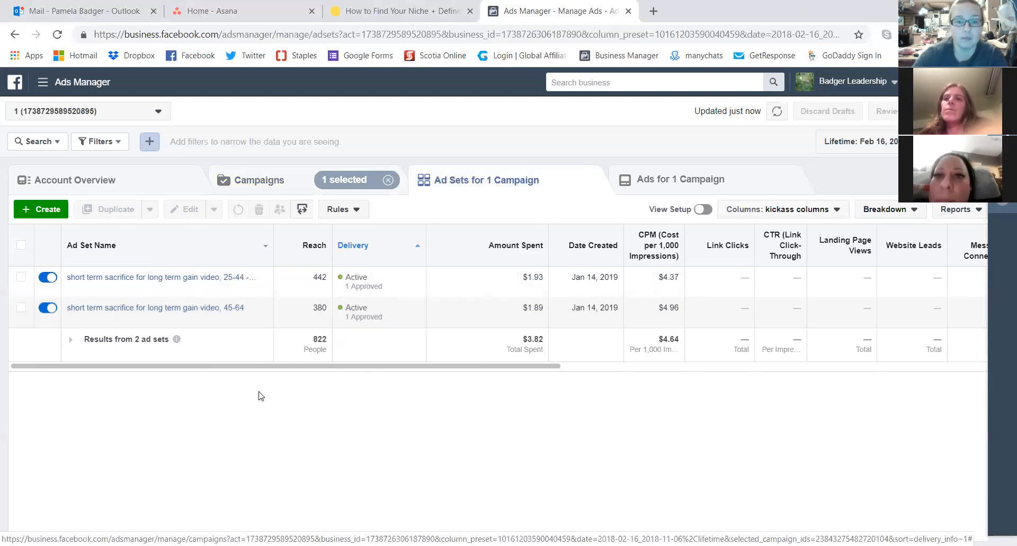
{"action": "mouse_move", "coordinate": [373, 314]}
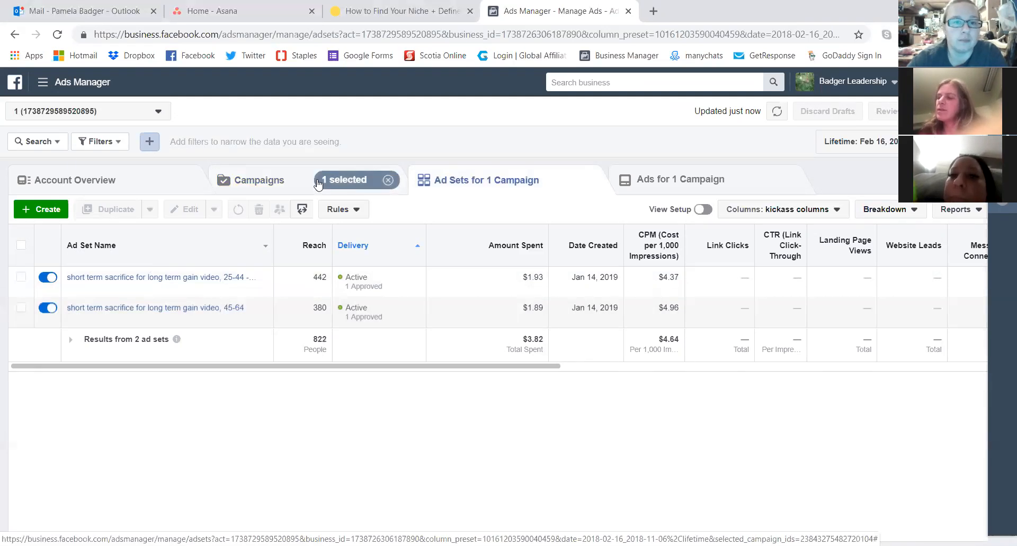
{"action": "left_click", "coordinate": [258, 180]}
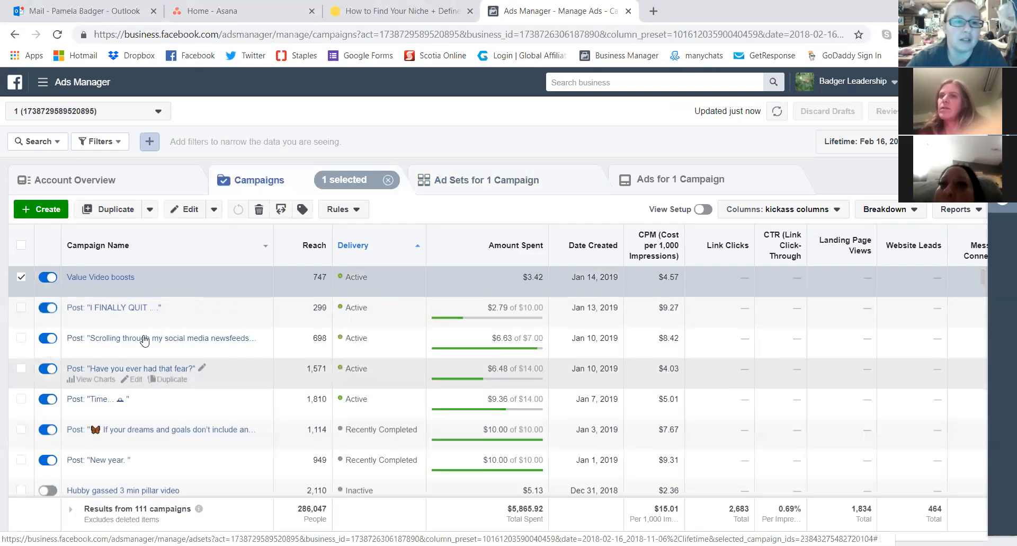
{"action": "left_click", "coordinate": [21, 277]}
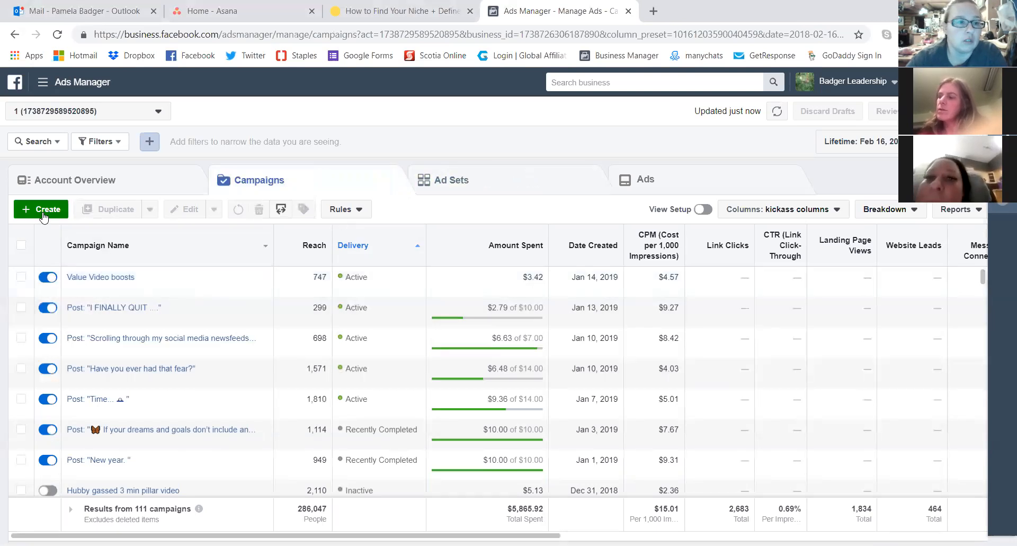
Create a new campaign named 'Meme boosts' with the Post engagement objective.
{"action": "left_click", "coordinate": [40, 208]}
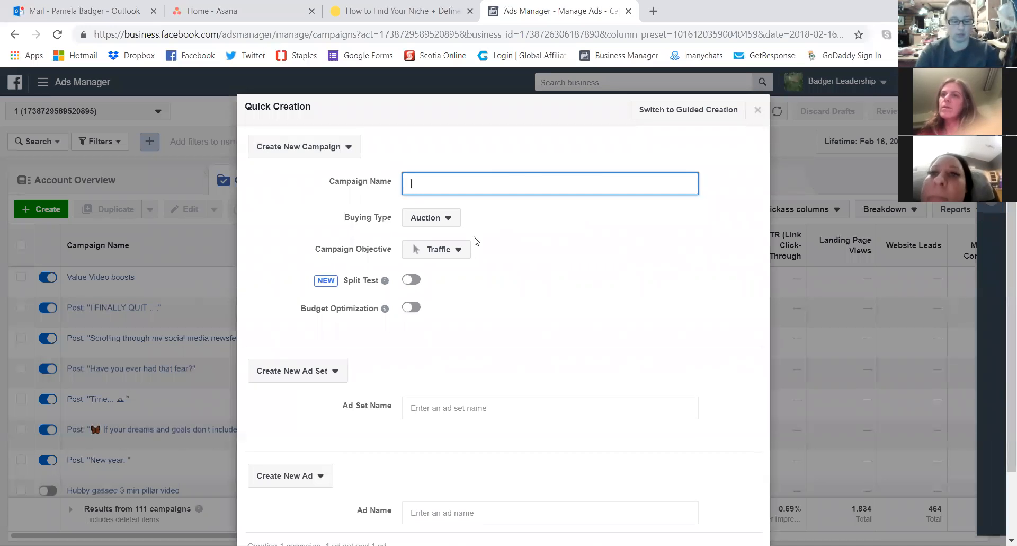
{"action": "type", "text": "Meme boosts"}
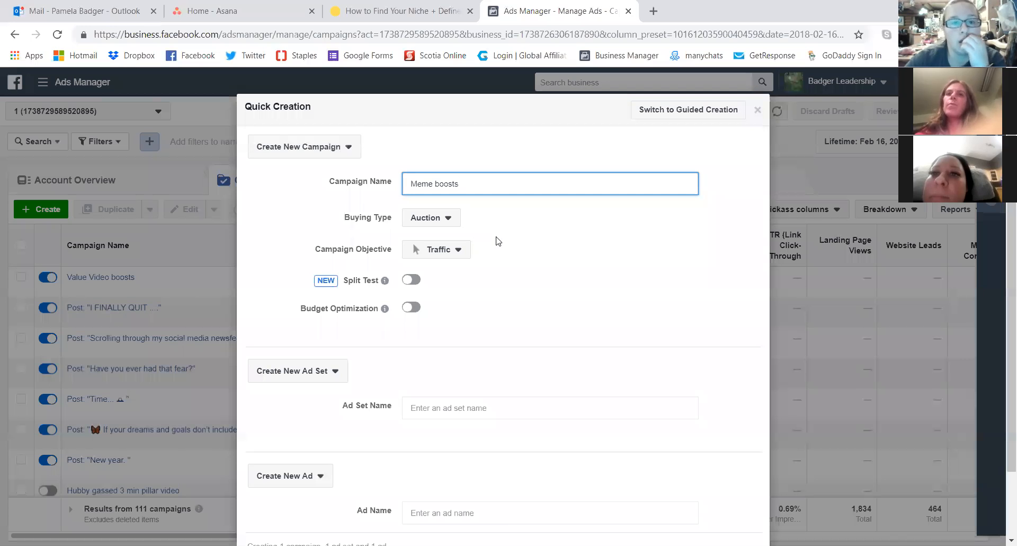
{"action": "left_click", "coordinate": [436, 249]}
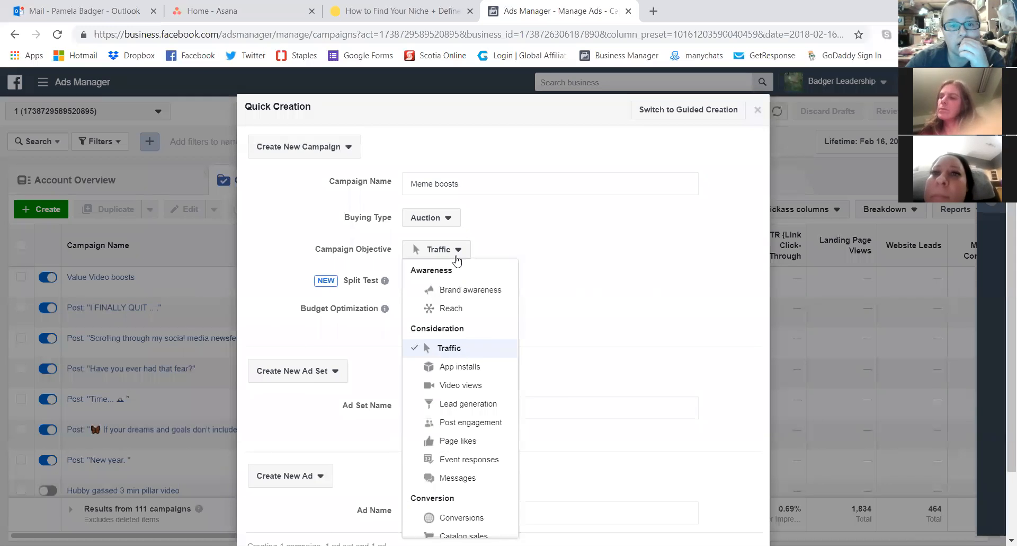
{"action": "mouse_move", "coordinate": [463, 383]}
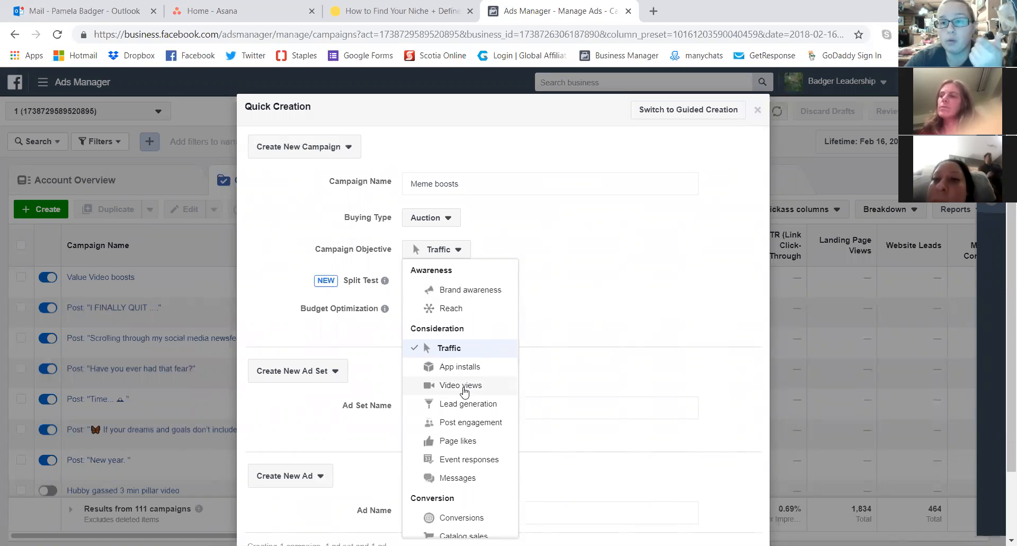
{"action": "mouse_move", "coordinate": [453, 390]}
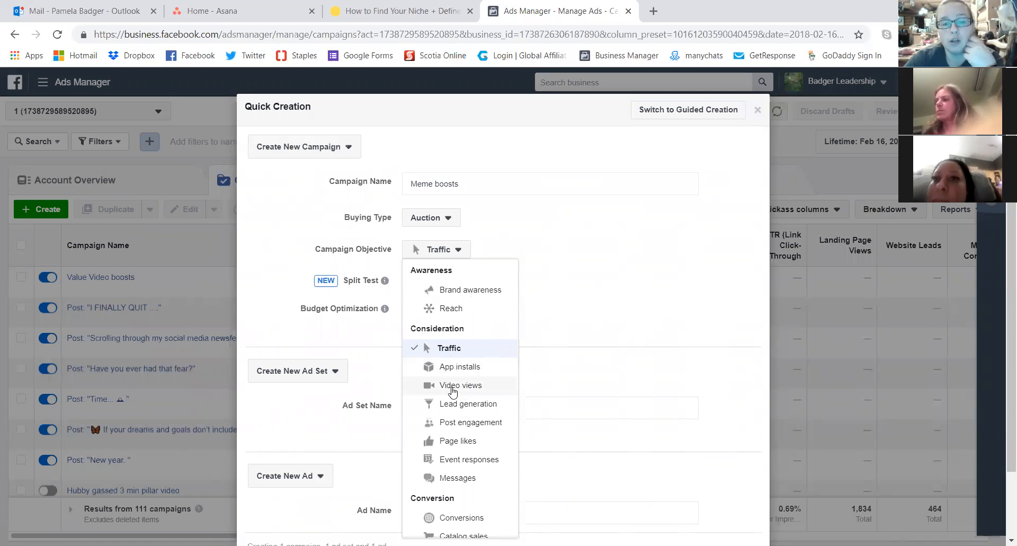
{"action": "mouse_move", "coordinate": [461, 422]}
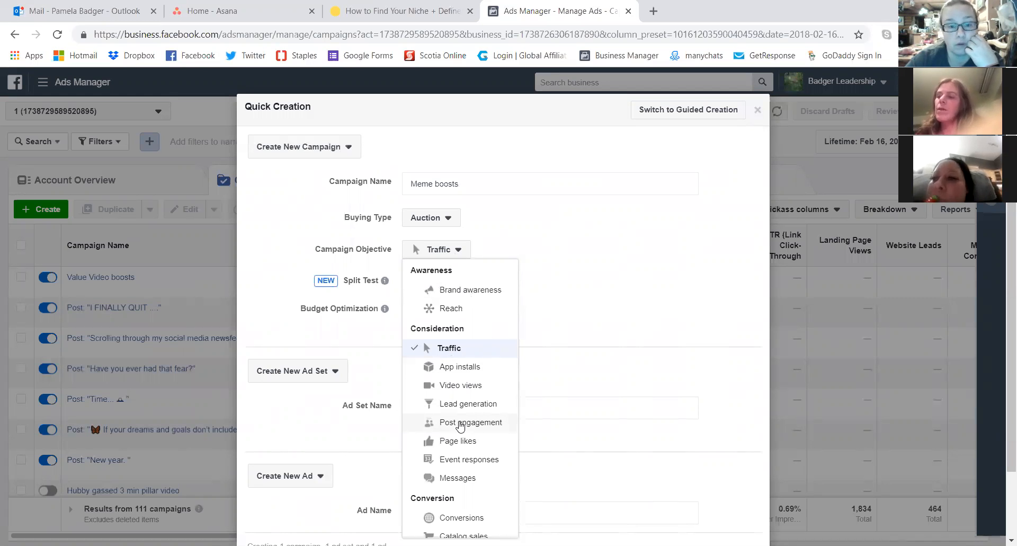
{"action": "left_click", "coordinate": [470, 421]}
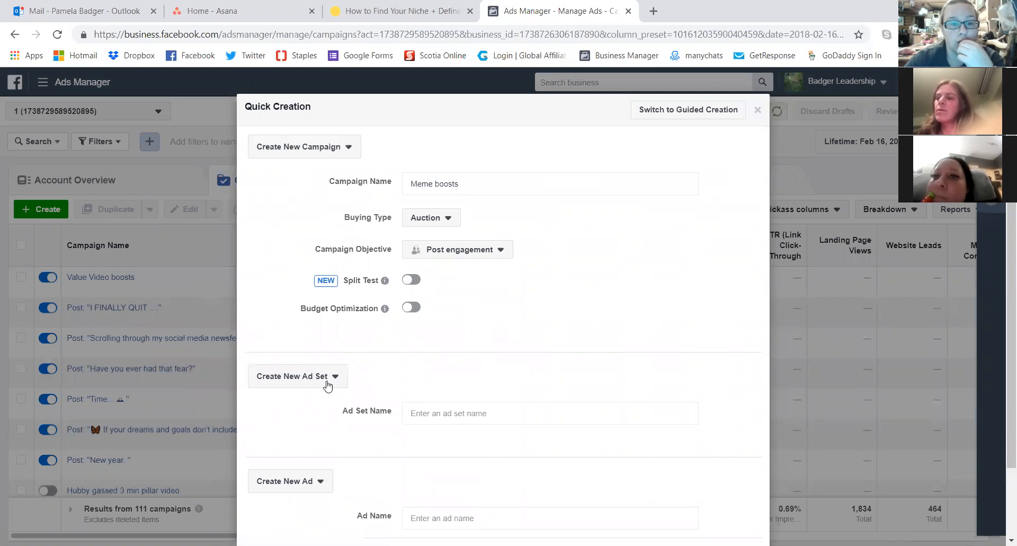
Name the new ad set 'Create Your Own Destiny 25-44'.
{"action": "left_click", "coordinate": [549, 412]}
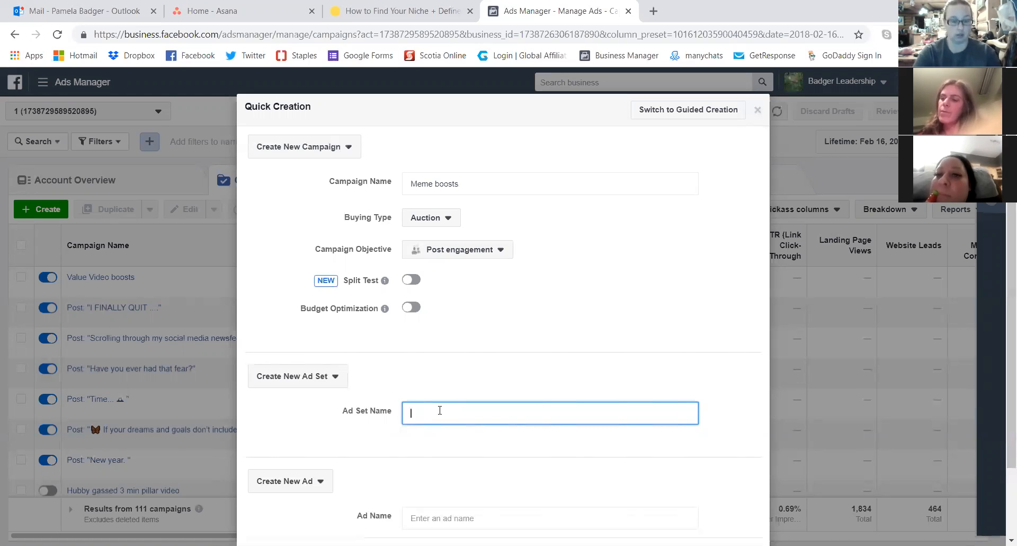
{"action": "type", "text": "Create Your"}
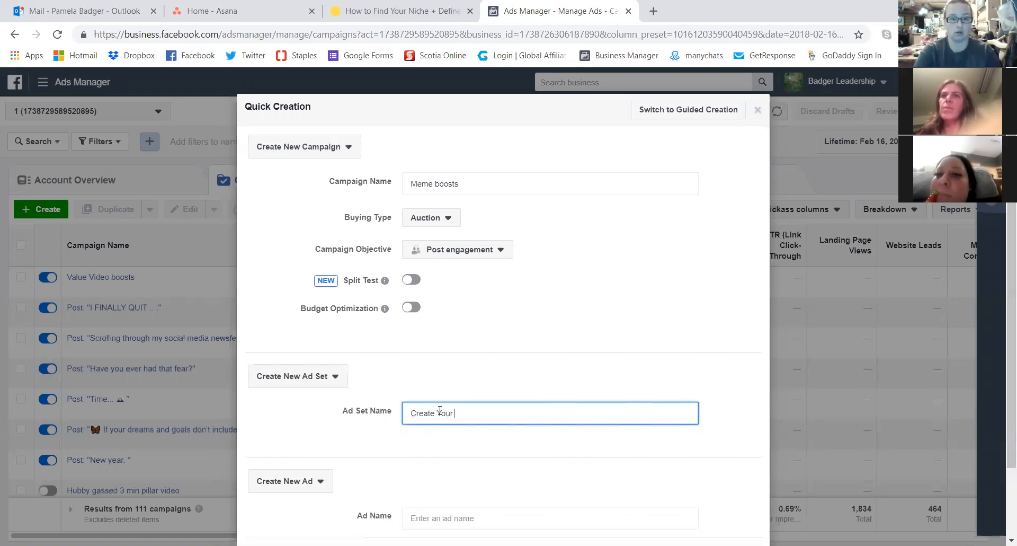
{"action": "type", "text": "Own Destin"}
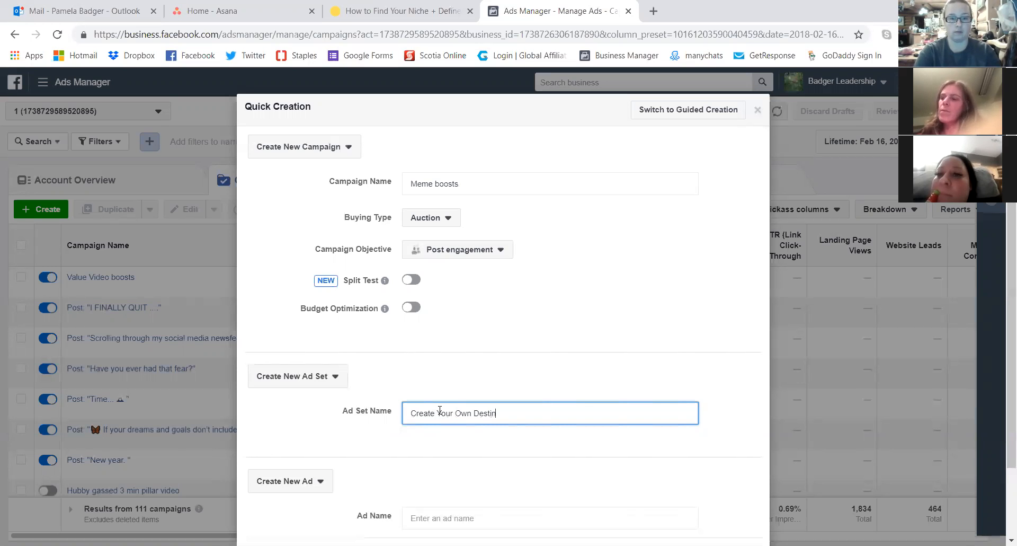
{"action": "type", "text": "y"}
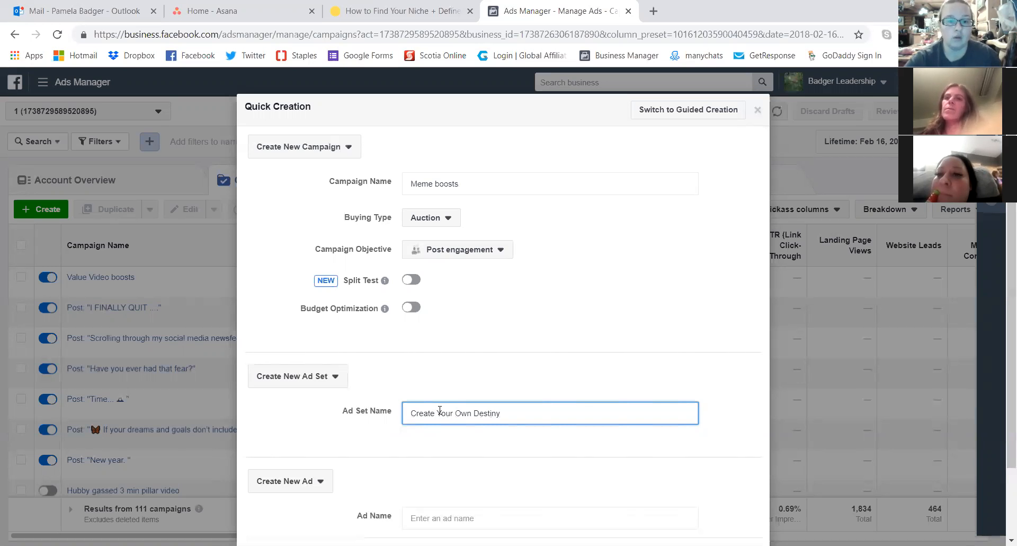
{"action": "scroll", "scroll_direction": "down", "scroll_amount": 3}
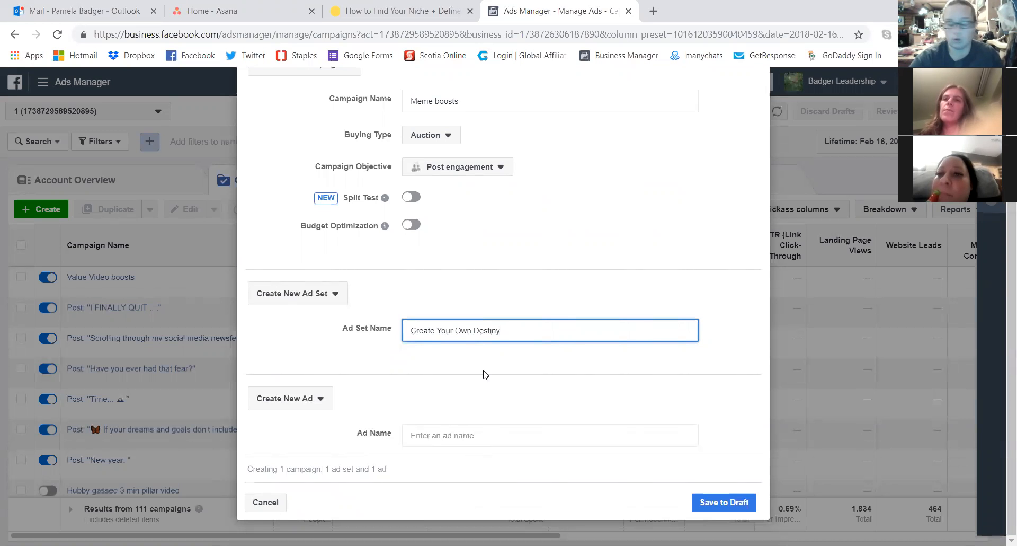
{"action": "left_click", "coordinate": [549, 330]}
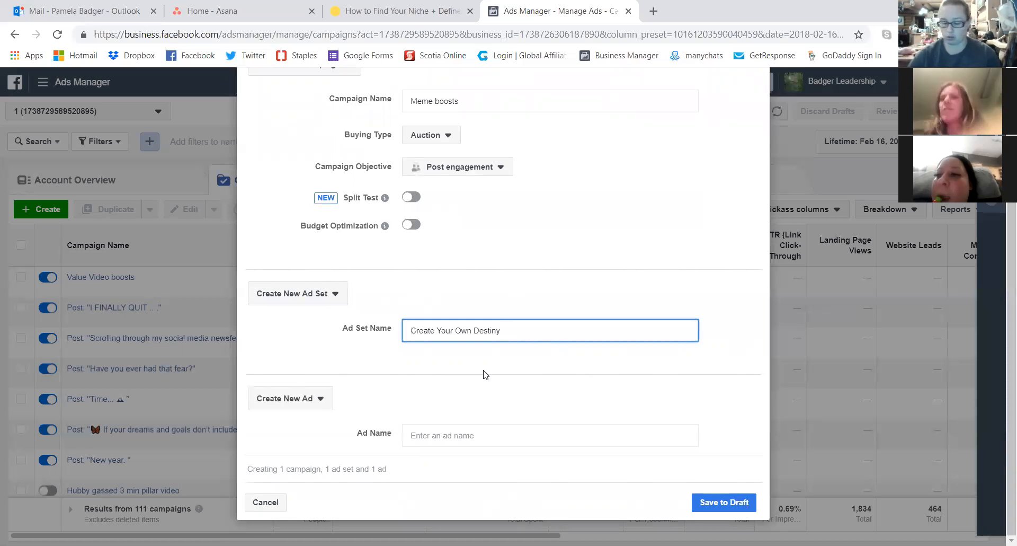
{"action": "type", "text": "25-44"}
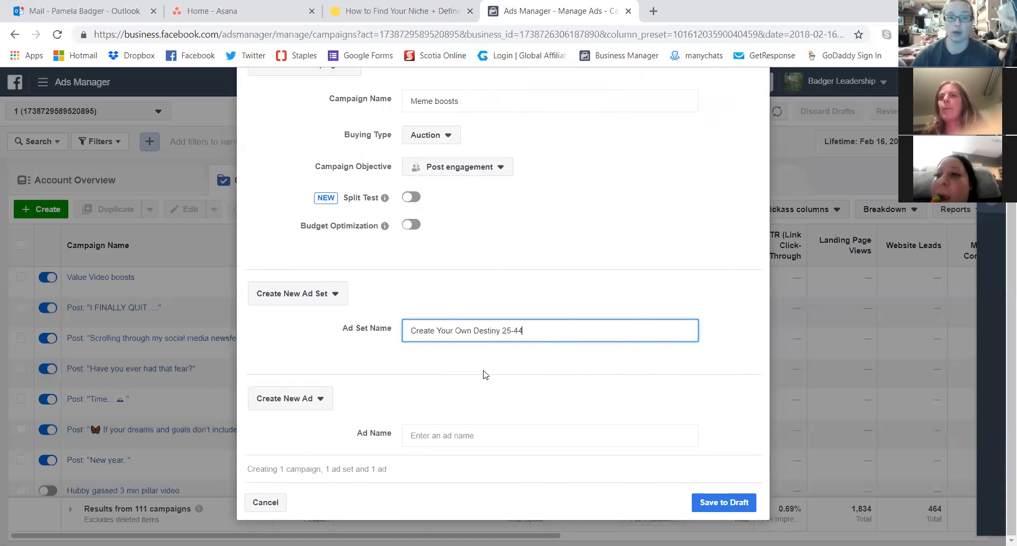
{"action": "mouse_move", "coordinate": [512, 347]}
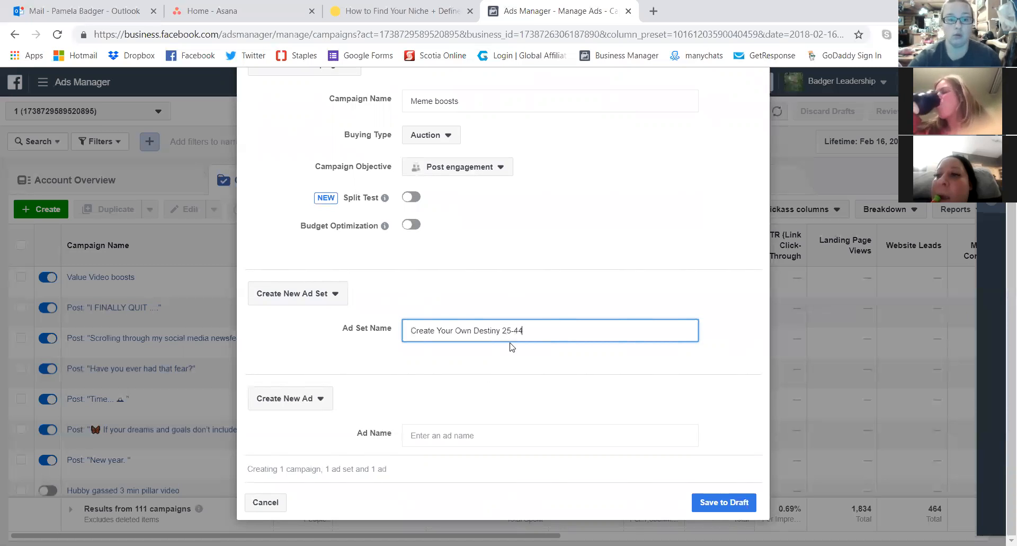
{"action": "mouse_move", "coordinate": [500, 363]}
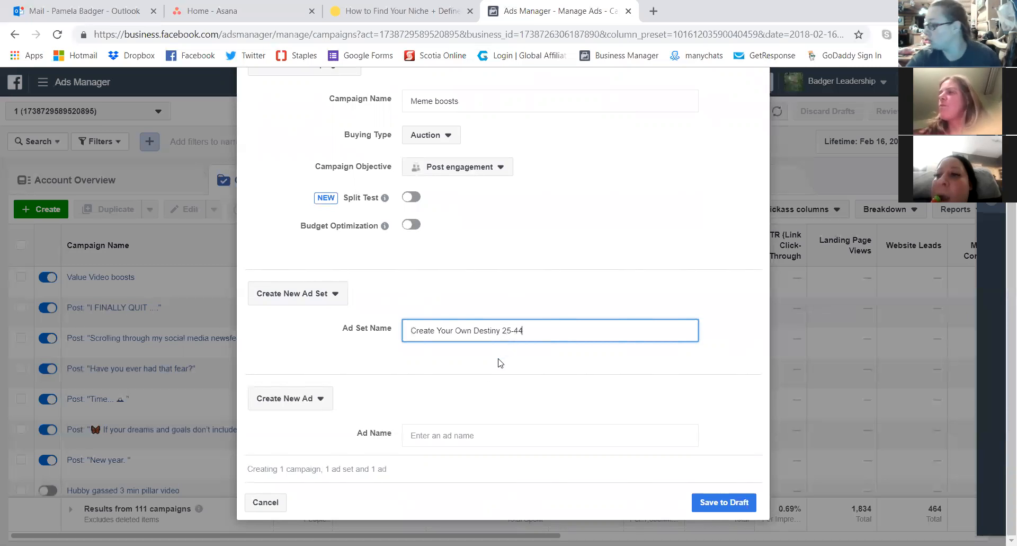
Name the ad 'create your own destiny meme' and save the campaign as a draft.
{"action": "left_click", "coordinate": [550, 435]}
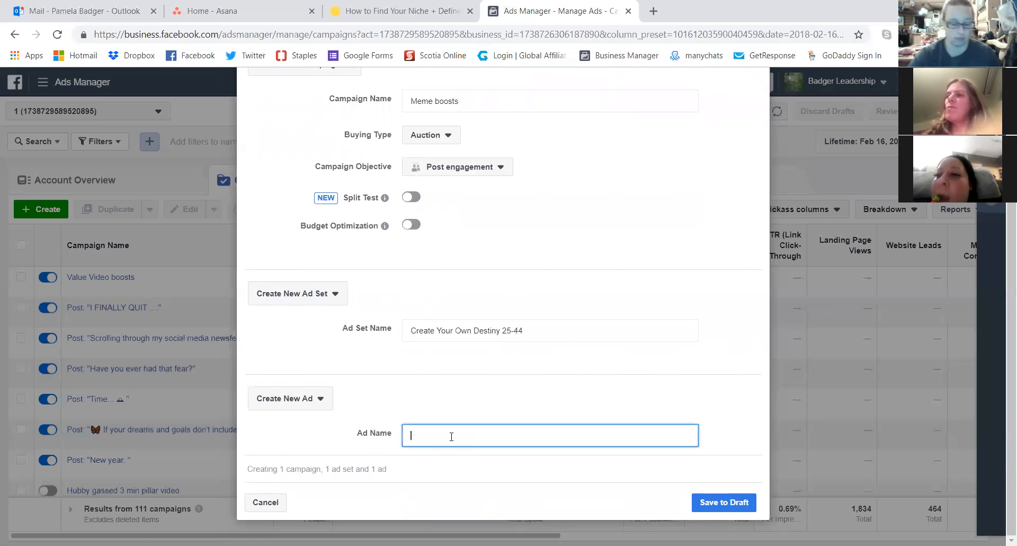
{"action": "type", "text": "create your own destiny meme"}
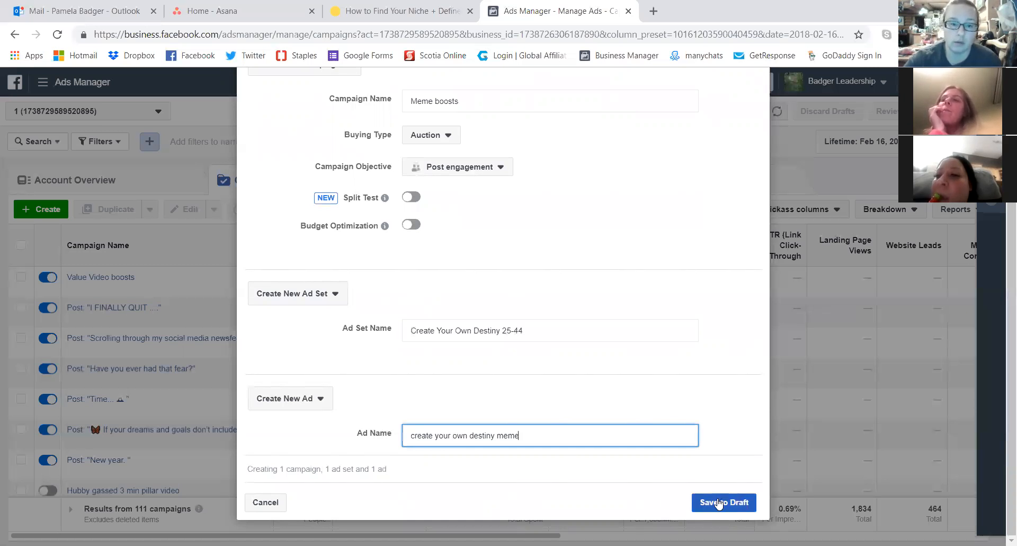
{"action": "left_click", "coordinate": [723, 502]}
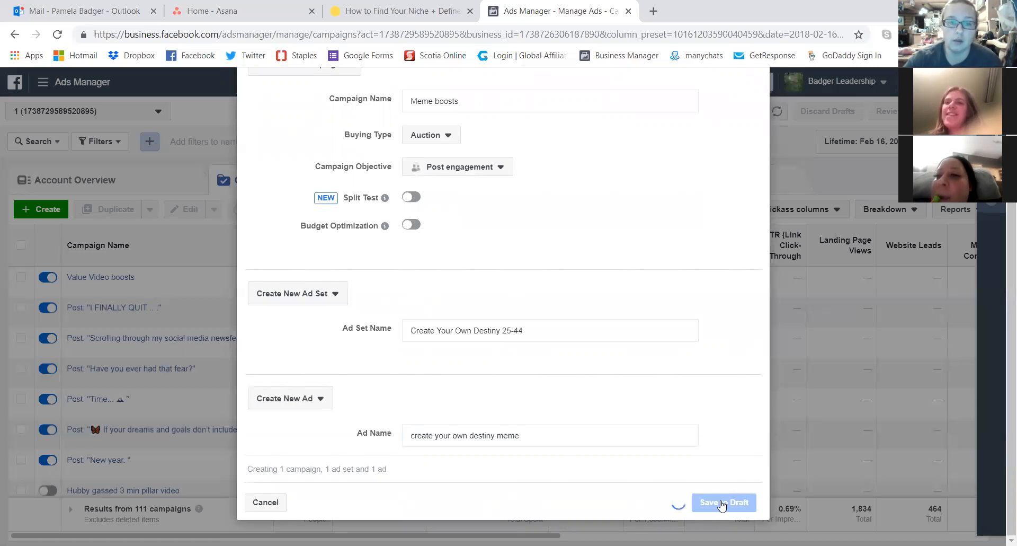
{"action": "left_click", "coordinate": [723, 505]}
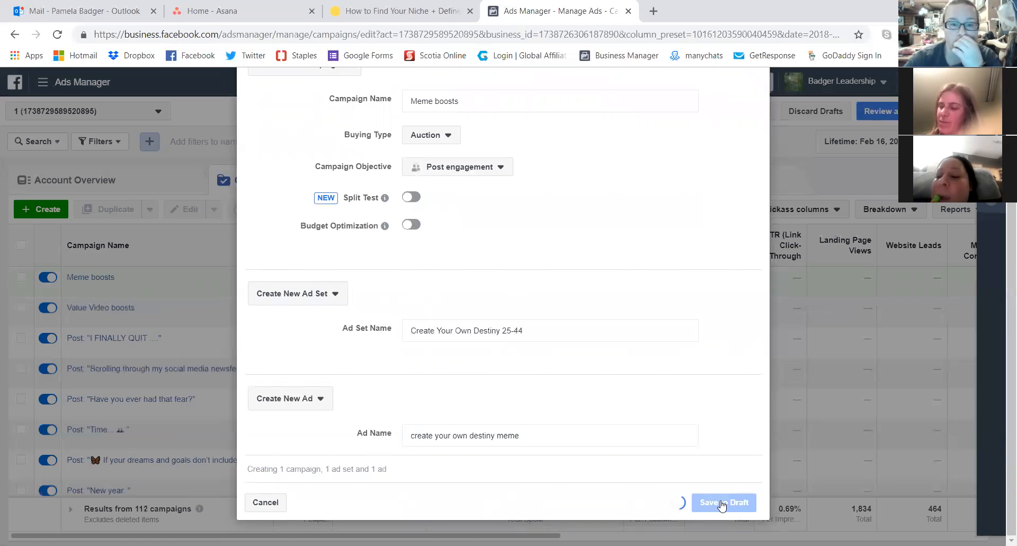
Open the Create Your Own Destiny 25-44 ad set and change its daily budget to $1.00.
{"action": "left_click", "coordinate": [722, 502]}
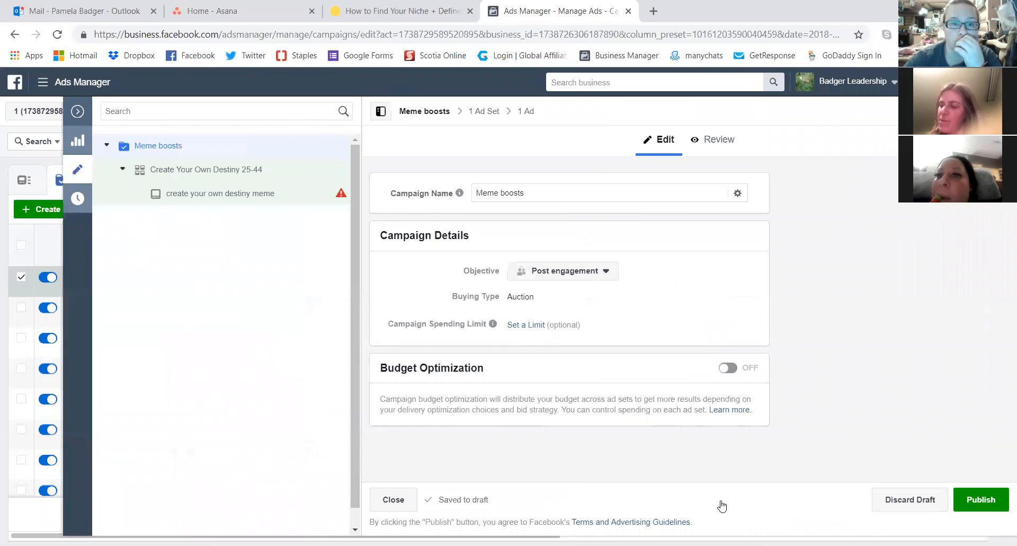
{"action": "mouse_move", "coordinate": [692, 450]}
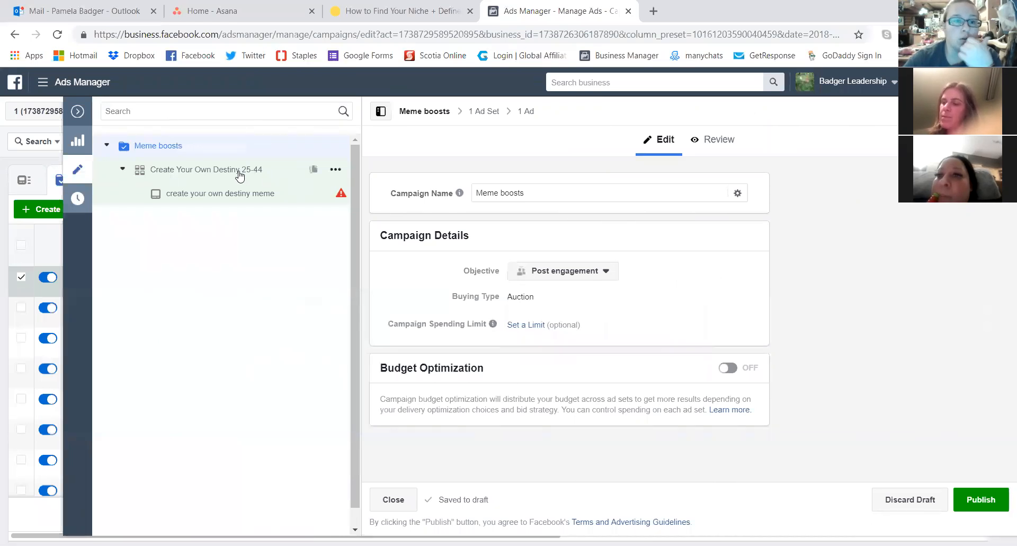
{"action": "left_click", "coordinate": [206, 169]}
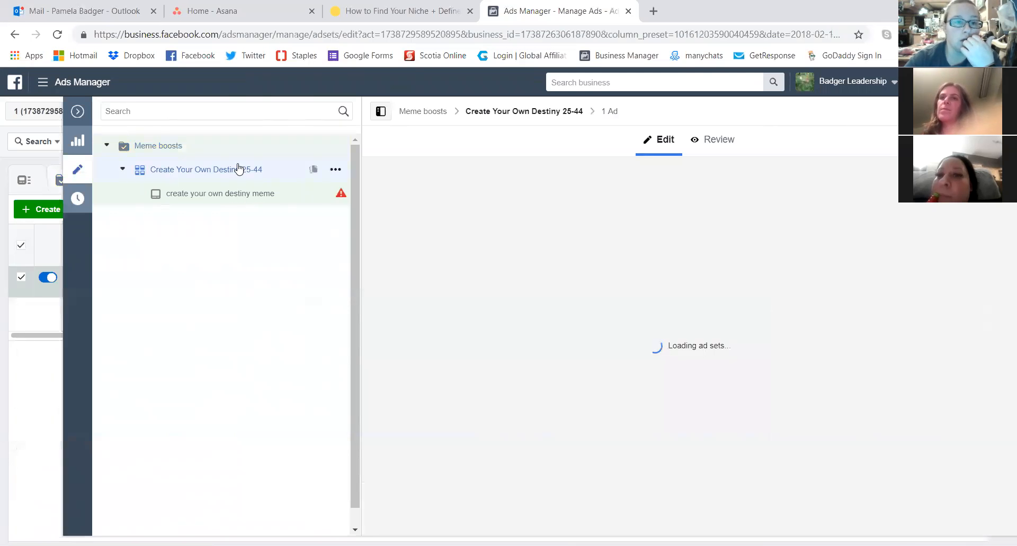
{"action": "left_click", "coordinate": [207, 169]}
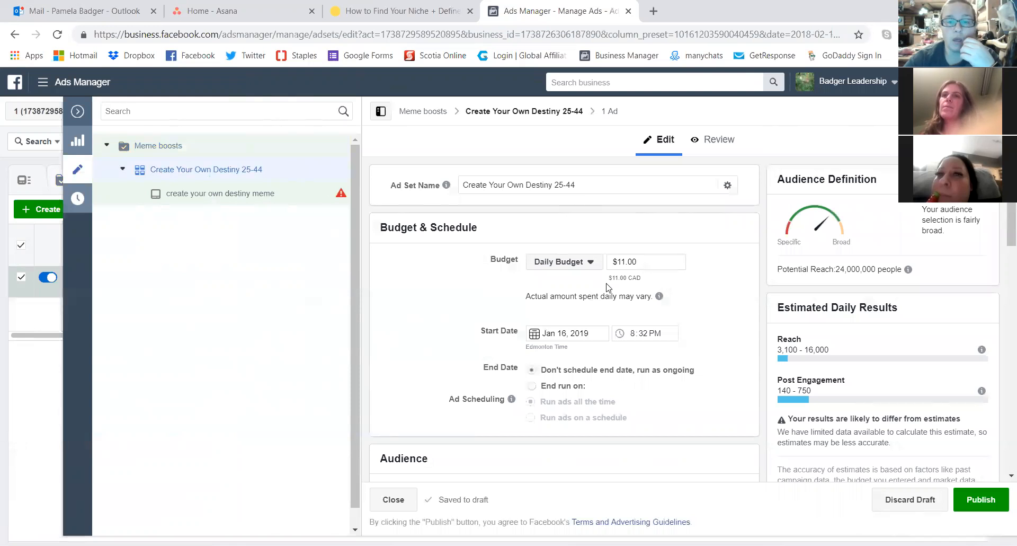
{"action": "left_click", "coordinate": [645, 262]}
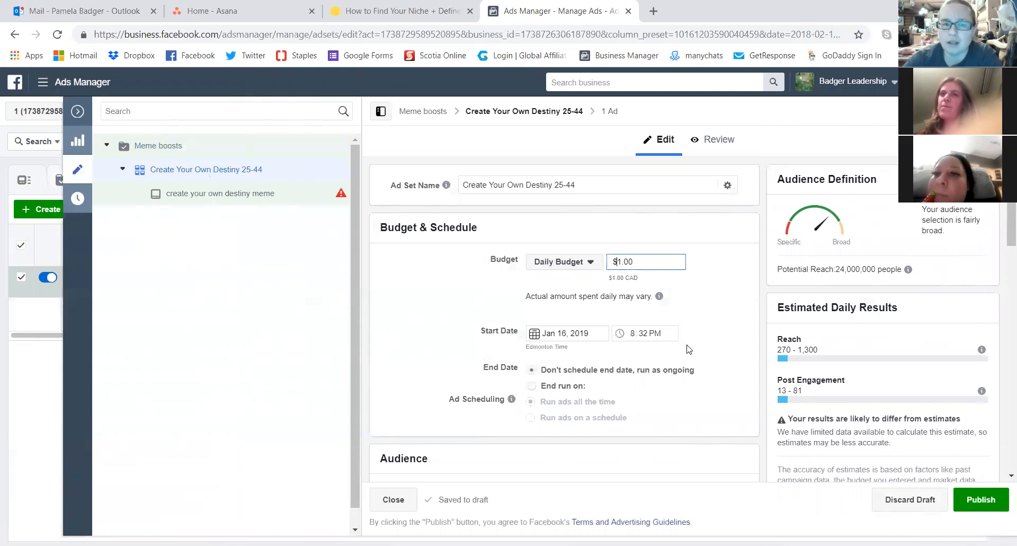
Apply the saved 'women 25-44' audience to the ad set.
{"action": "scroll", "scroll_direction": "down", "scroll_amount": 3}
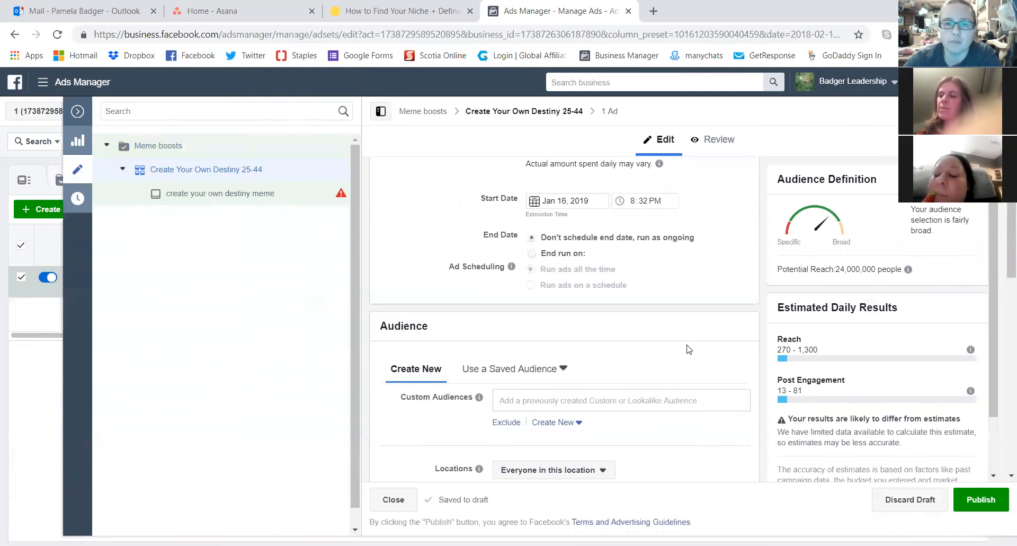
{"action": "scroll", "scroll_direction": "down", "scroll_amount": 3}
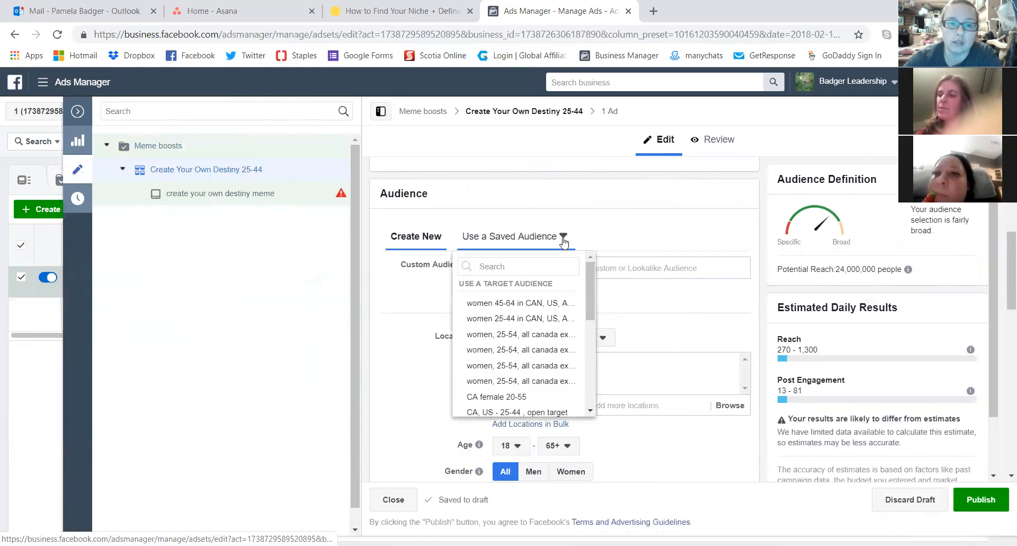
{"action": "mouse_move", "coordinate": [519, 318]}
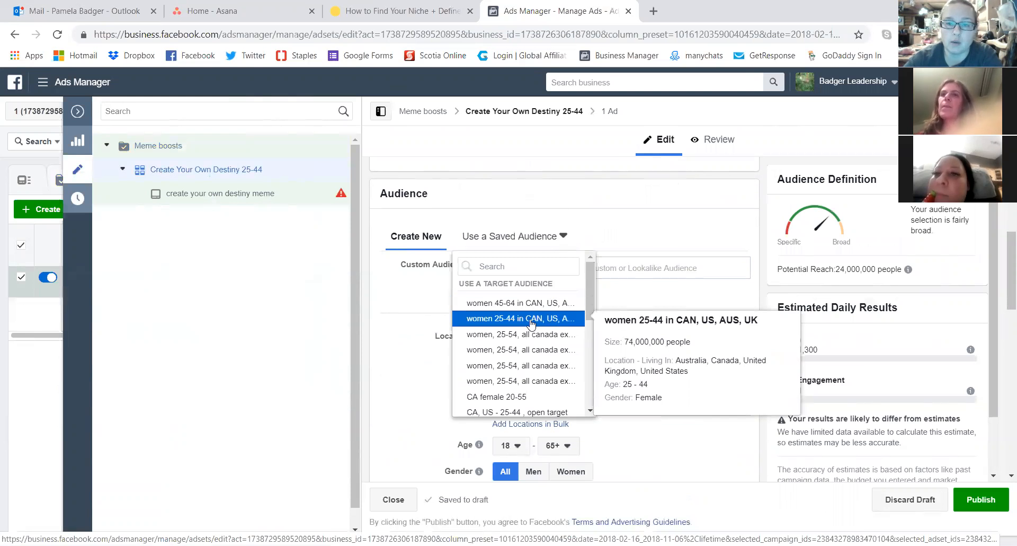
{"action": "left_click", "coordinate": [519, 318]}
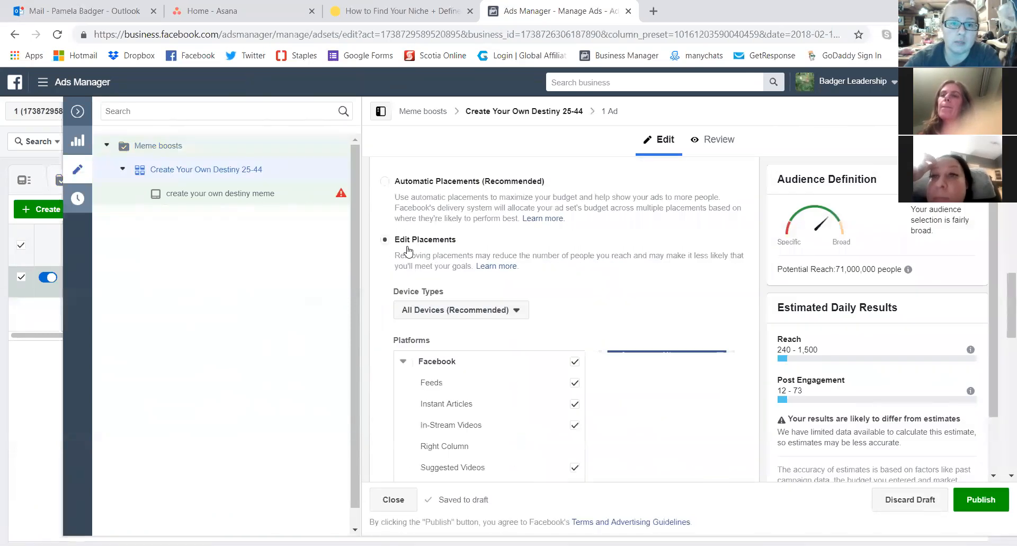
Remove Facebook In-Stream Videos and other placements, and limit device types to mobile only.
{"action": "scroll", "scroll_direction": "down", "scroll_amount": 3}
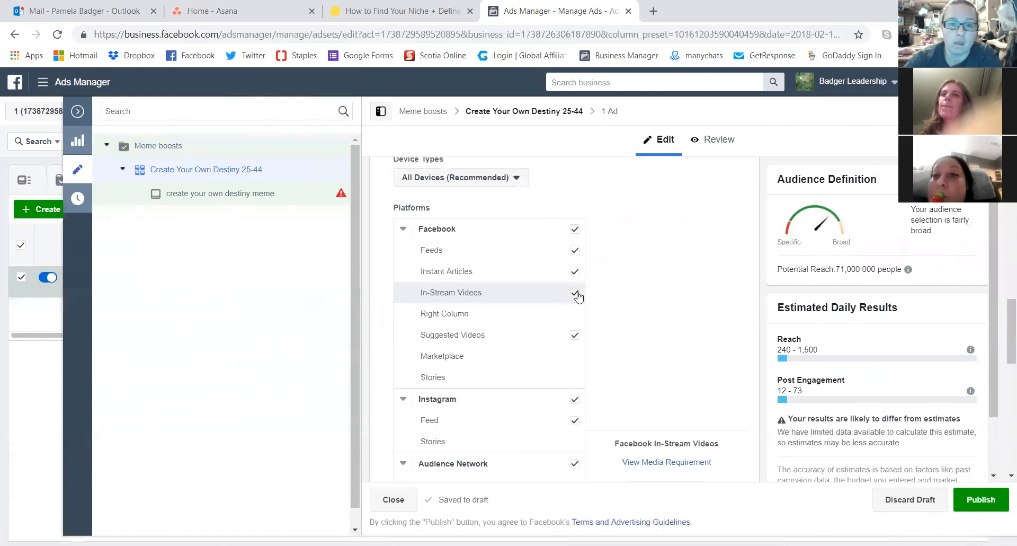
{"action": "left_click", "coordinate": [575, 292]}
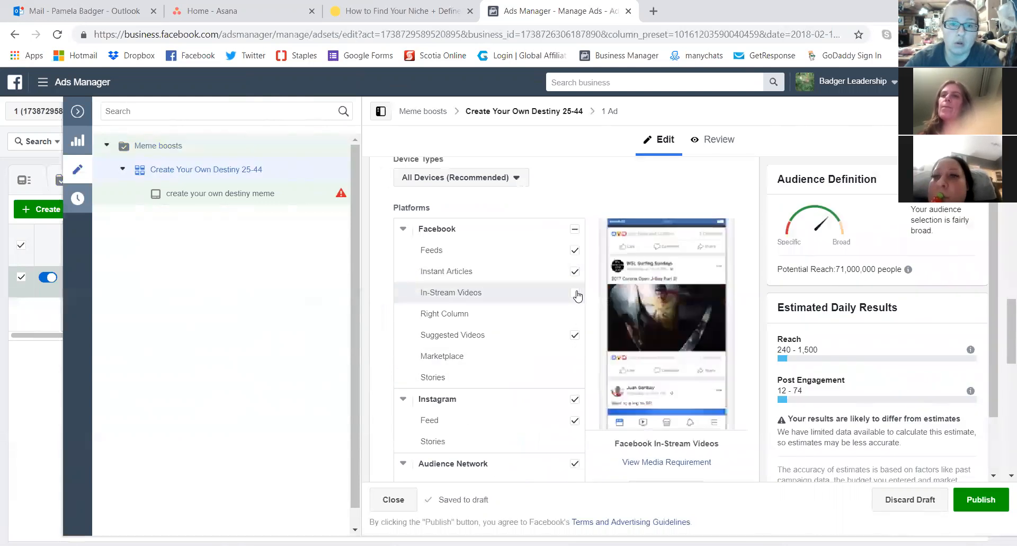
{"action": "left_click", "coordinate": [574, 293]}
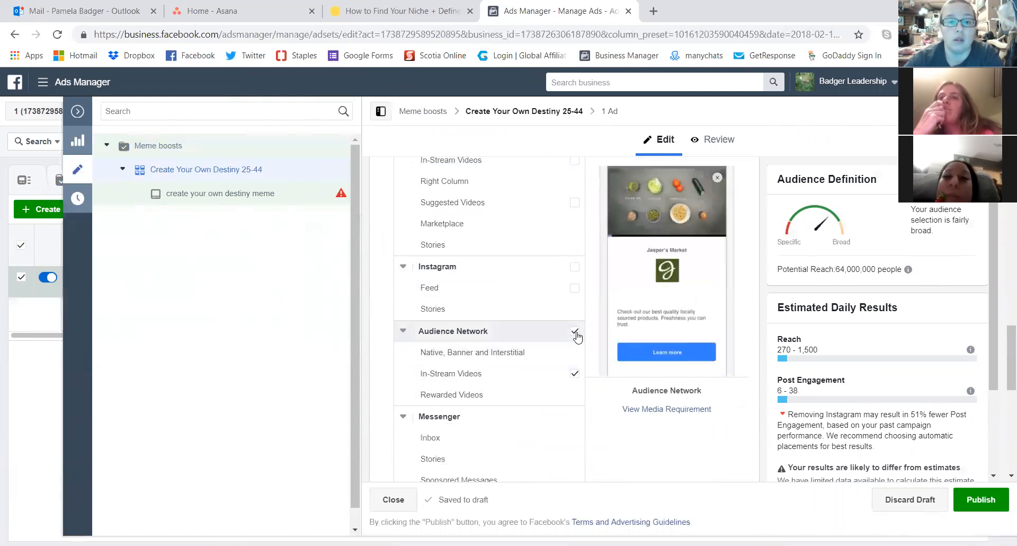
{"action": "scroll", "scroll_direction": "down", "scroll_amount": 3}
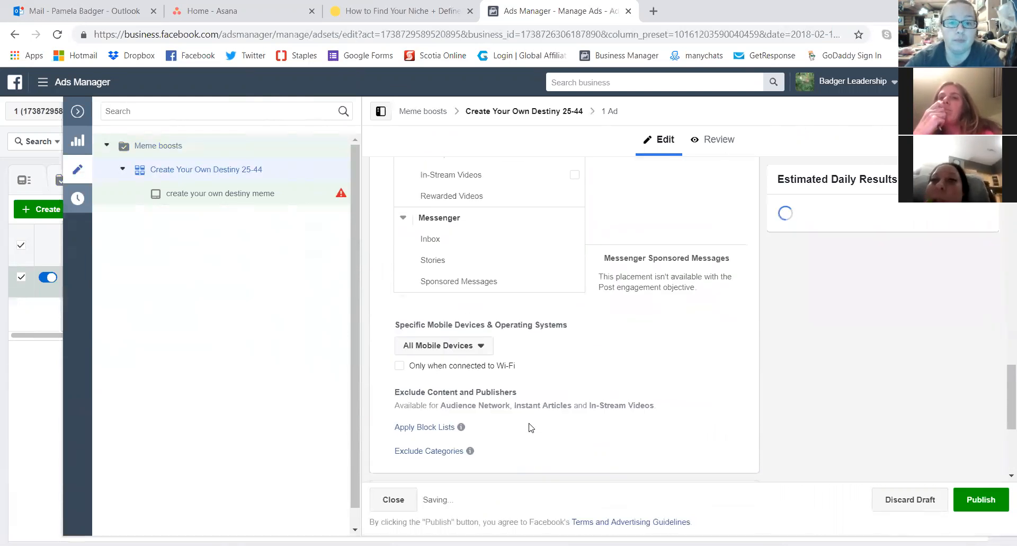
{"action": "scroll", "scroll_direction": "down", "scroll_amount": 3}
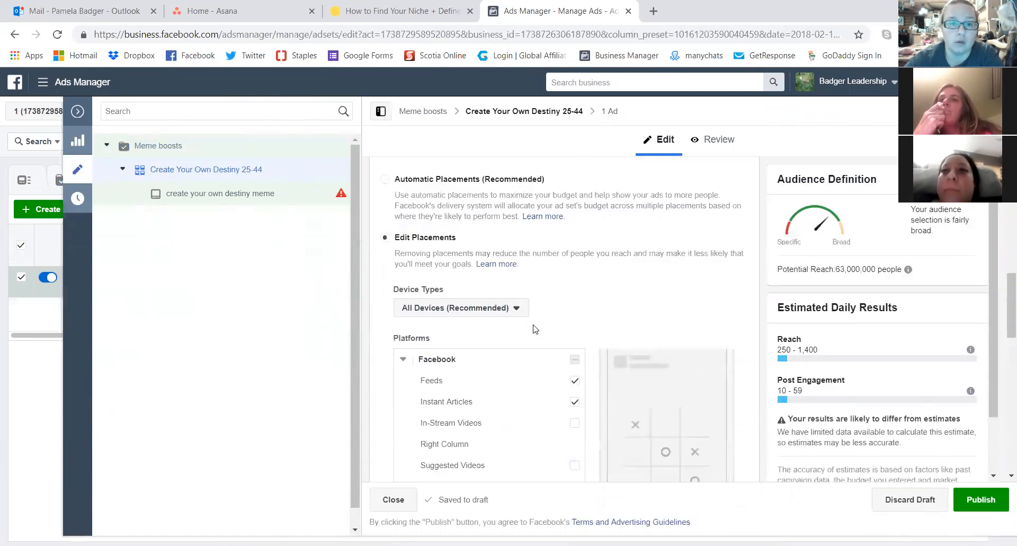
{"action": "left_click", "coordinate": [461, 307]}
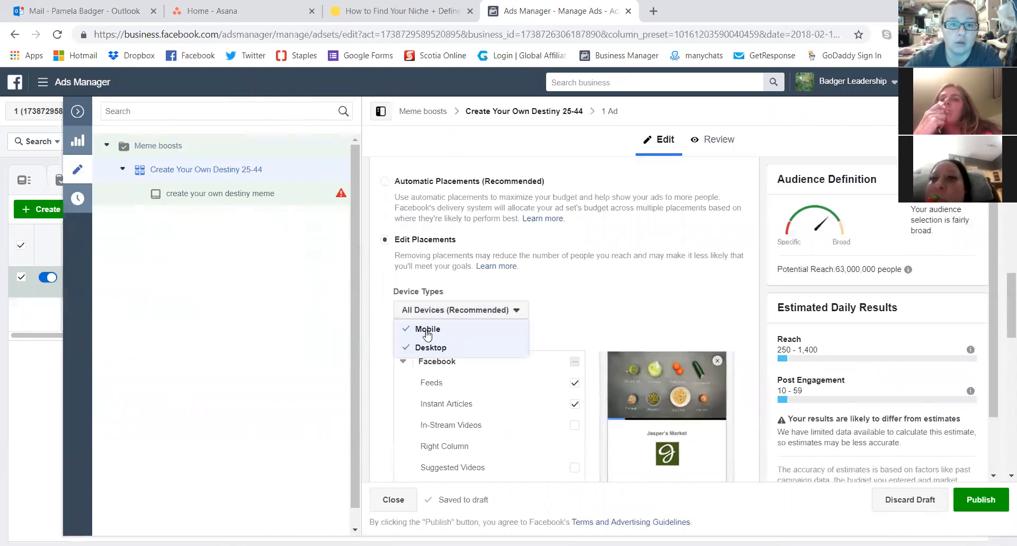
{"action": "left_click", "coordinate": [431, 347]}
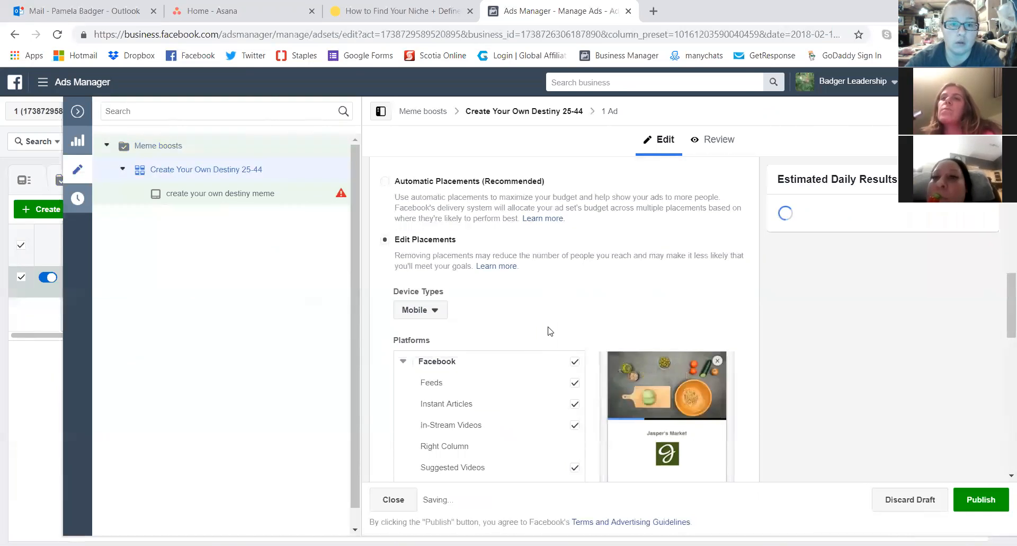
{"action": "scroll", "scroll_direction": "down", "scroll_amount": 3}
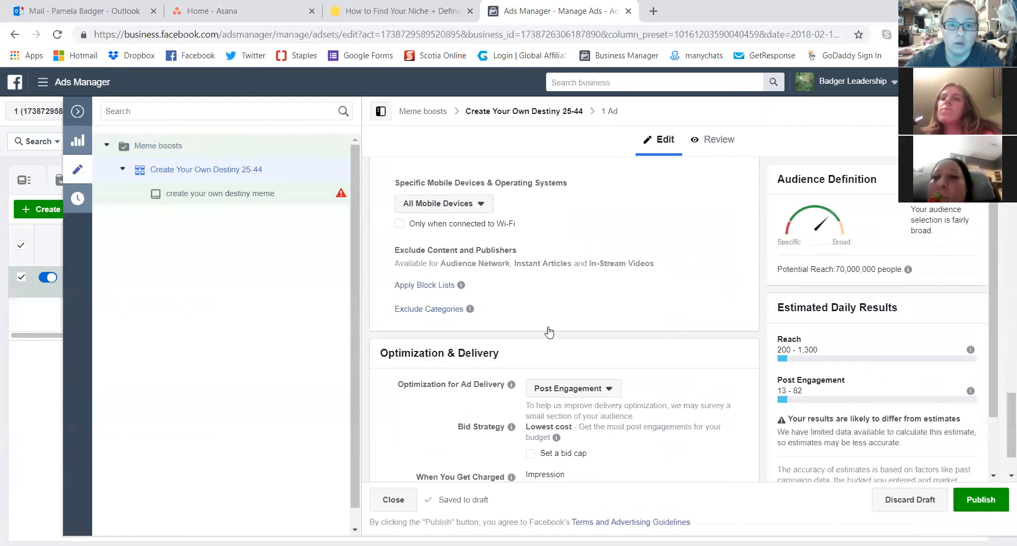
{"action": "scroll", "scroll_direction": "down", "scroll_amount": 3}
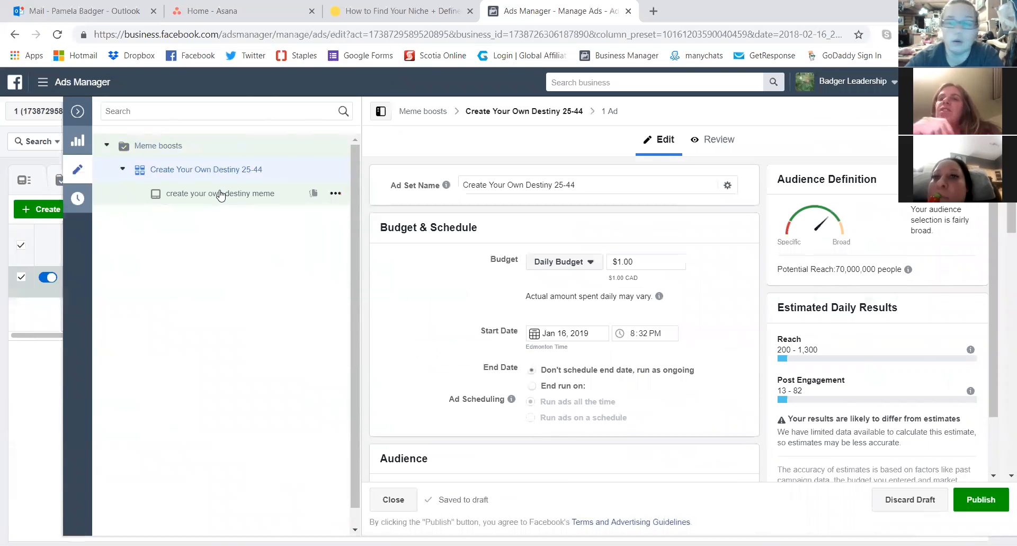
After glancing at the meme ad, uncheck Instagram in the 25-44 ad set's placements.
{"action": "left_click", "coordinate": [220, 193]}
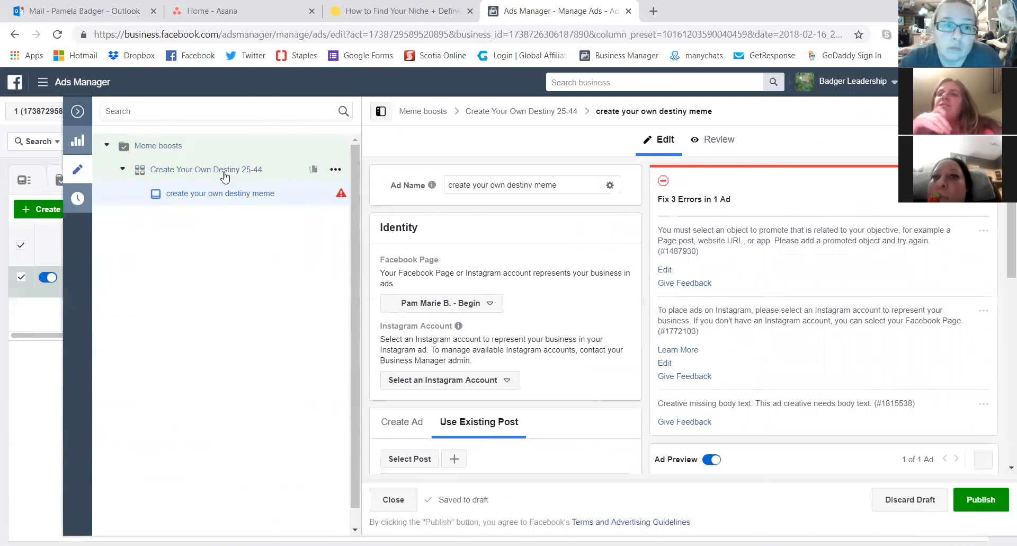
{"action": "left_click", "coordinate": [206, 168]}
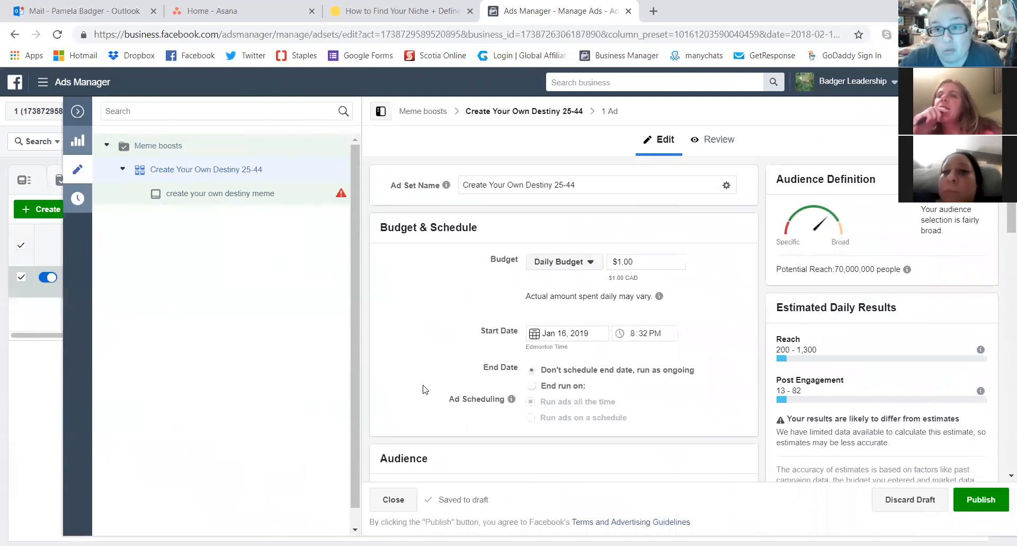
{"action": "mouse_move", "coordinate": [480, 430]}
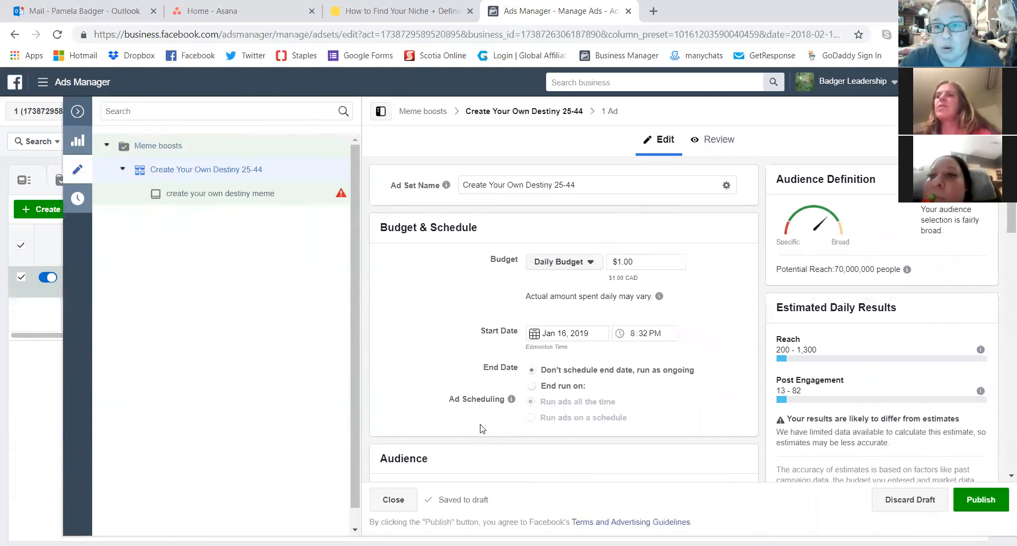
{"action": "scroll", "scroll_direction": "down", "scroll_amount": 3}
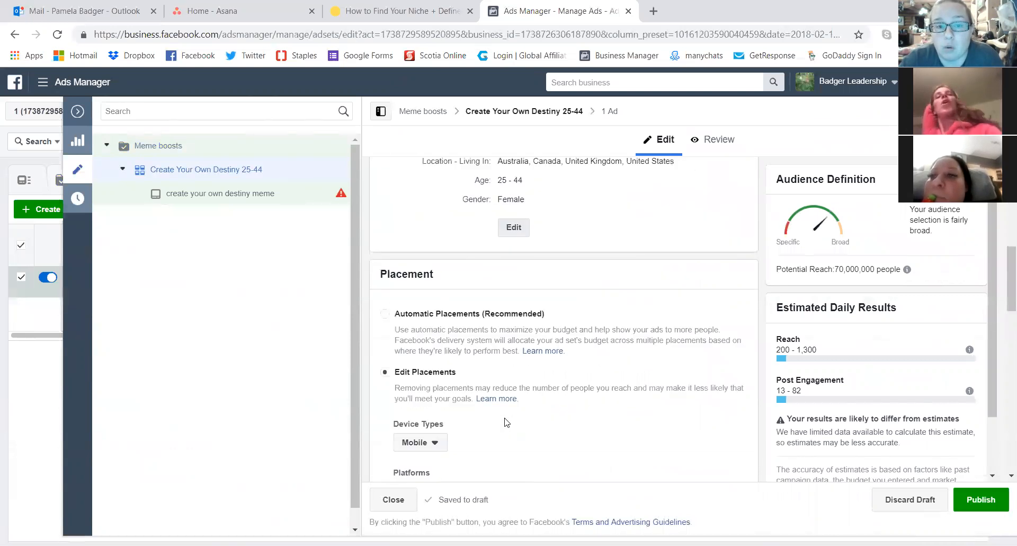
{"action": "scroll", "scroll_direction": "down", "scroll_amount": 3}
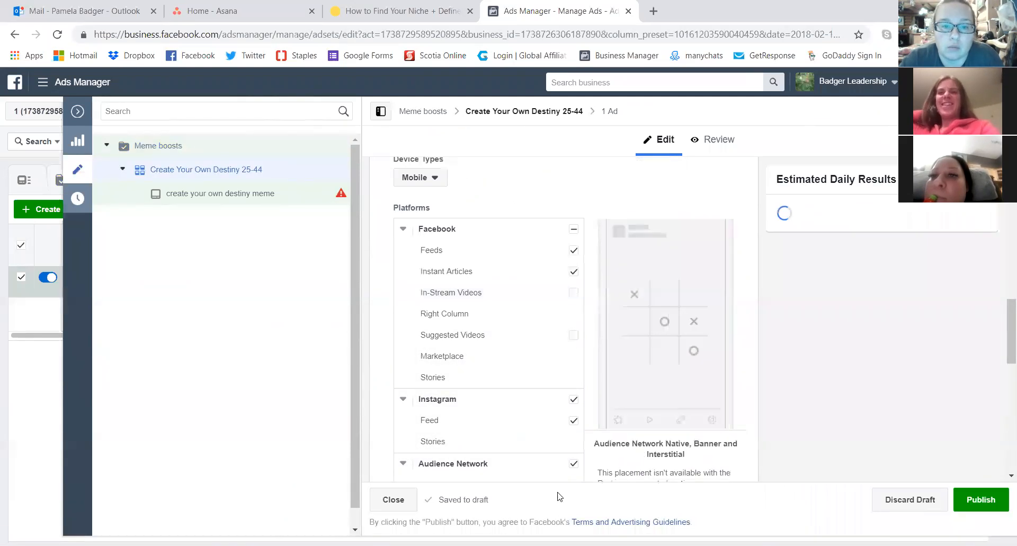
{"action": "left_click", "coordinate": [573, 399]}
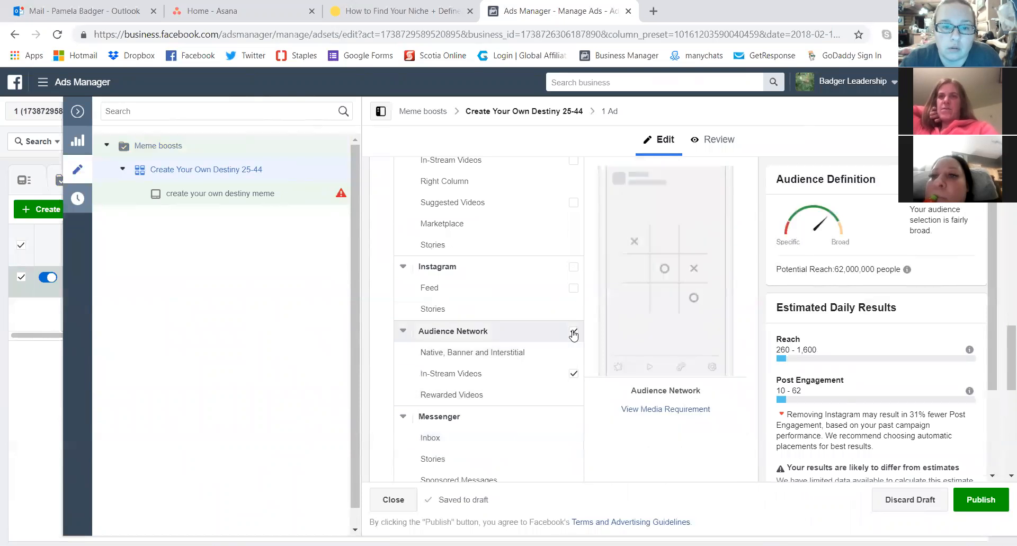
{"action": "scroll", "scroll_direction": "down", "scroll_amount": 3}
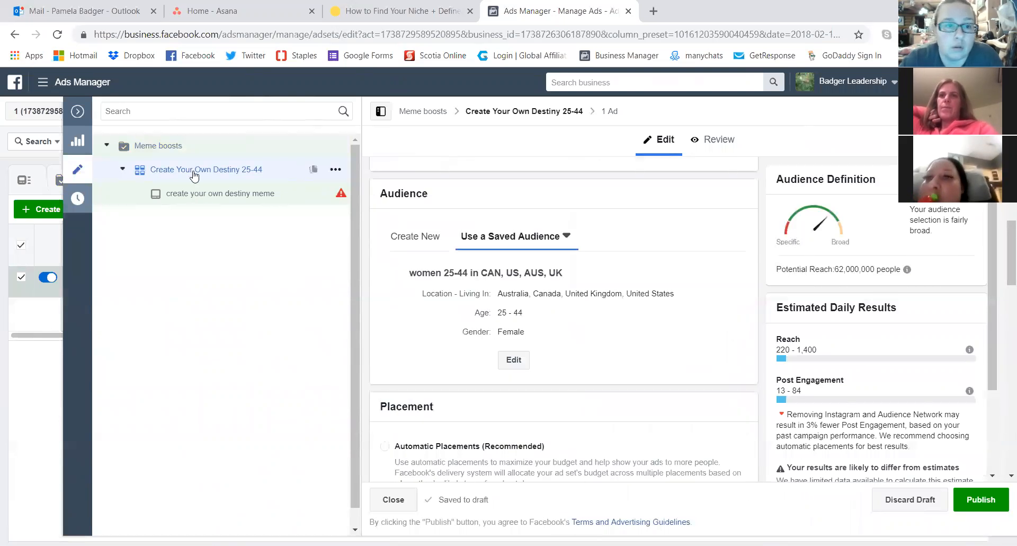
Set the meme ad to use the existing Jan 15 'Create your own destiny' Page post.
{"action": "left_click", "coordinate": [220, 193]}
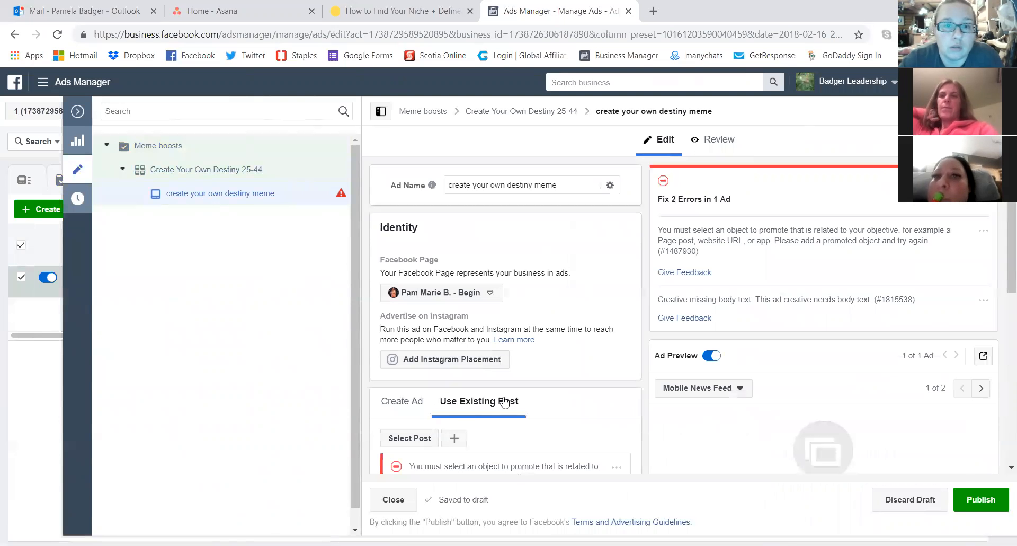
{"action": "mouse_move", "coordinate": [550, 380]}
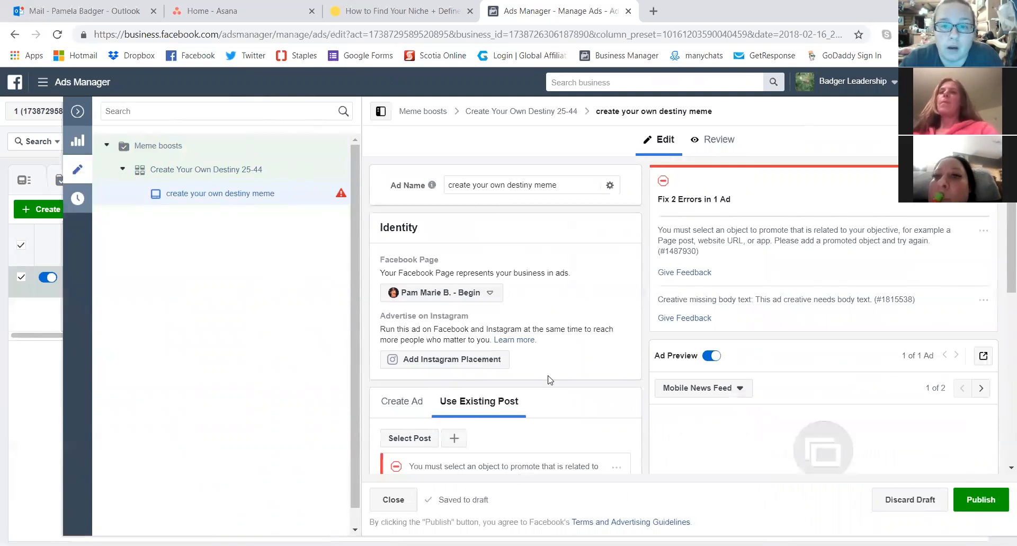
{"action": "mouse_move", "coordinate": [503, 348]}
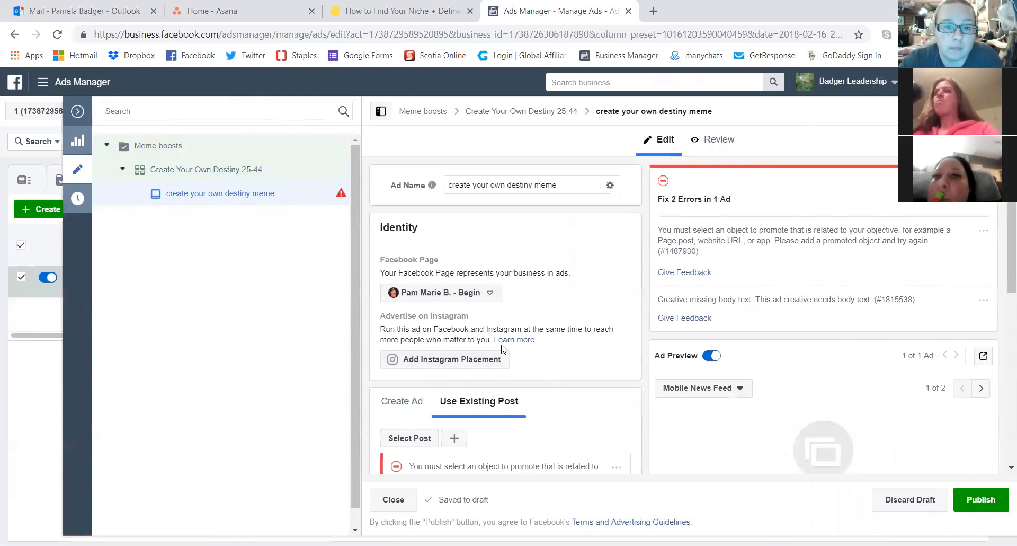
{"action": "left_click", "coordinate": [410, 438]}
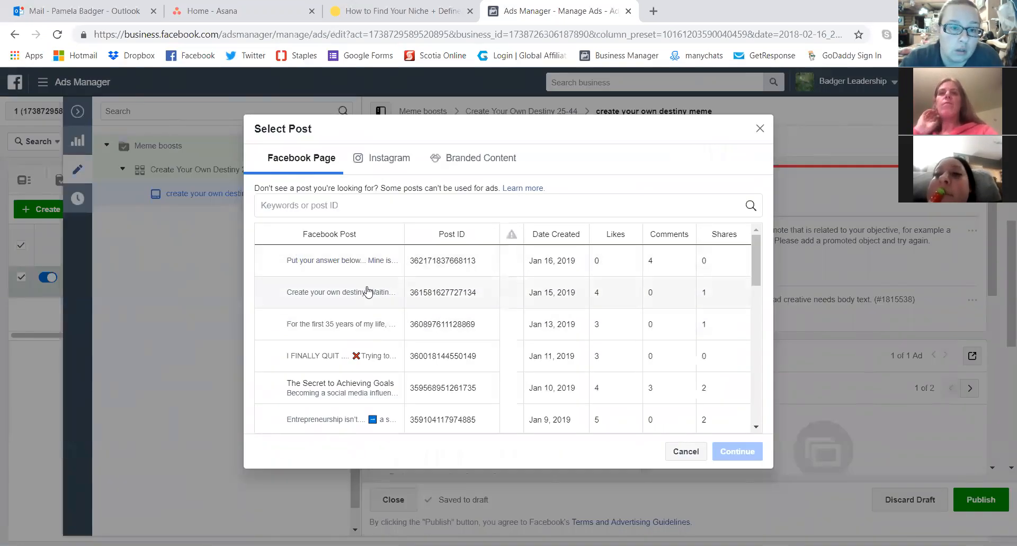
{"action": "left_click", "coordinate": [342, 292]}
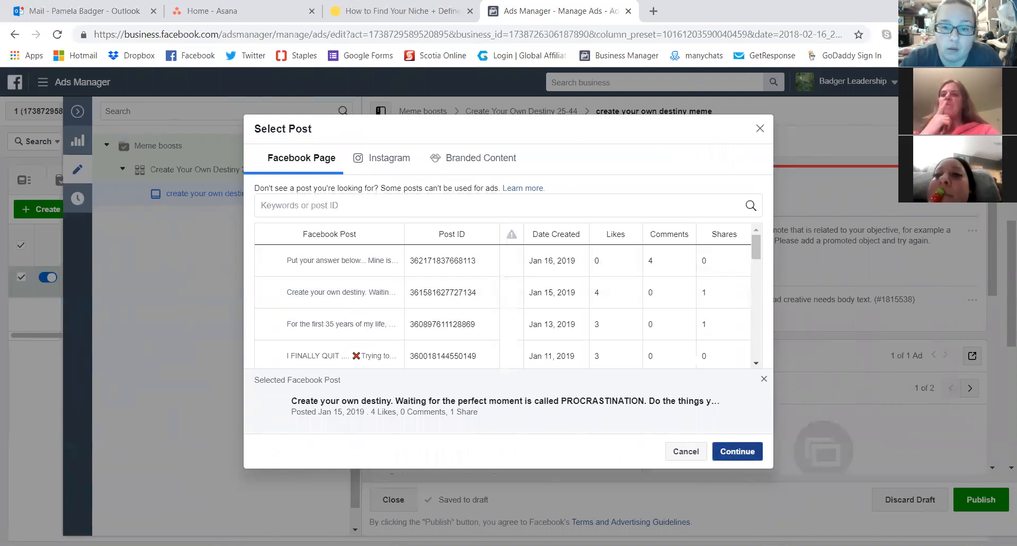
{"action": "left_click", "coordinate": [736, 451]}
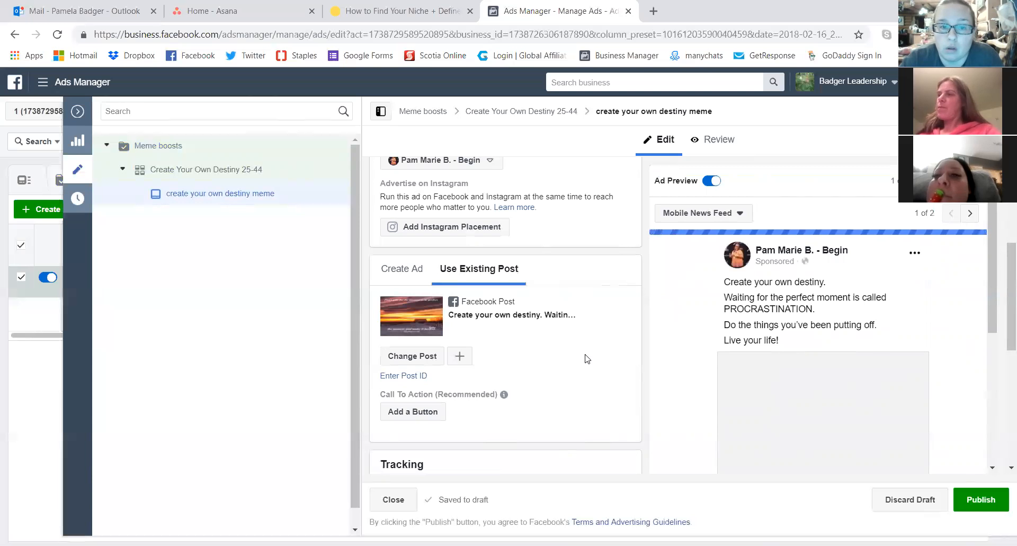
{"action": "scroll", "scroll_direction": "down", "scroll_amount": 3}
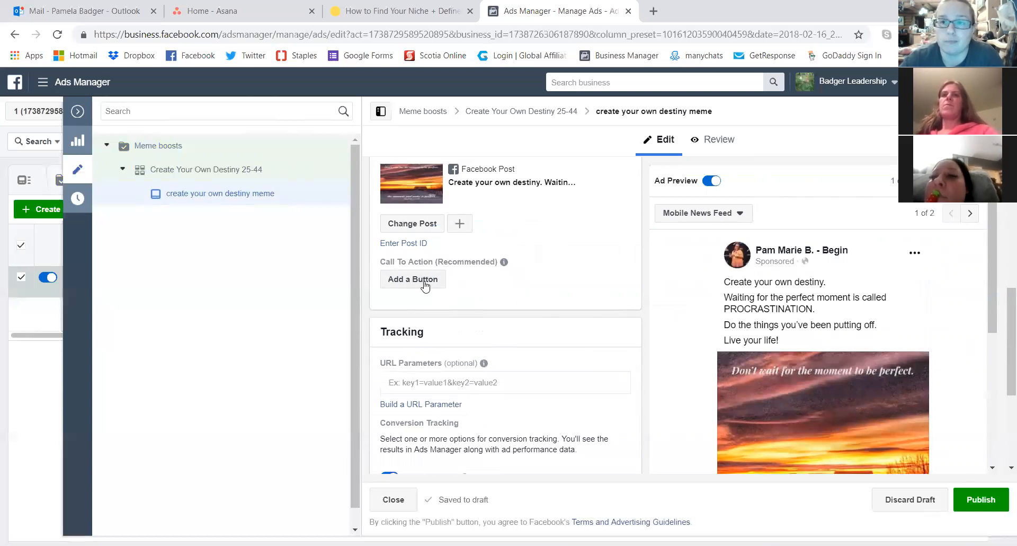
{"action": "scroll", "scroll_direction": "down", "scroll_amount": 3}
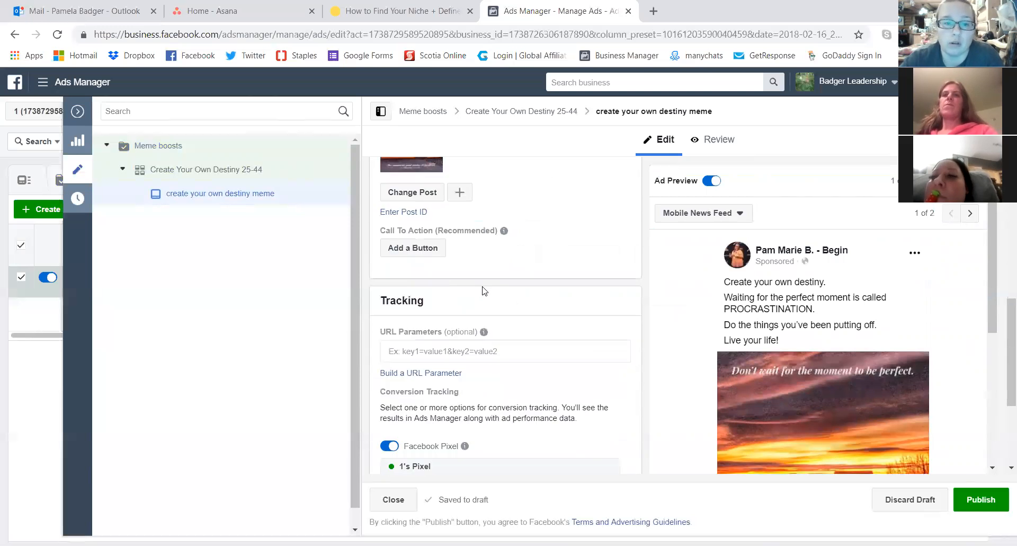
{"action": "scroll", "scroll_direction": "down", "scroll_amount": 3}
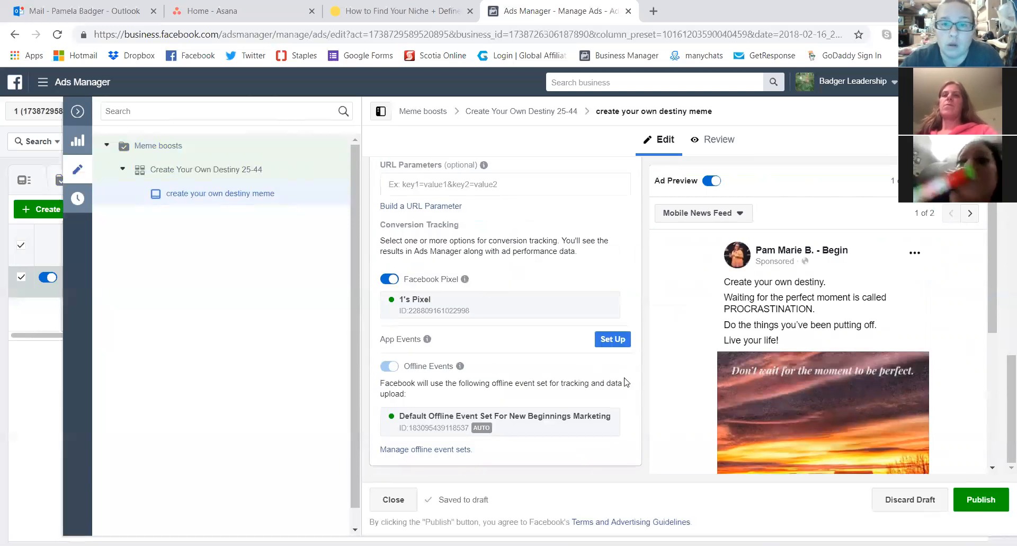
{"action": "scroll", "scroll_direction": "up", "scroll_amount": 3}
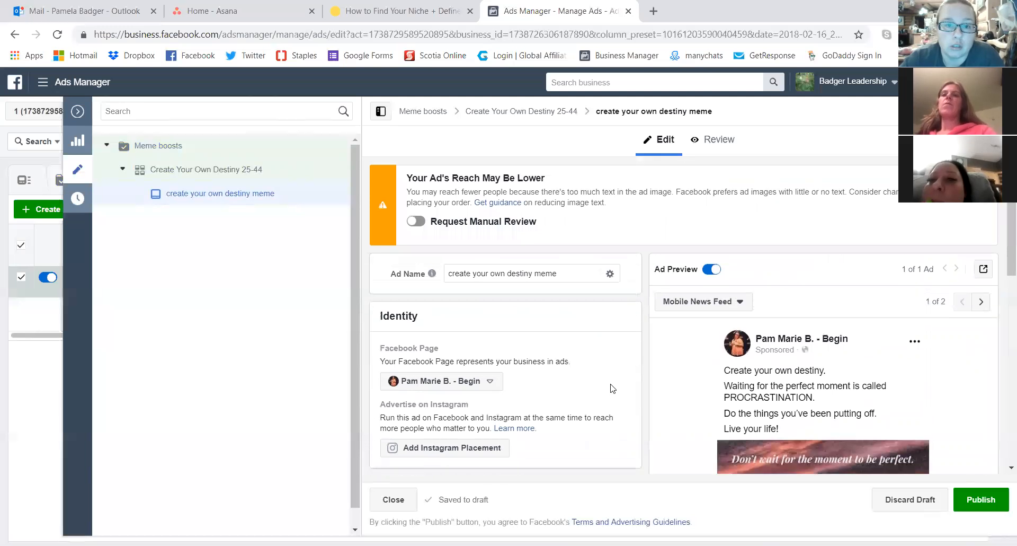
Turn on manual review for the meme ad's image and read the reduced-reach warning.
{"action": "left_click", "coordinate": [415, 220]}
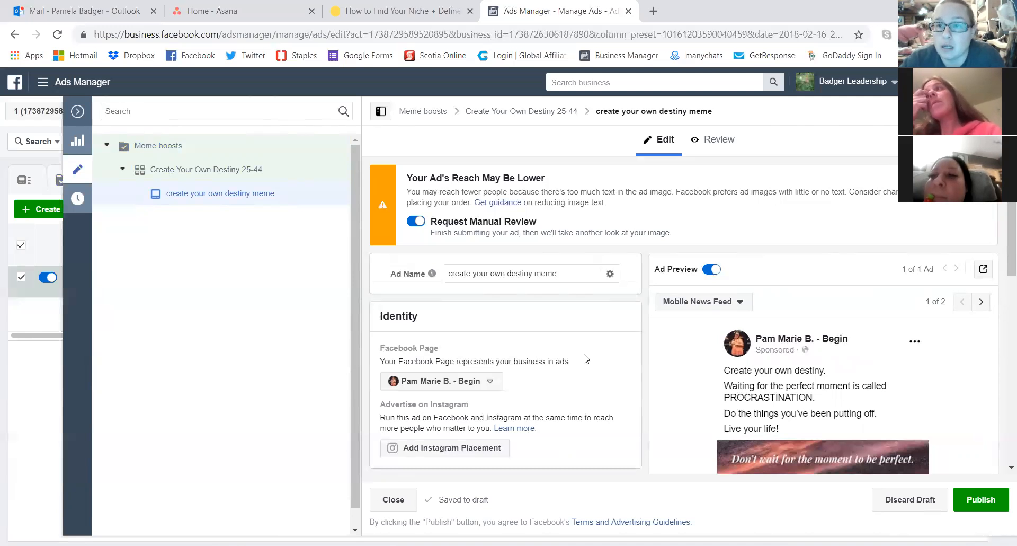
{"action": "mouse_move", "coordinate": [588, 372]}
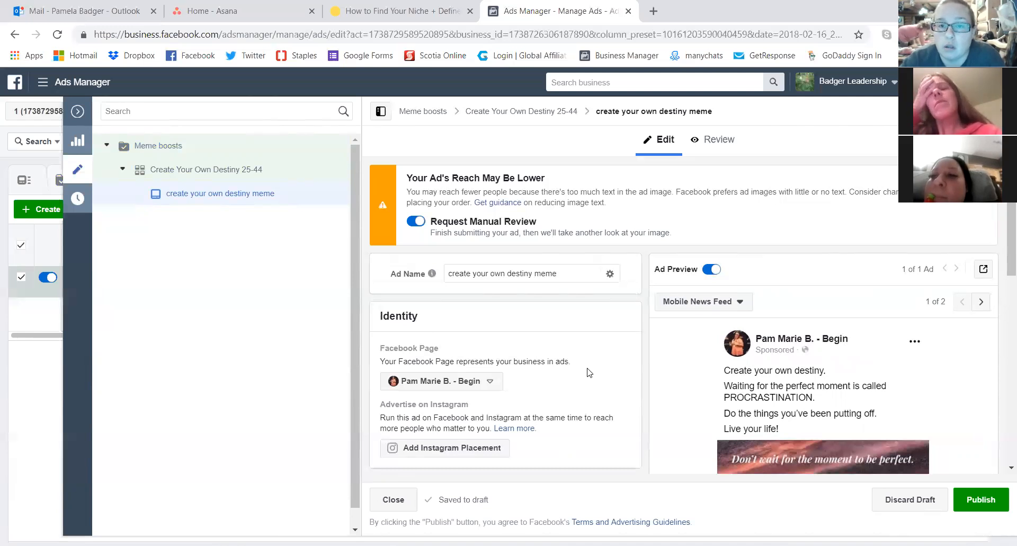
{"action": "mouse_move", "coordinate": [602, 356]}
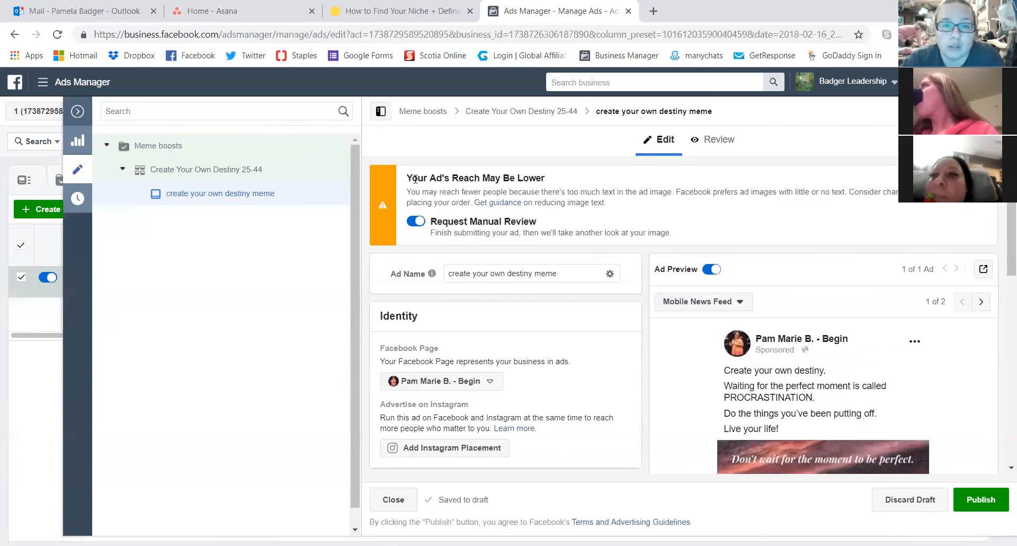
{"action": "left_click_drag", "start_coordinate": [407, 177], "coordinate": [608, 202]}
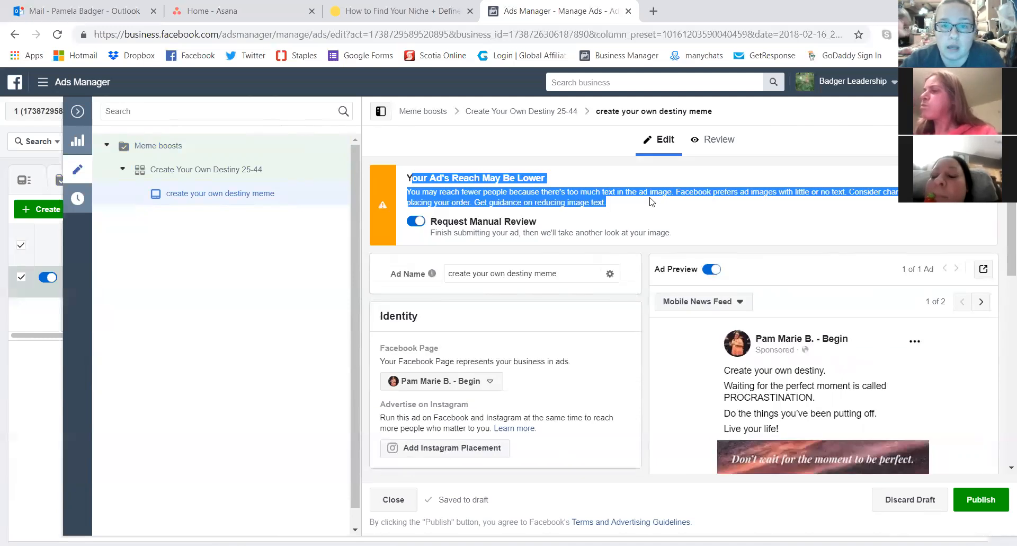
{"action": "scroll", "scroll_direction": "down", "scroll_amount": 3}
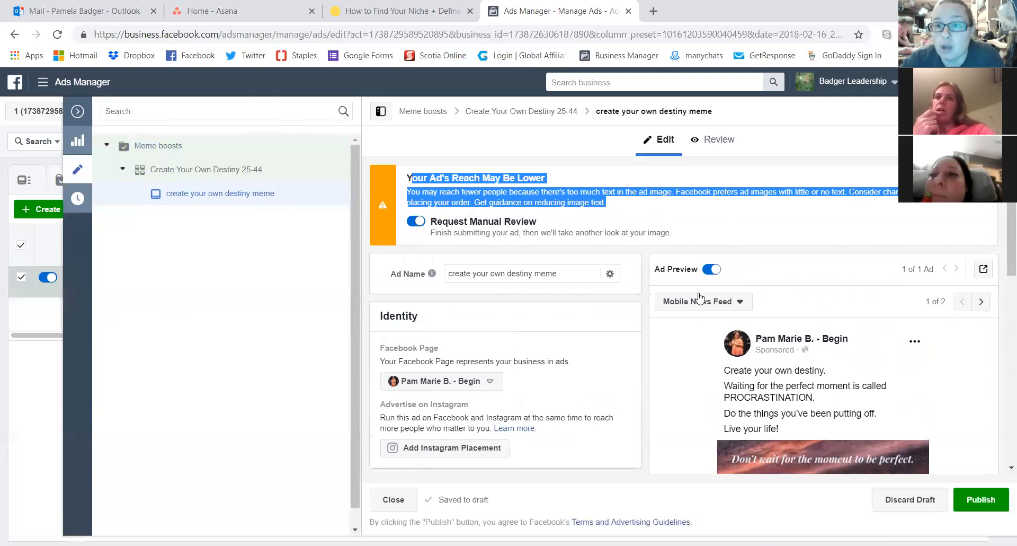
{"action": "mouse_move", "coordinate": [646, 317]}
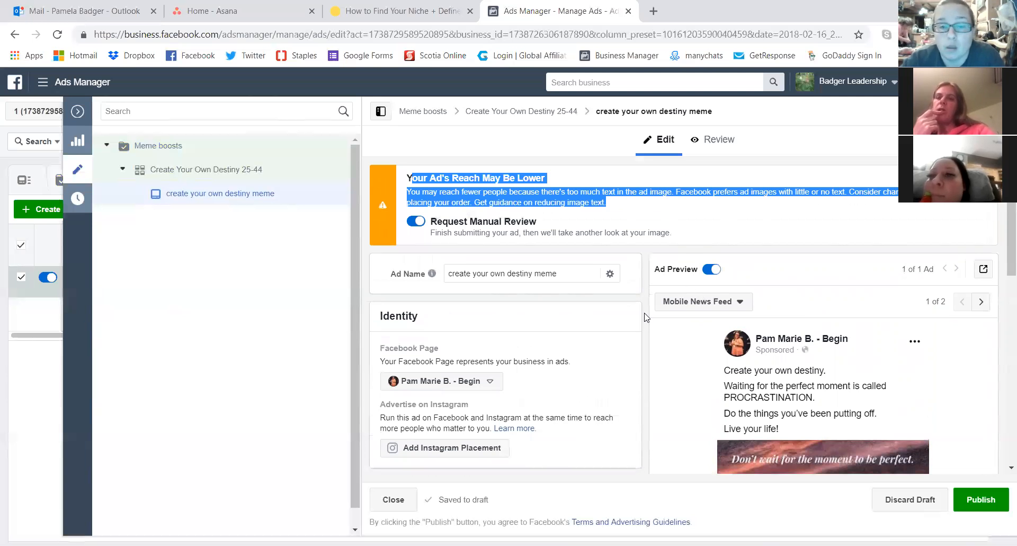
{"action": "scroll", "scroll_direction": "down", "scroll_amount": 3}
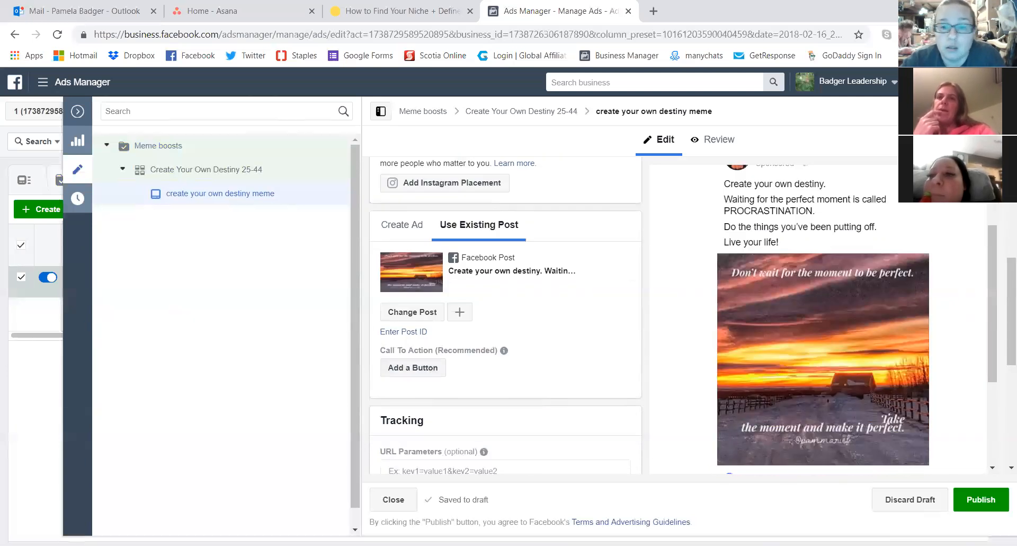
Publish the Meme boosts campaign, ad set and meme ad.
{"action": "left_click", "coordinate": [980, 500]}
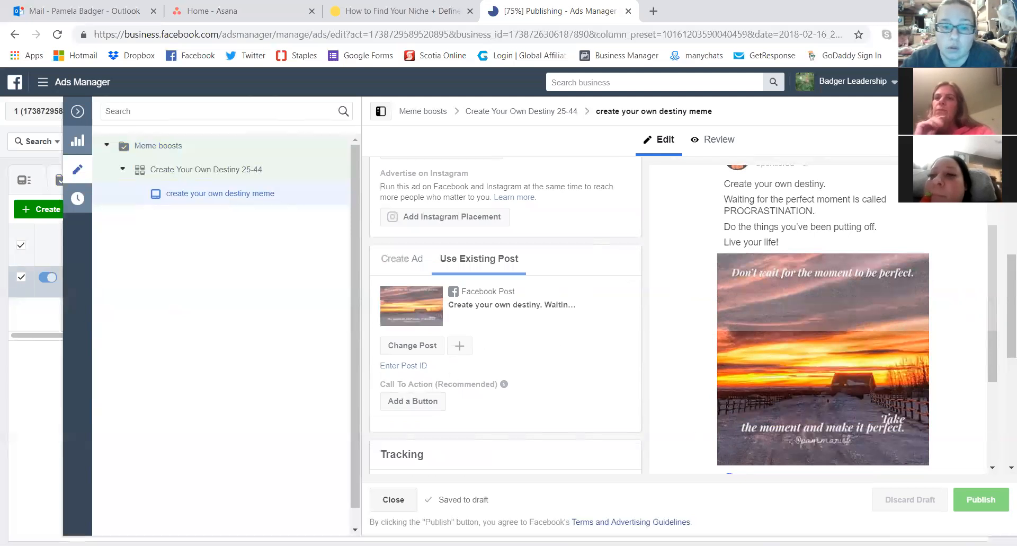
{"action": "left_click", "coordinate": [980, 499]}
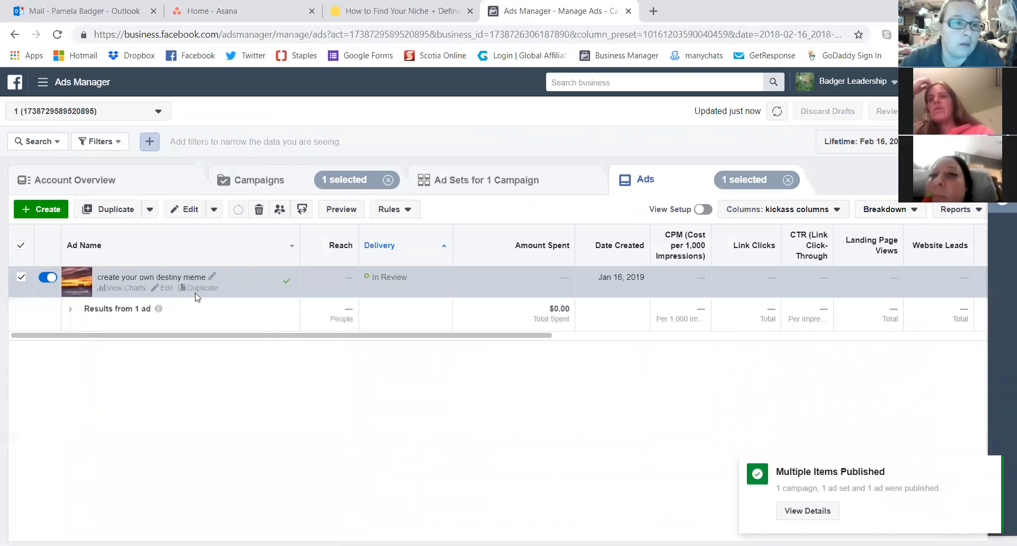
{"action": "mouse_move", "coordinate": [483, 184]}
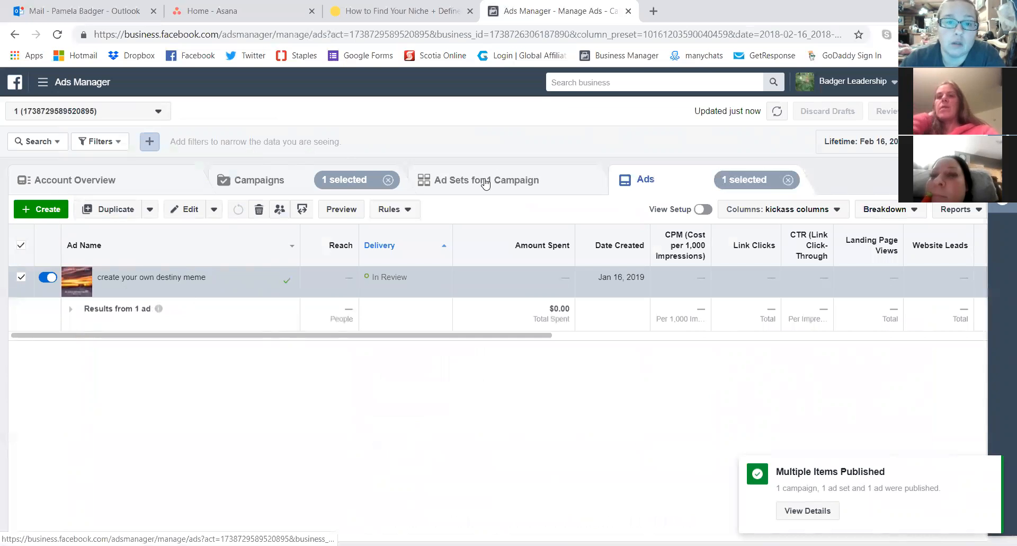
Duplicate the Create Your Own Destiny 25-44 ad set once into the original Meme boosts campaign.
{"action": "left_click", "coordinate": [485, 179]}
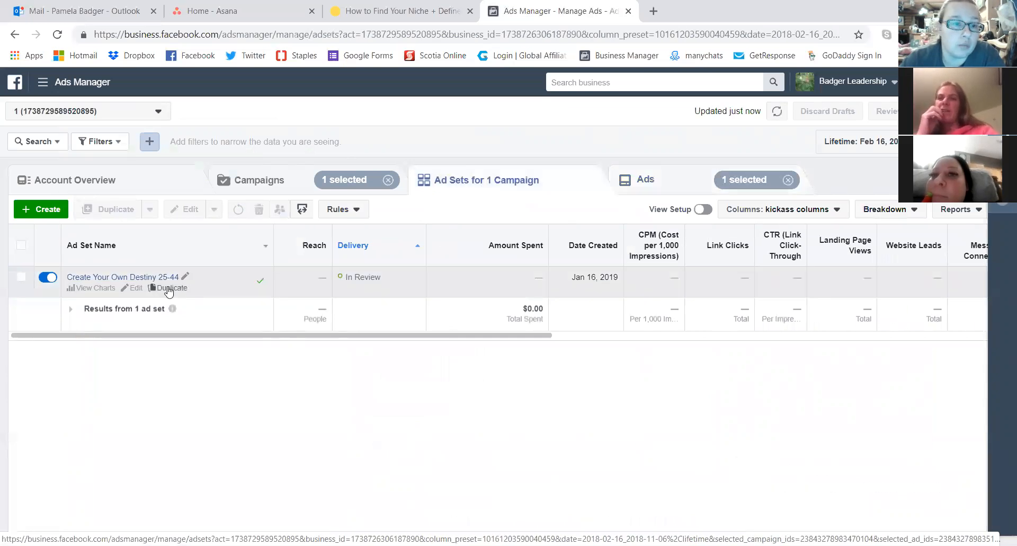
{"action": "left_click", "coordinate": [173, 288]}
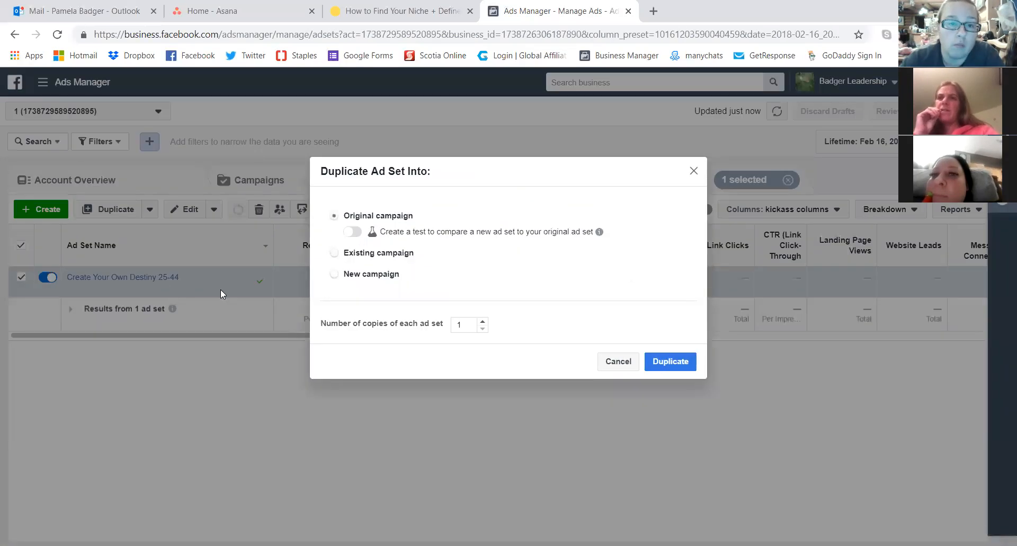
{"action": "left_click", "coordinate": [671, 362]}
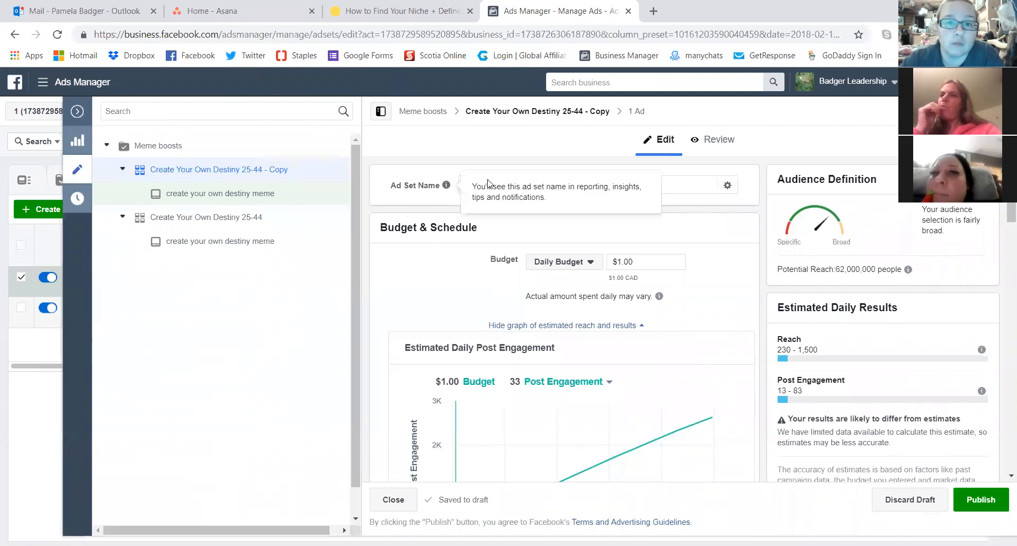
Target the copied ad set at the saved women 45-64 audience.
{"action": "scroll", "scroll_direction": "down", "scroll_amount": 3}
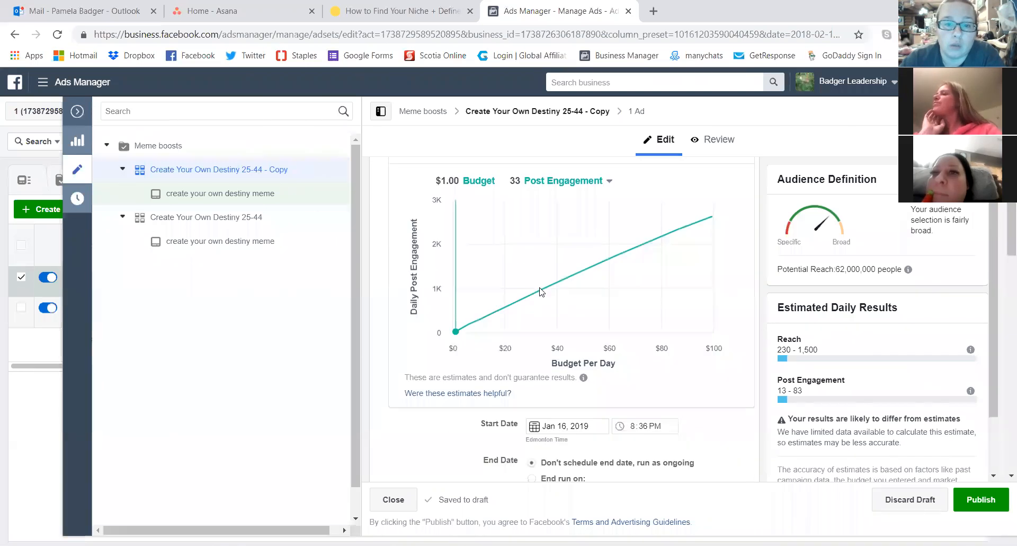
{"action": "scroll", "scroll_direction": "down", "scroll_amount": 3}
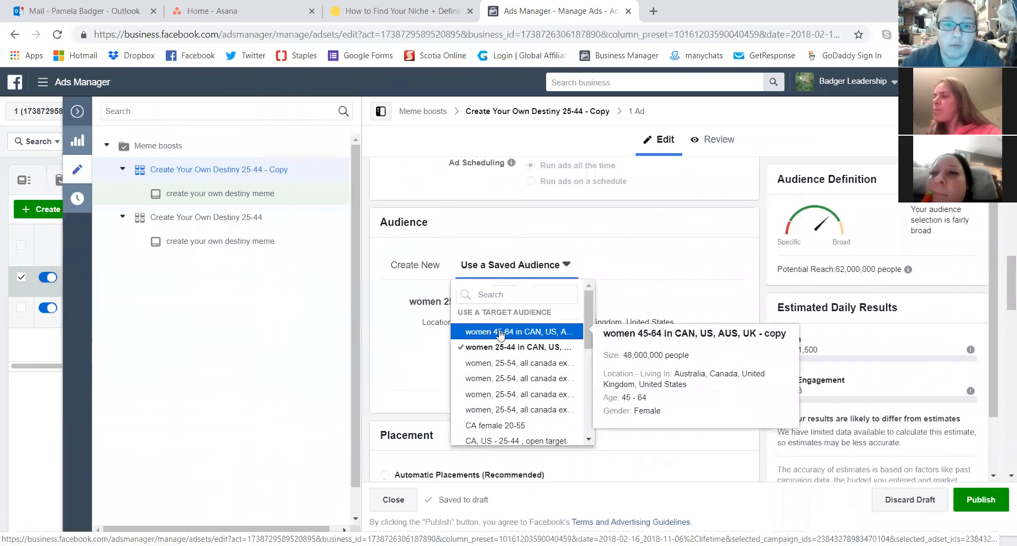
{"action": "left_click", "coordinate": [517, 331]}
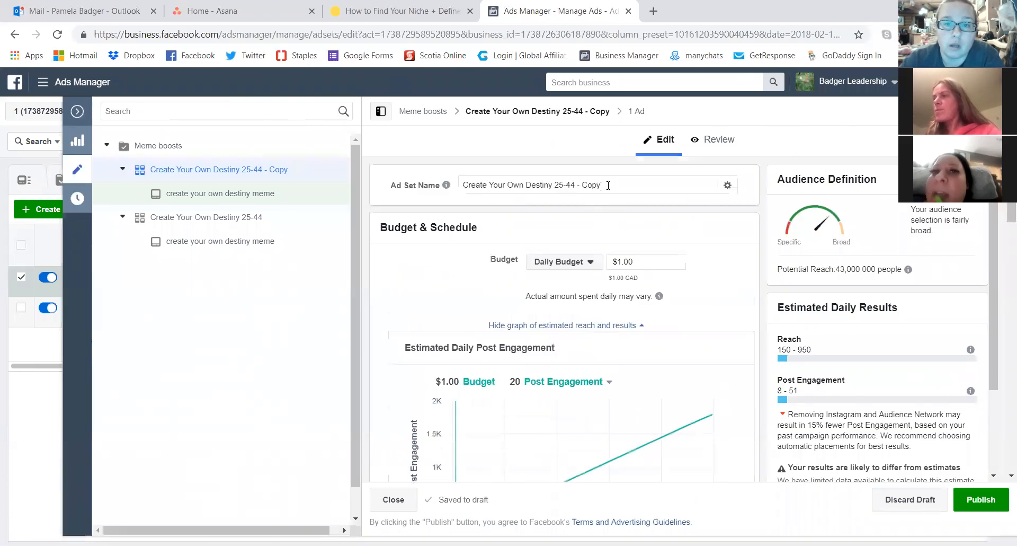
Rename the copy to 'Create Your Own Destiny 45-64' and review its budget, placements and optimization.
{"action": "double_click", "coordinate": [574, 185]}
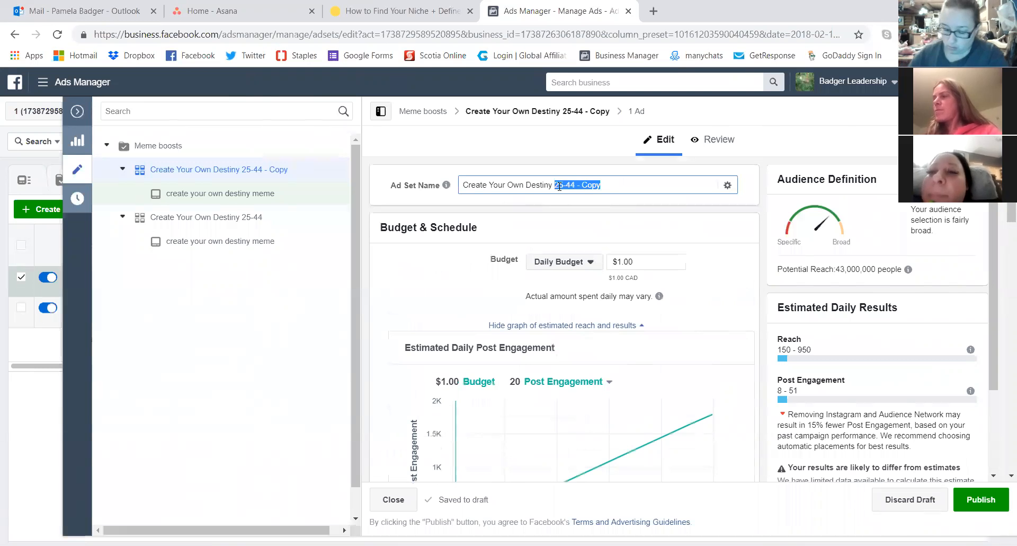
{"action": "type", "text": "45-64"}
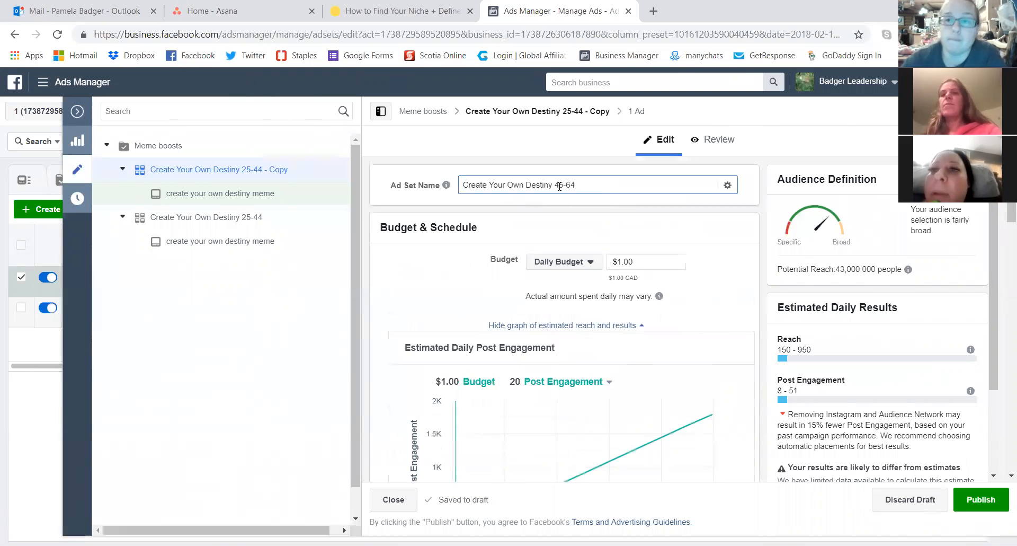
{"action": "scroll", "scroll_direction": "down", "scroll_amount": 3}
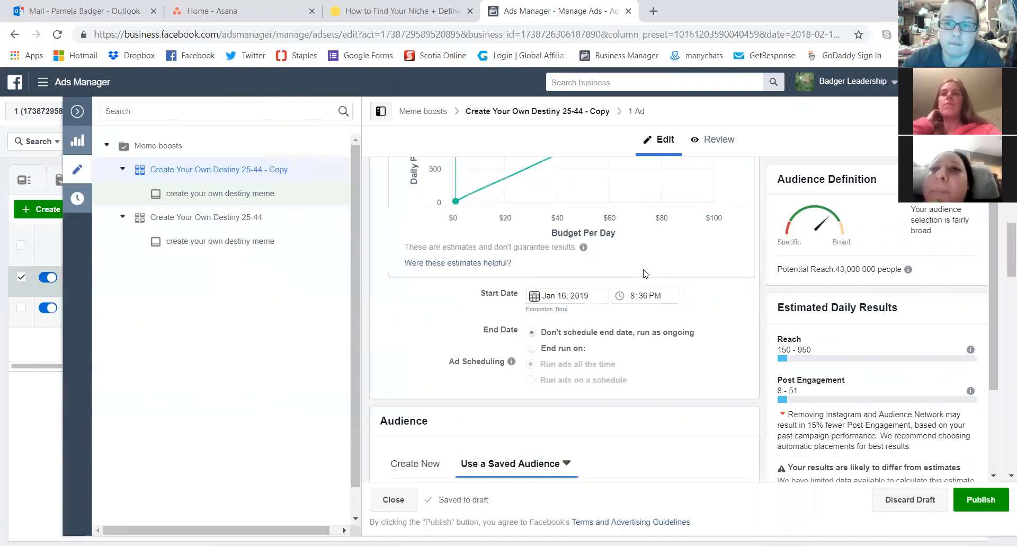
{"action": "scroll", "scroll_direction": "down", "scroll_amount": 3}
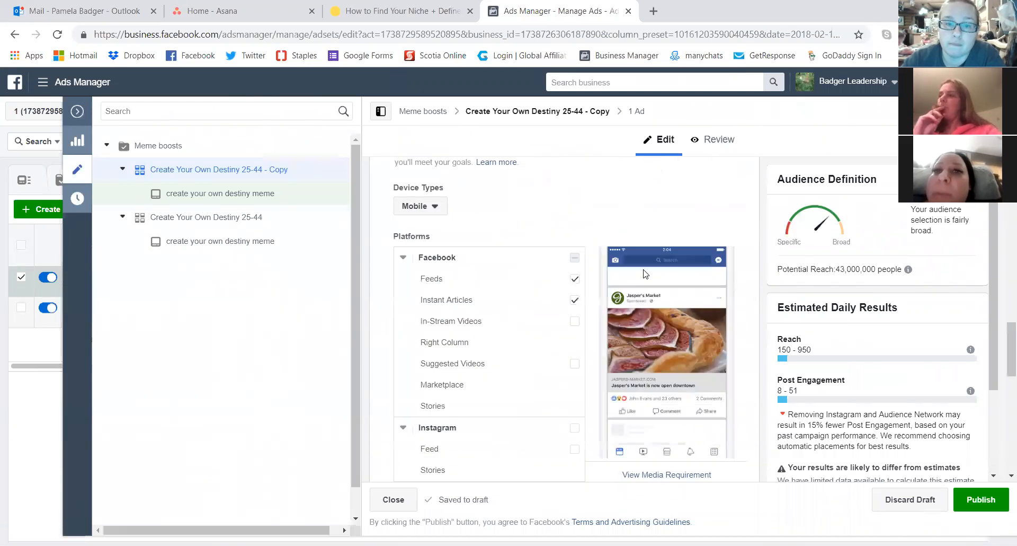
{"action": "scroll", "scroll_direction": "down", "scroll_amount": 3}
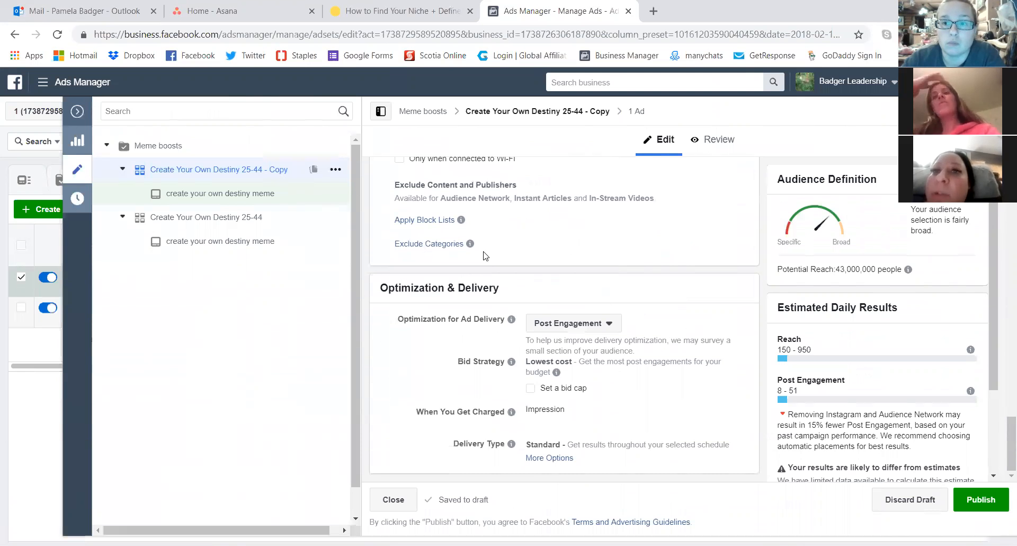
{"action": "mouse_move", "coordinate": [566, 420]}
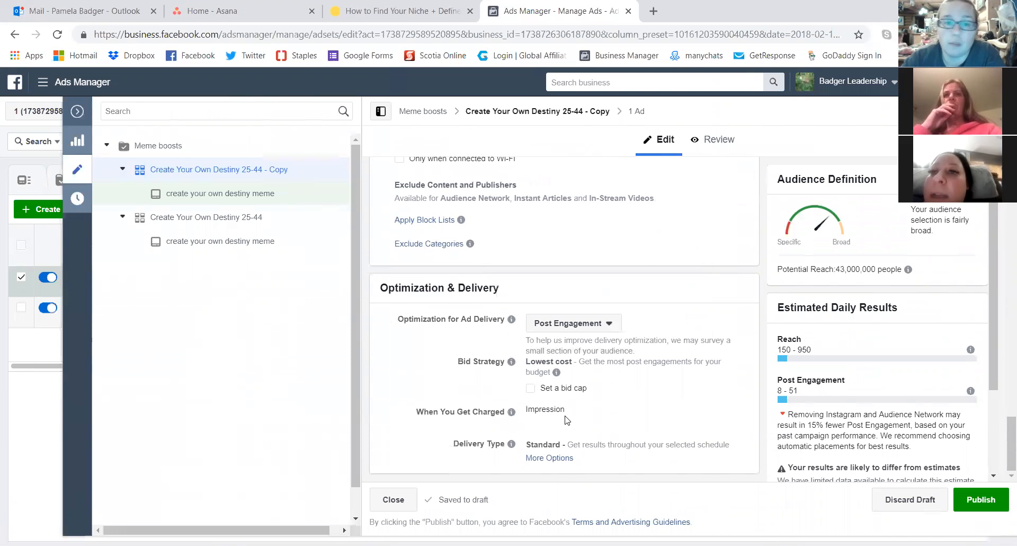
{"action": "mouse_move", "coordinate": [513, 247]}
{"action": "type", "text": "Create Your Own Destiny 45-64"}
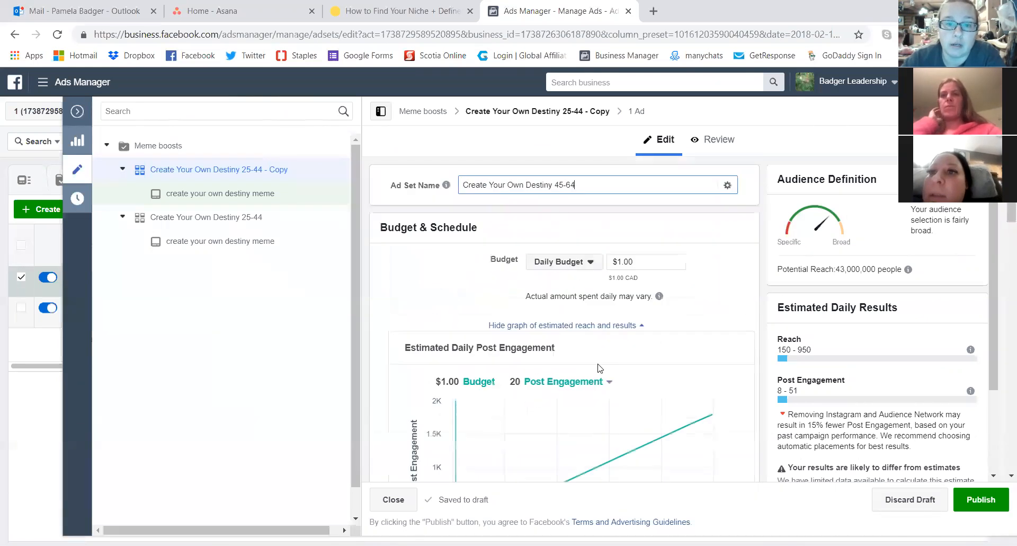
{"action": "scroll", "scroll_direction": "down", "scroll_amount": 3}
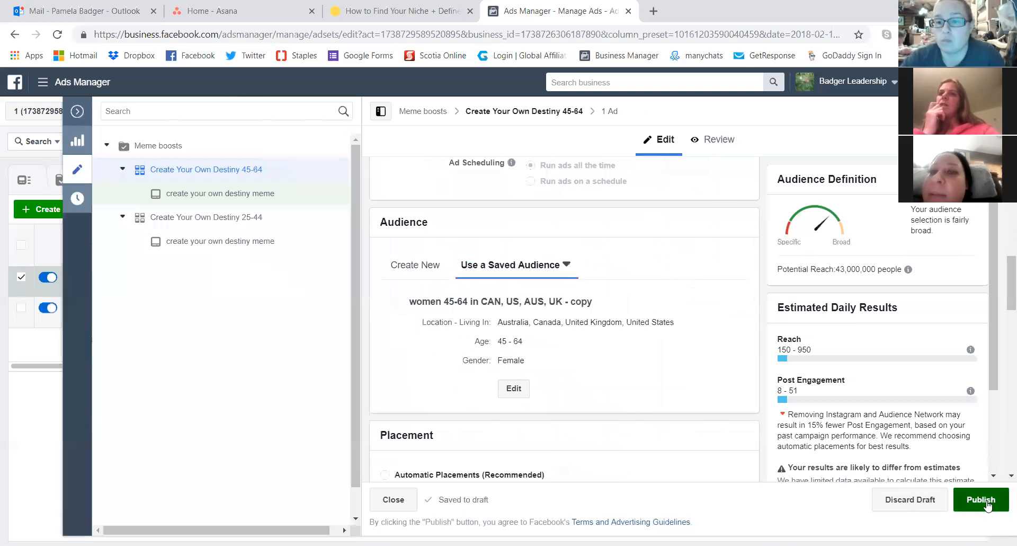
Publish the Create Your Own Destiny 45-64 ad set and wait until publishing completes.
{"action": "left_click", "coordinate": [980, 499]}
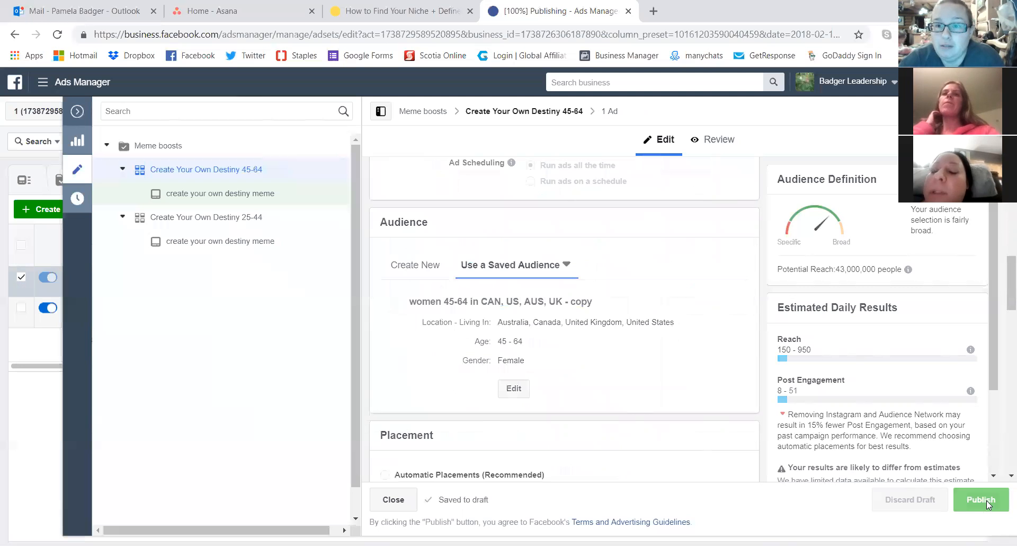
{"action": "left_click", "coordinate": [980, 499]}
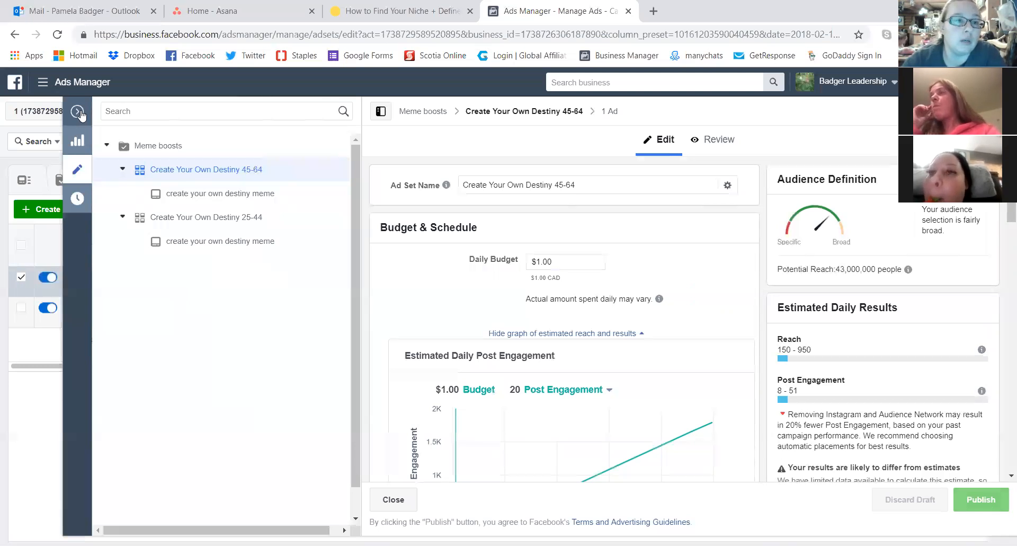
Select the 25-44 and 45-64 ad sets and duplicate both into Meme boosts.
{"action": "left_click", "coordinate": [393, 499]}
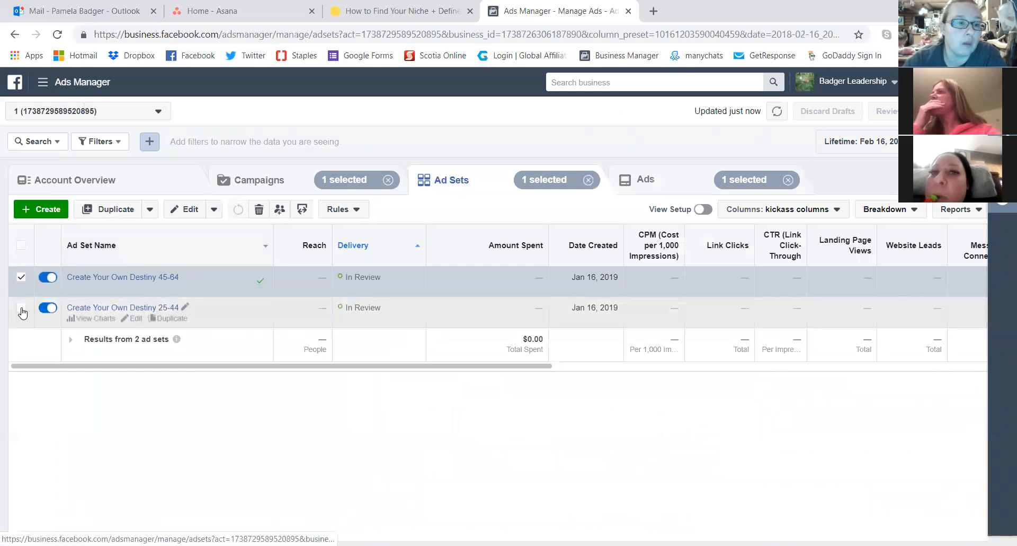
{"action": "left_click", "coordinate": [20, 307]}
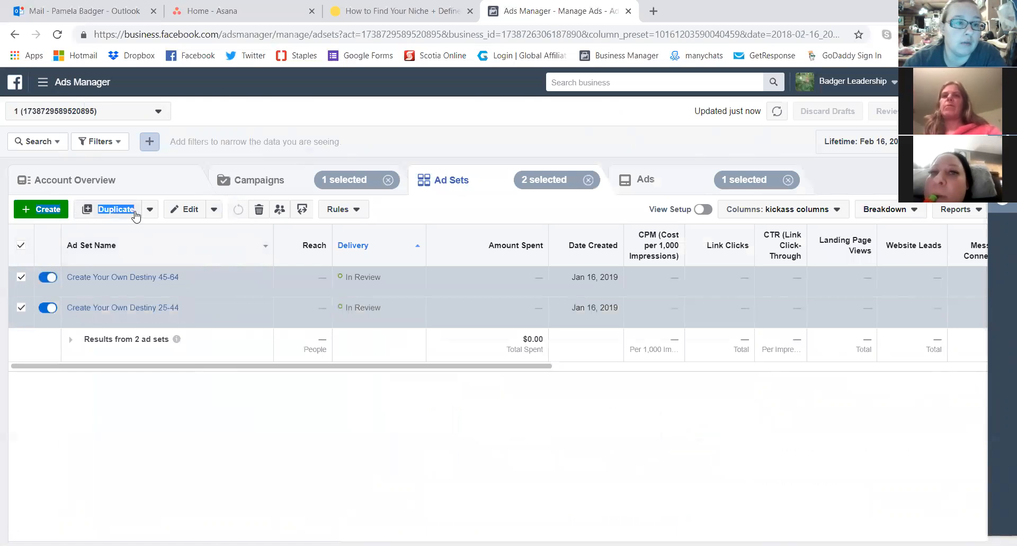
{"action": "mouse_move", "coordinate": [119, 227]}
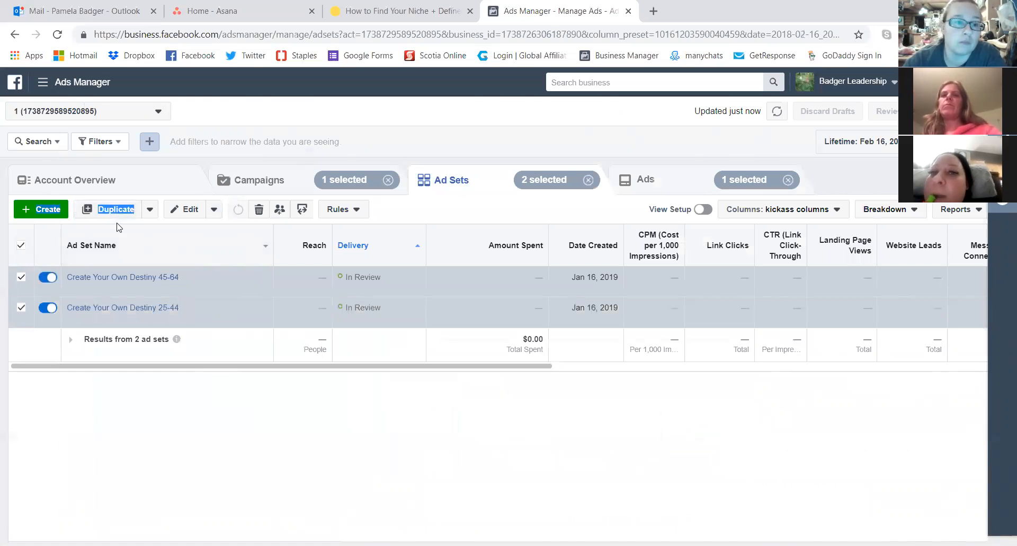
{"action": "left_click", "coordinate": [116, 208]}
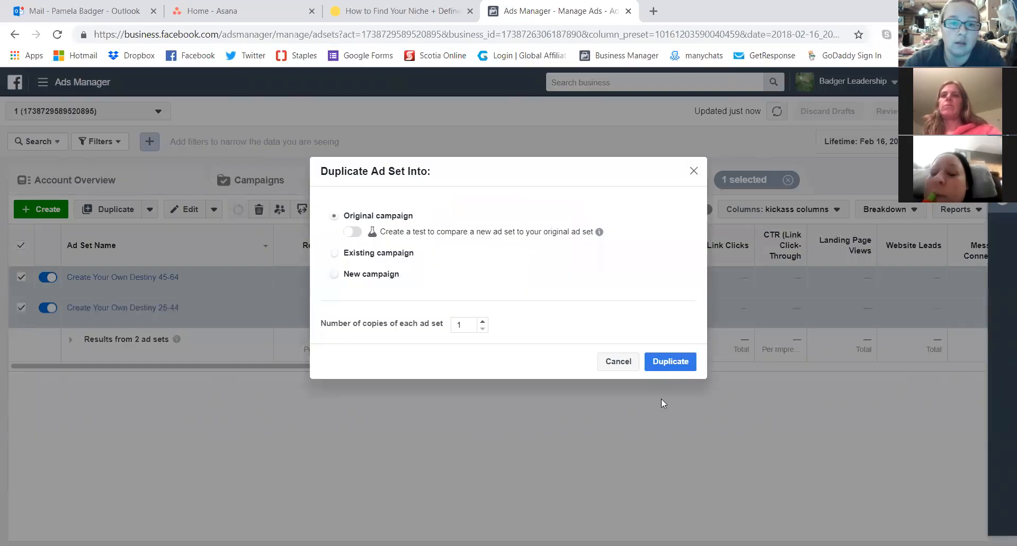
{"action": "left_click", "coordinate": [670, 361]}
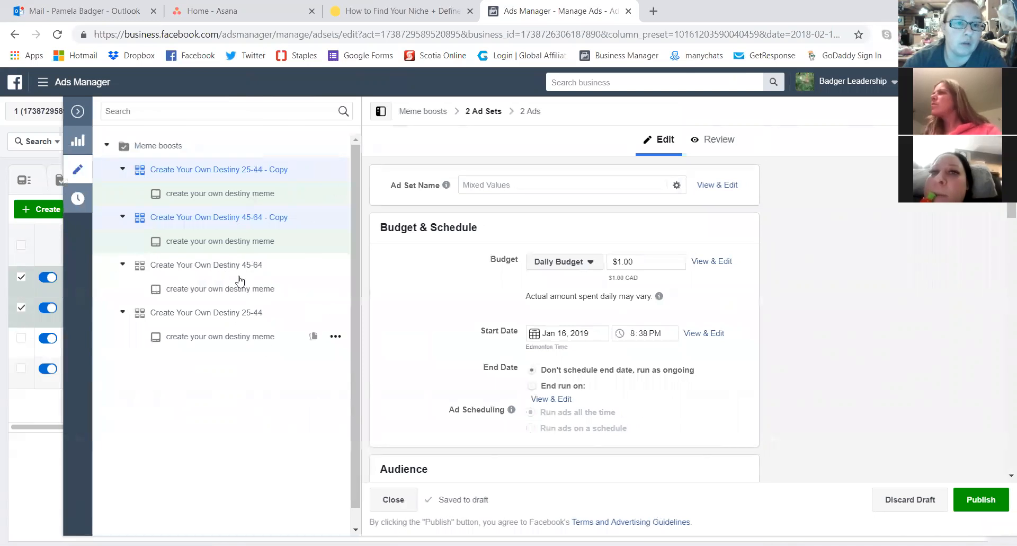
{"action": "mouse_move", "coordinate": [275, 242]}
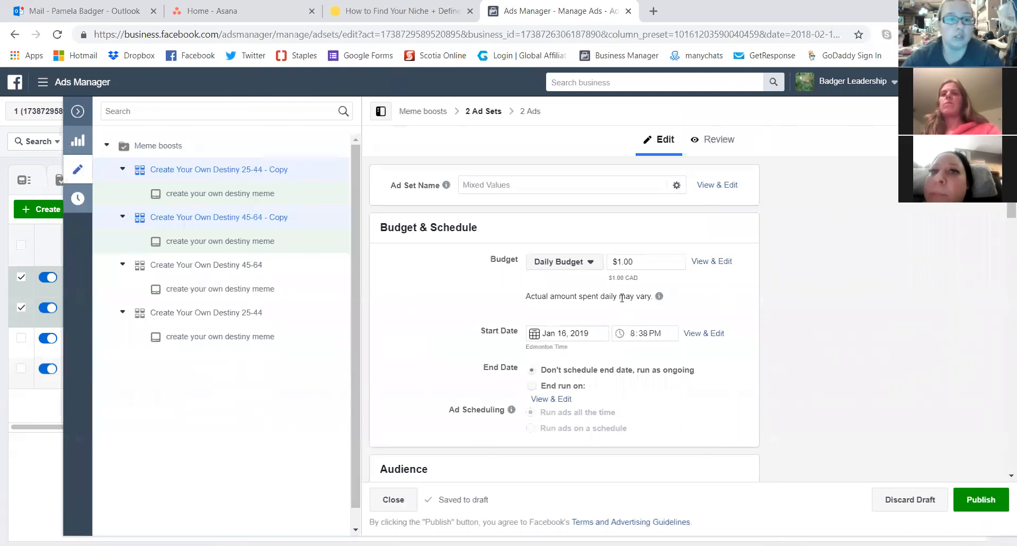
{"action": "mouse_move", "coordinate": [210, 251]}
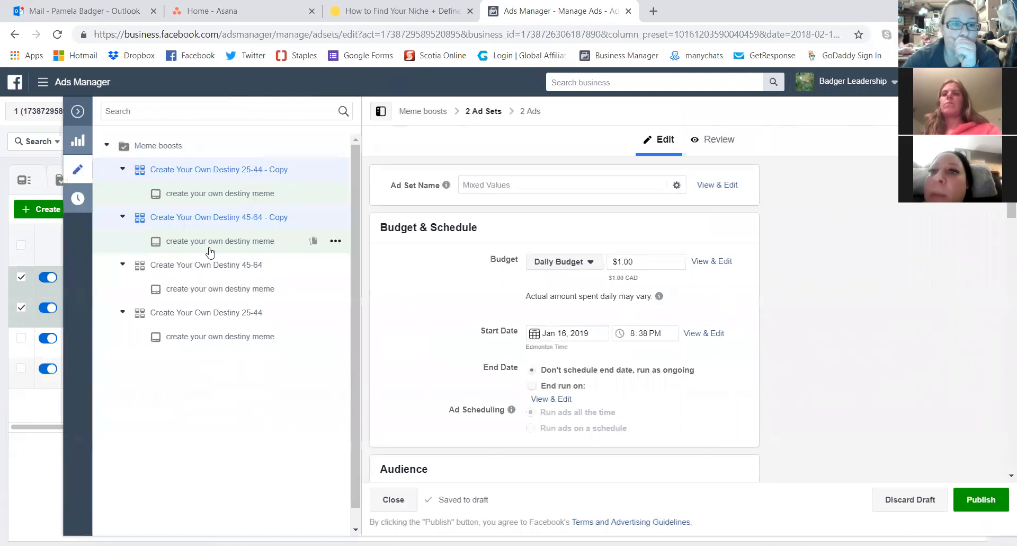
{"action": "mouse_move", "coordinate": [227, 176]}
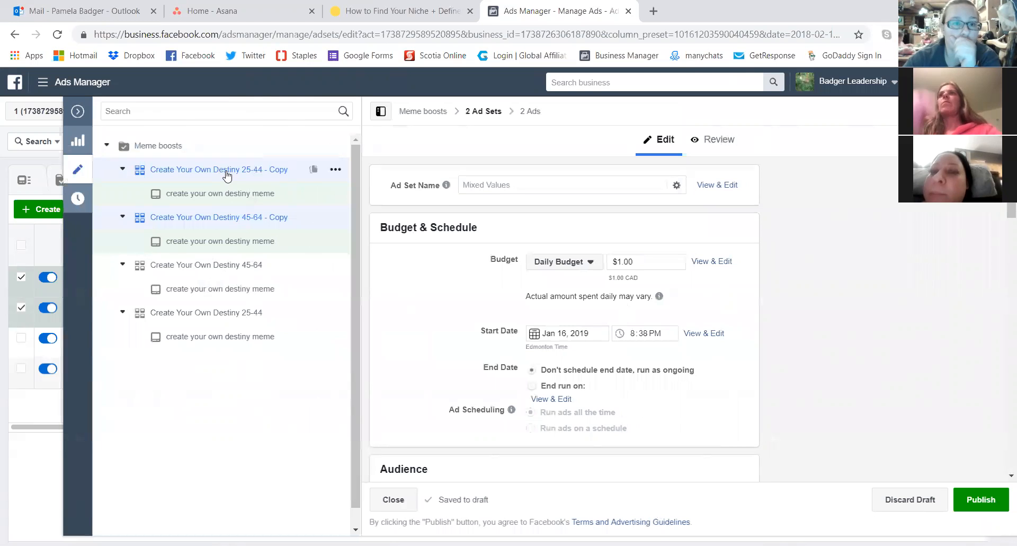
Open the 25-44 copy draft alone and review its placements.
{"action": "left_click", "coordinate": [219, 169]}
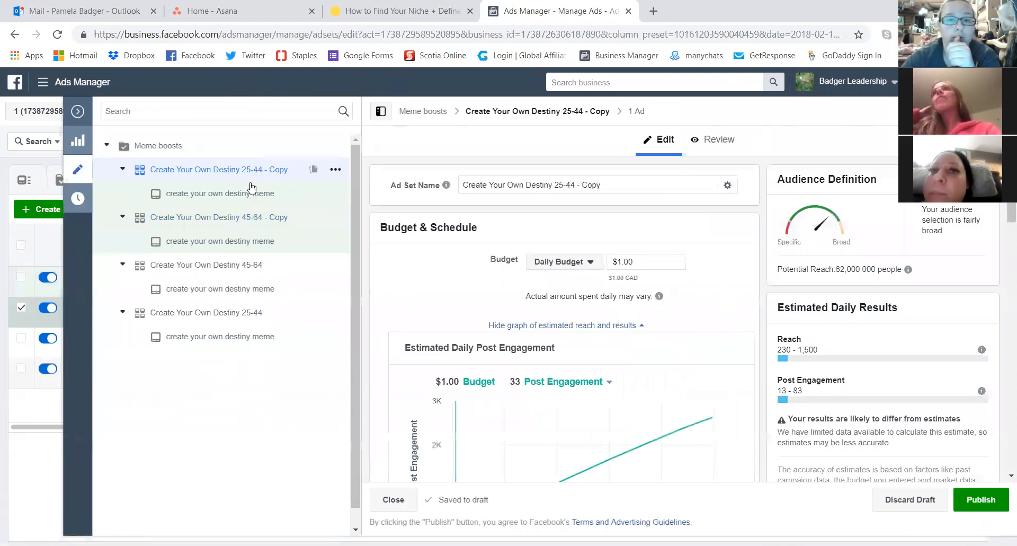
{"action": "scroll", "scroll_direction": "down", "scroll_amount": 3}
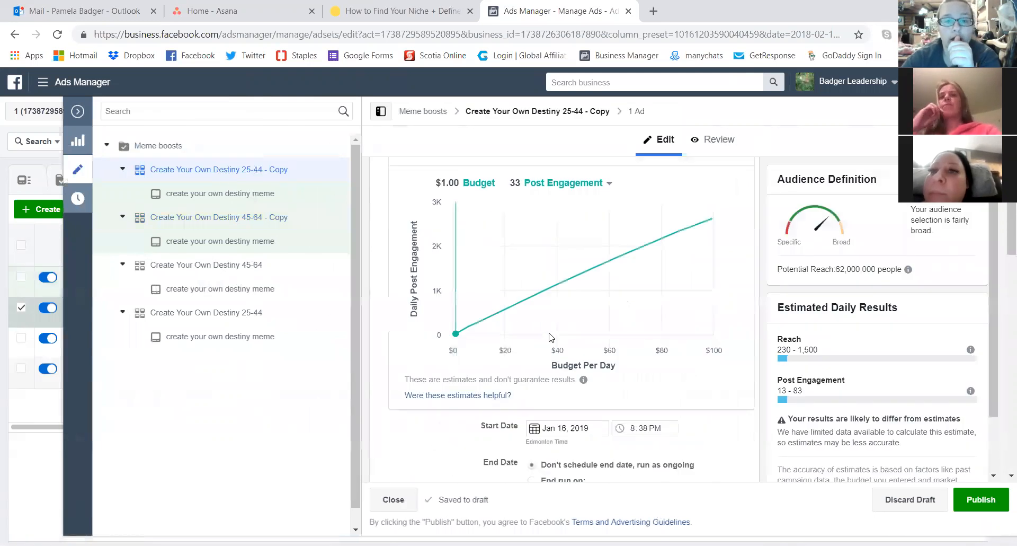
{"action": "scroll", "scroll_direction": "down", "scroll_amount": 3}
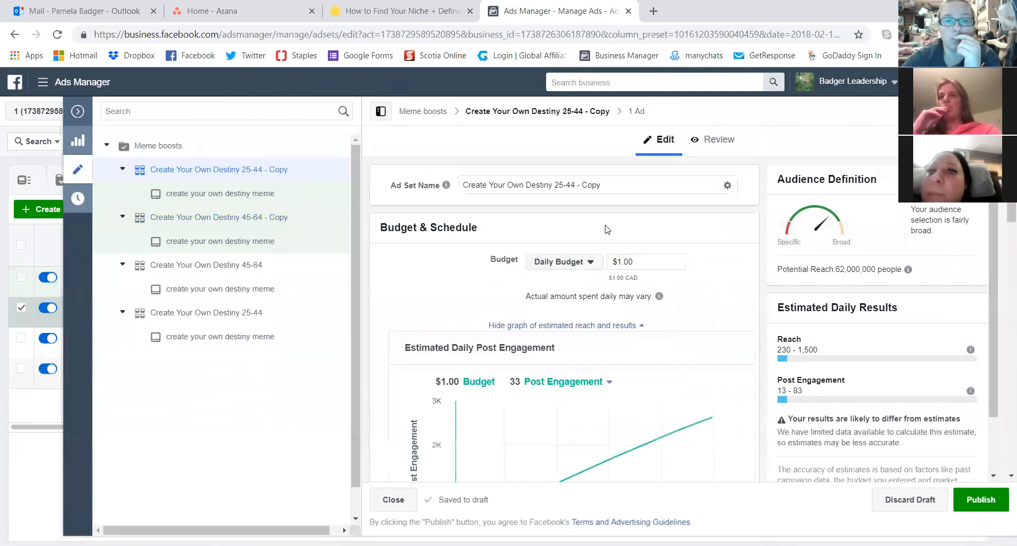
{"action": "mouse_move", "coordinate": [446, 185]}
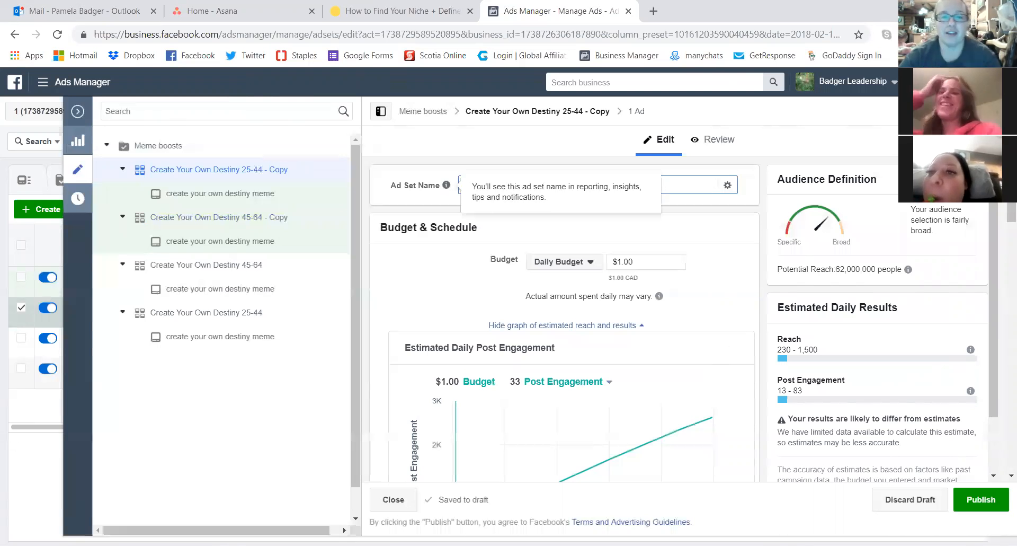
Rename the 25-44 copy to 'mindset 25-44' and review Optimization & Delivery.
{"action": "double_click", "coordinate": [508, 185]}
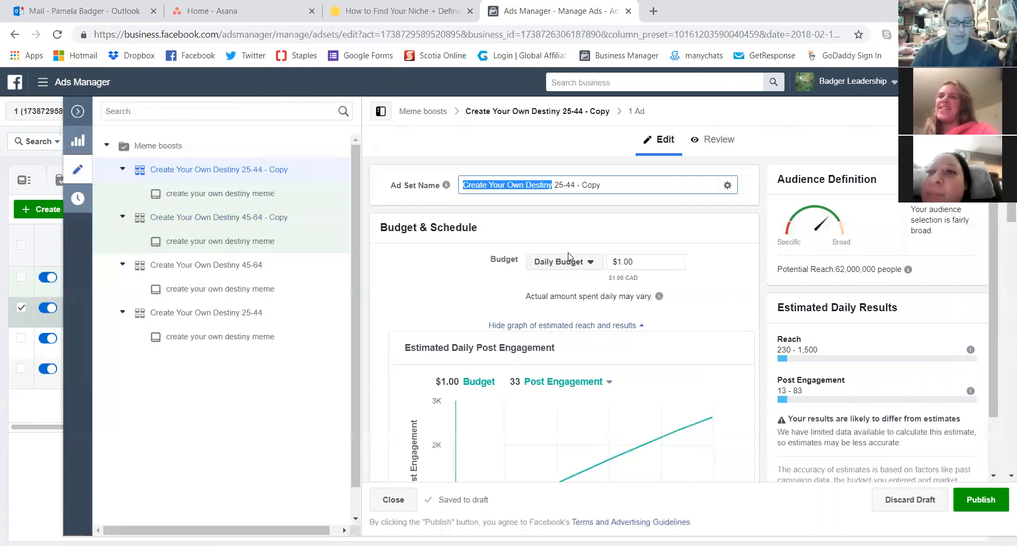
{"action": "type", "text": "mindset 25-44 - Copy"}
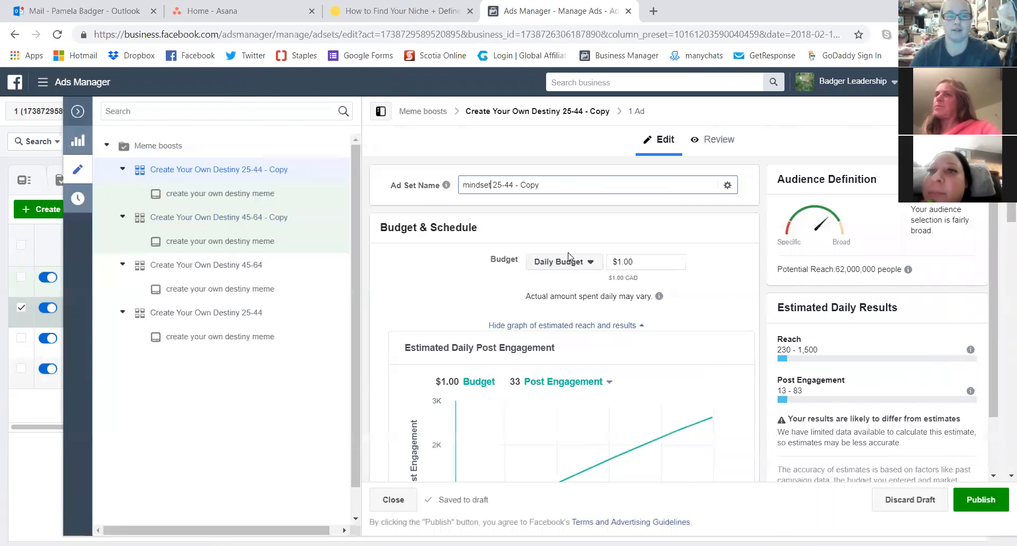
{"action": "double_click", "coordinate": [528, 184]}
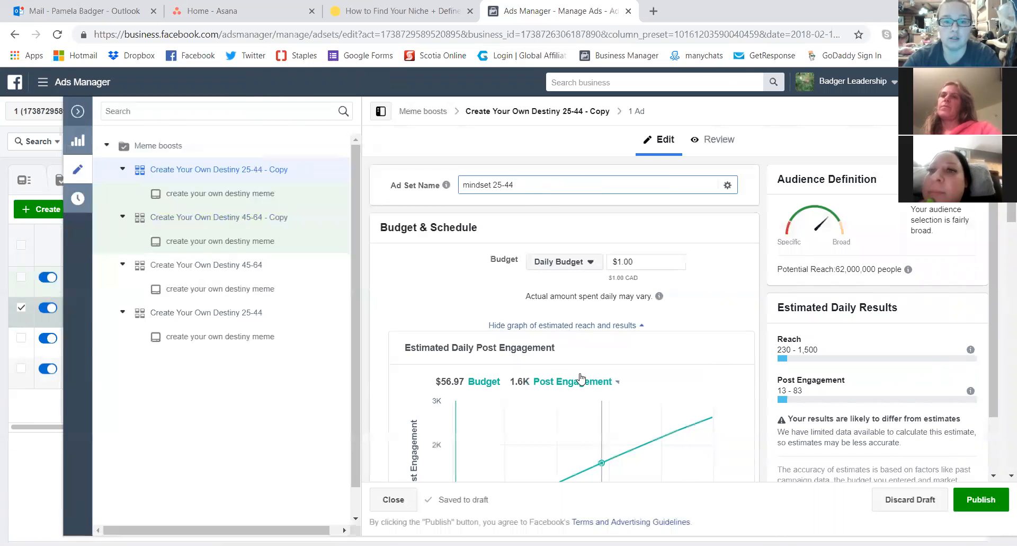
{"action": "scroll", "scroll_direction": "down", "scroll_amount": 3}
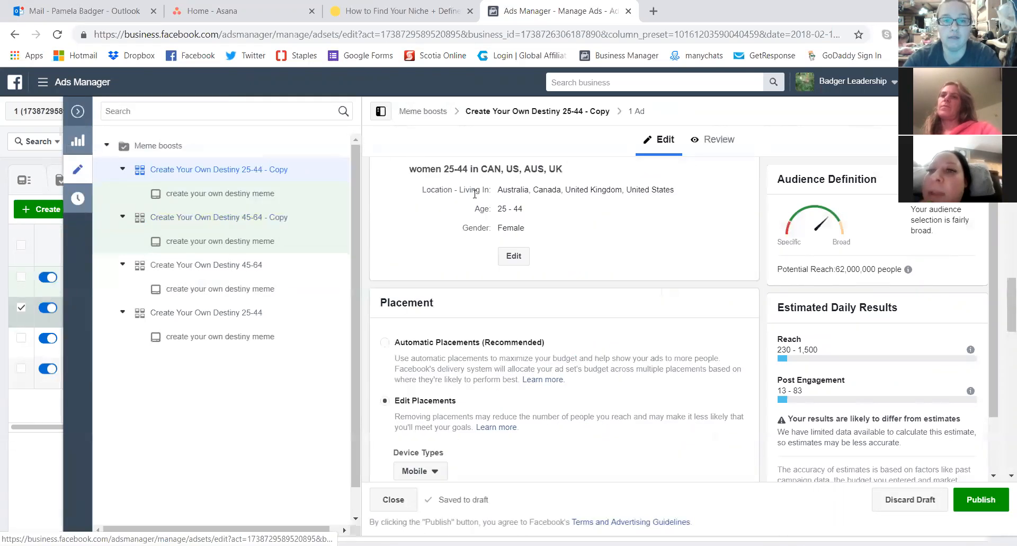
{"action": "mouse_move", "coordinate": [513, 256]}
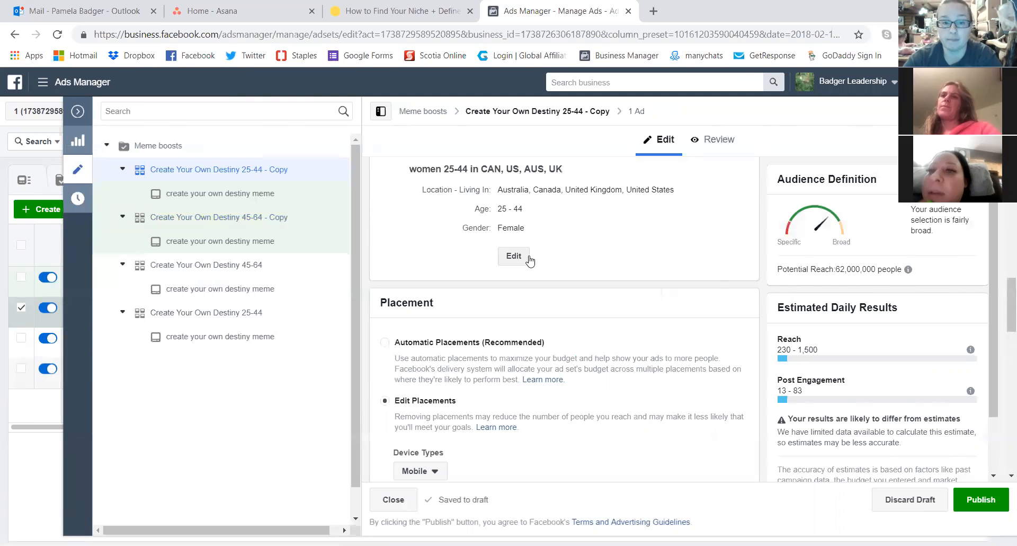
{"action": "scroll", "scroll_direction": "down", "scroll_amount": 3}
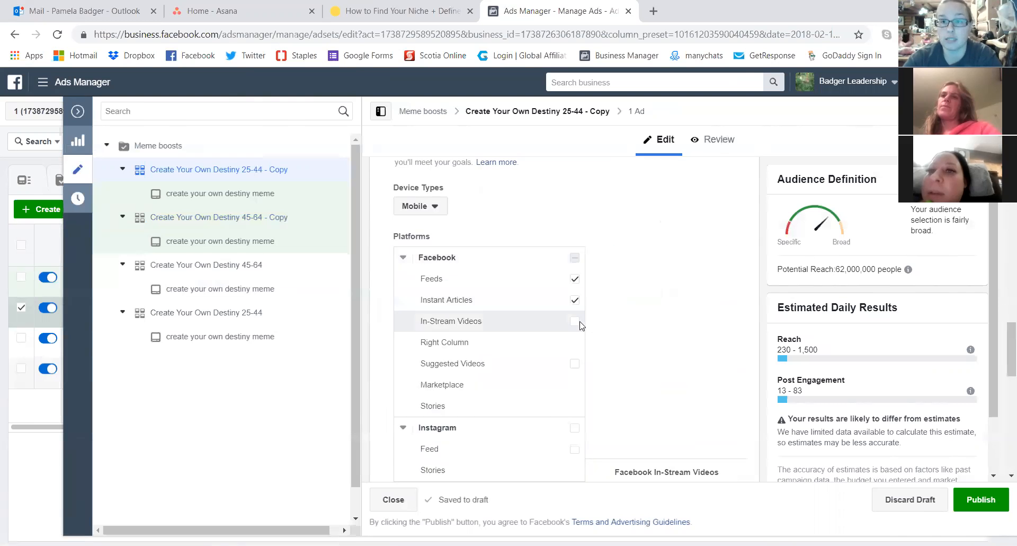
{"action": "scroll", "scroll_direction": "down", "scroll_amount": 3}
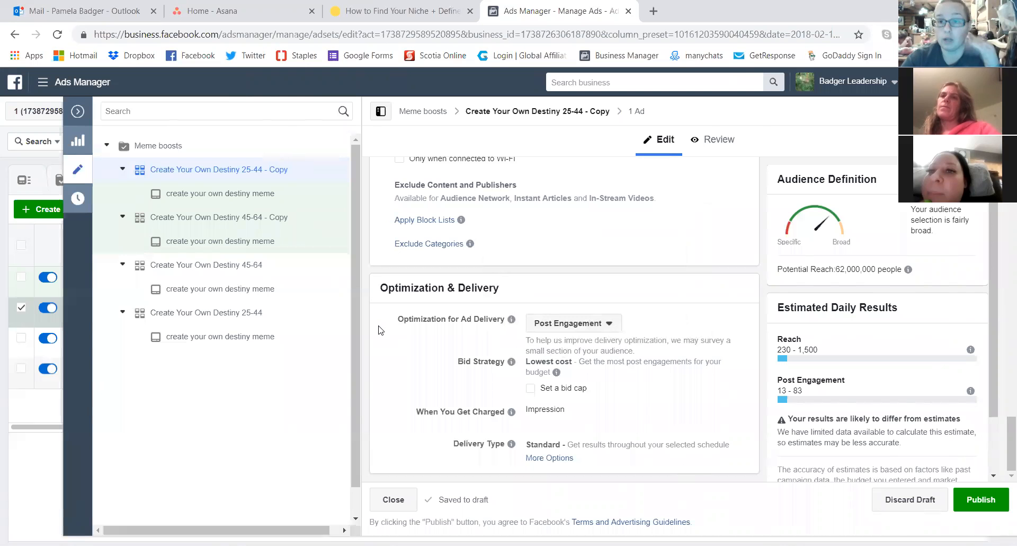
{"action": "mouse_move", "coordinate": [397, 331]}
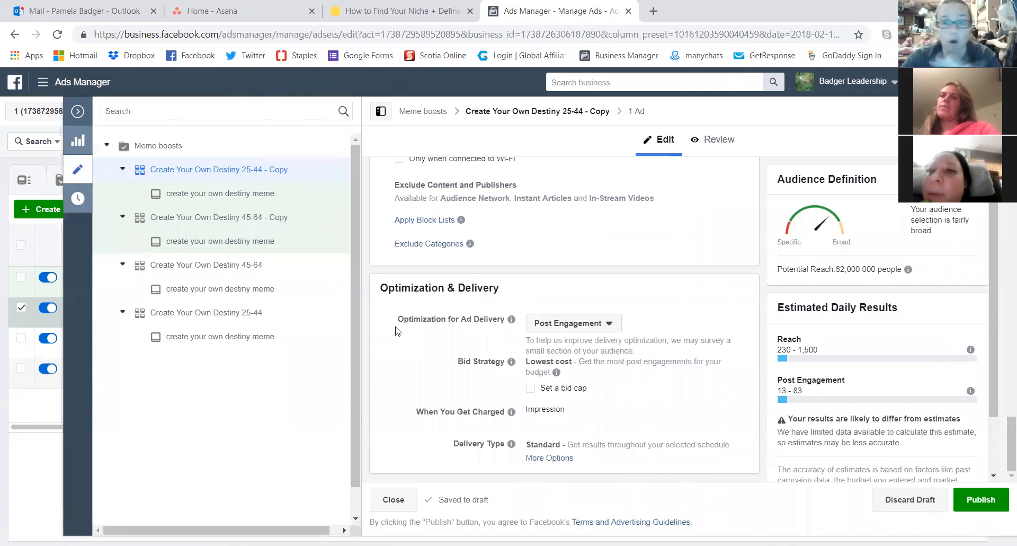
{"action": "mouse_move", "coordinate": [265, 98]}
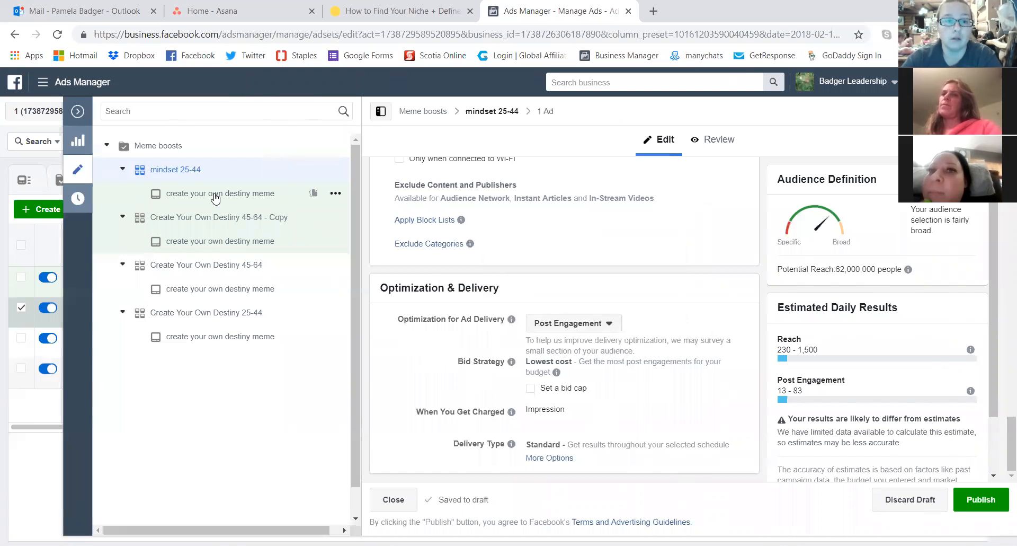
Switch the mindset 25-44 ad to the existing Jan 13 'For the first 35 years of my life' post.
{"action": "left_click", "coordinate": [220, 193]}
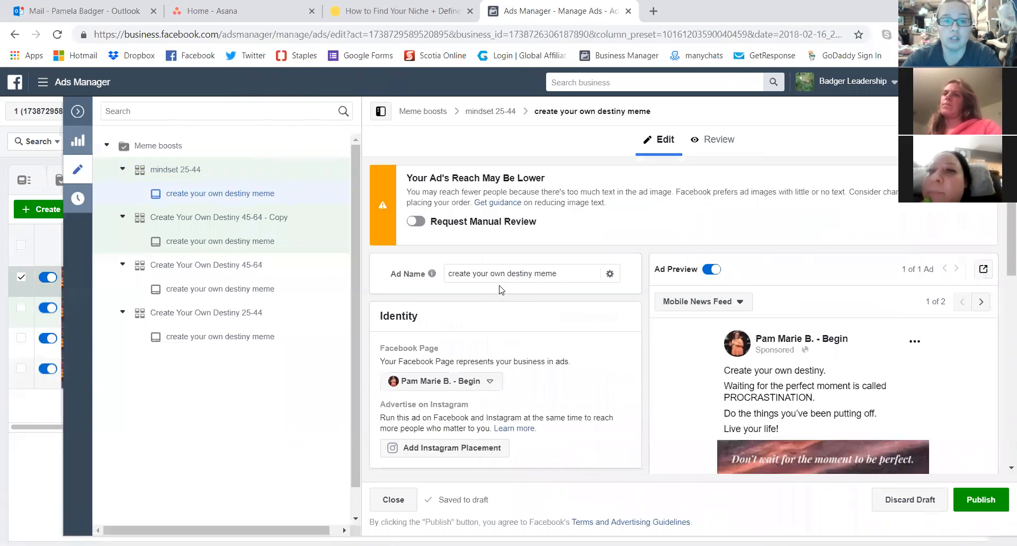
{"action": "triple_click", "coordinate": [503, 274]}
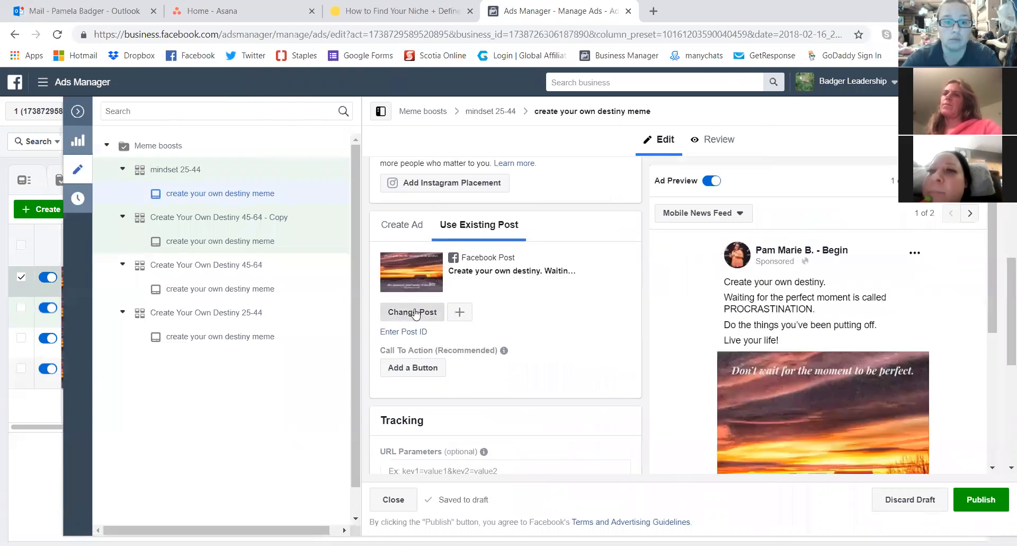
{"action": "left_click", "coordinate": [411, 312]}
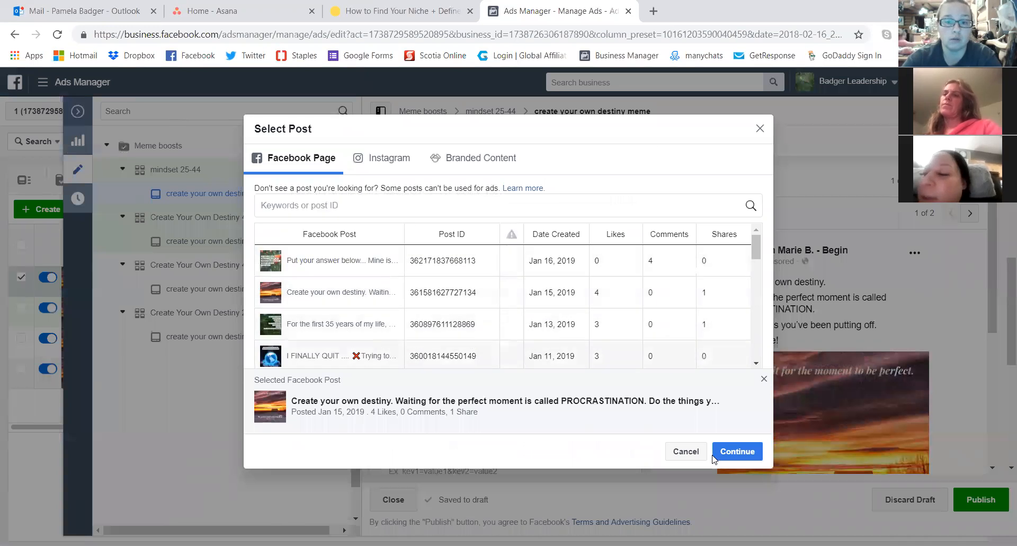
{"action": "mouse_move", "coordinate": [722, 517]}
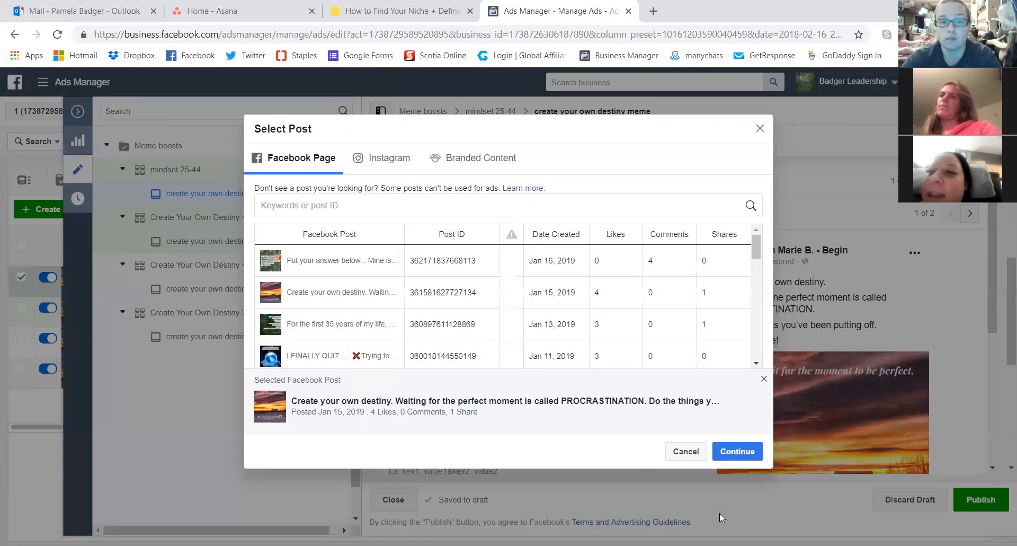
{"action": "left_click", "coordinate": [340, 324]}
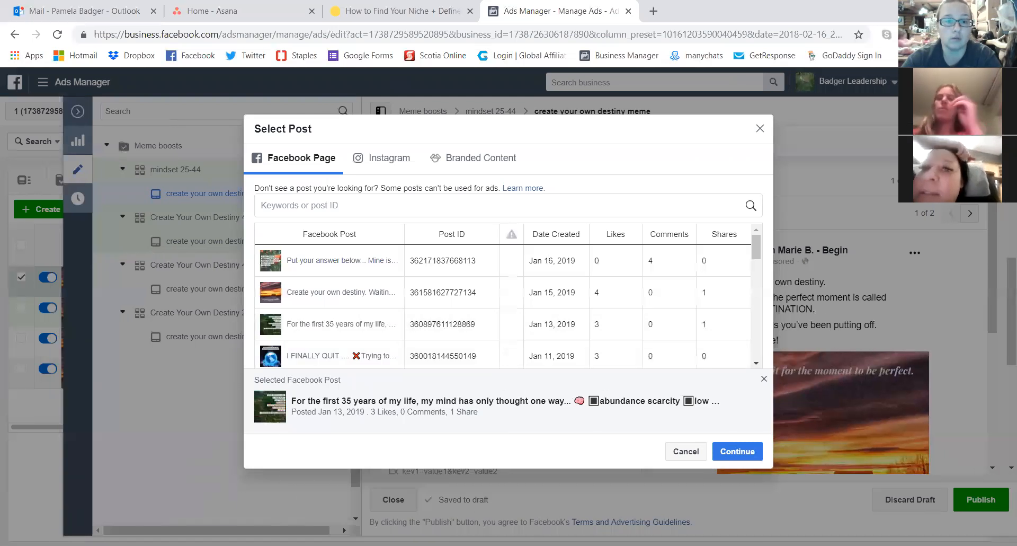
{"action": "mouse_move", "coordinate": [347, 324]}
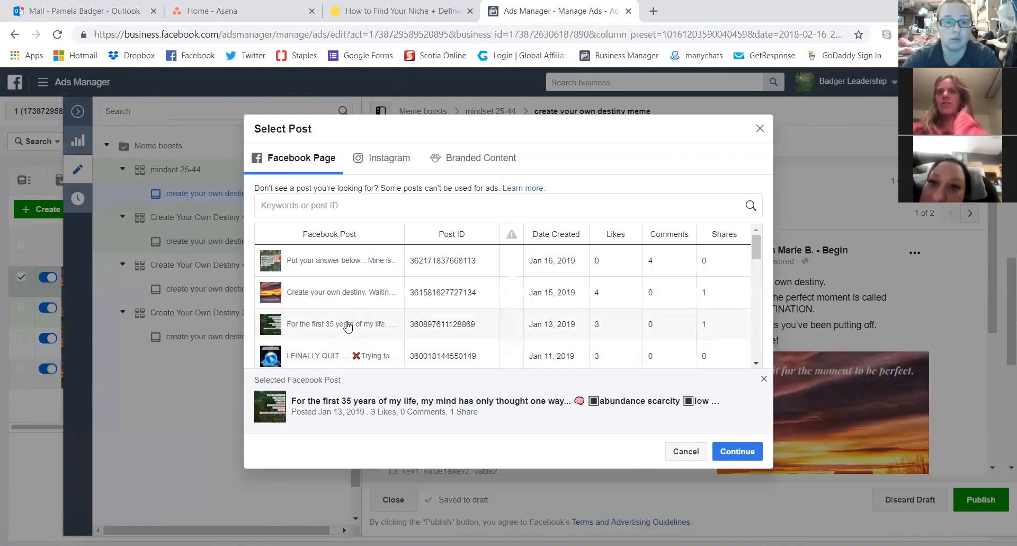
{"action": "left_click", "coordinate": [737, 451]}
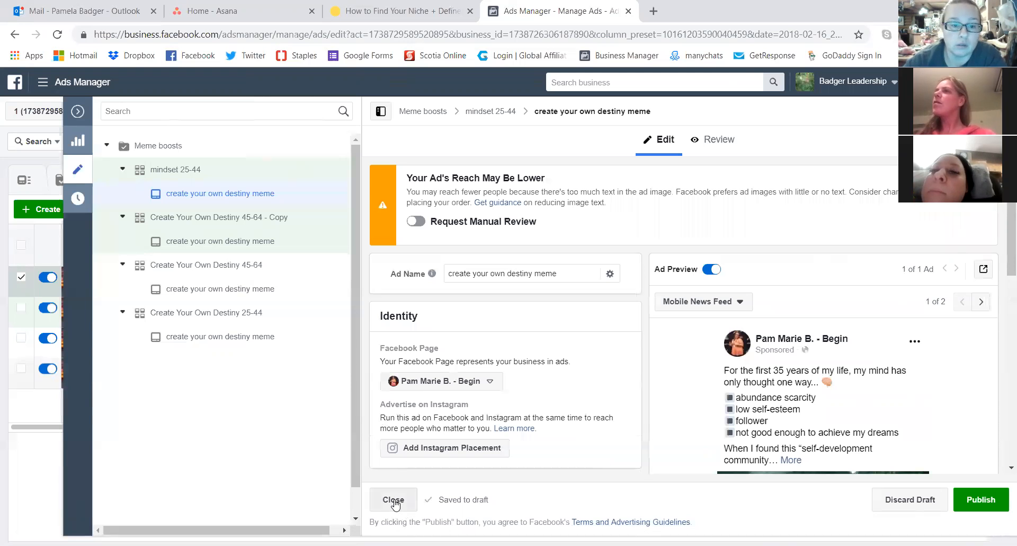
Close the editor keeping drafts unpublished, then select the two In Draft ad sets.
{"action": "left_click", "coordinate": [393, 499]}
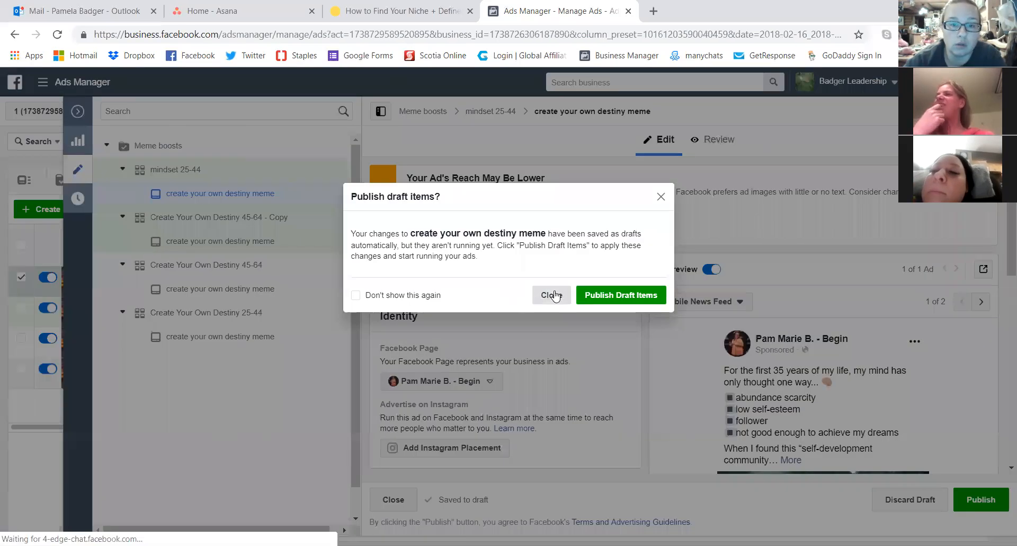
{"action": "left_click", "coordinate": [551, 294]}
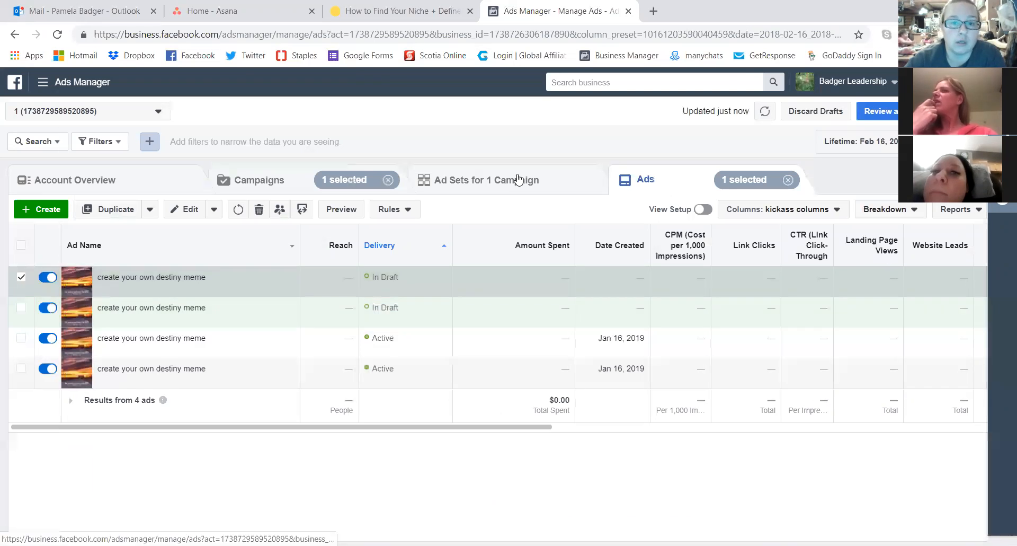
{"action": "left_click", "coordinate": [486, 179]}
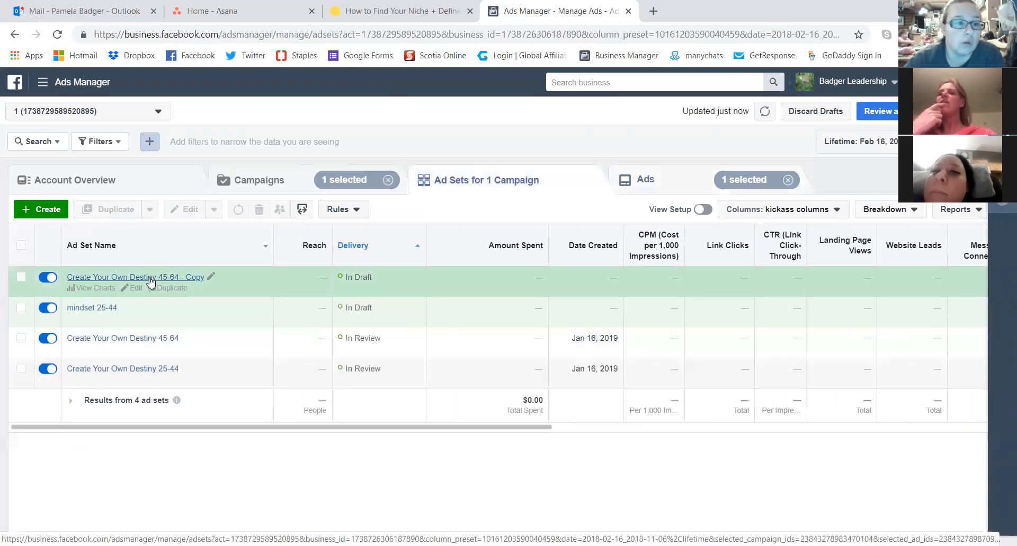
{"action": "mouse_move", "coordinate": [121, 337]}
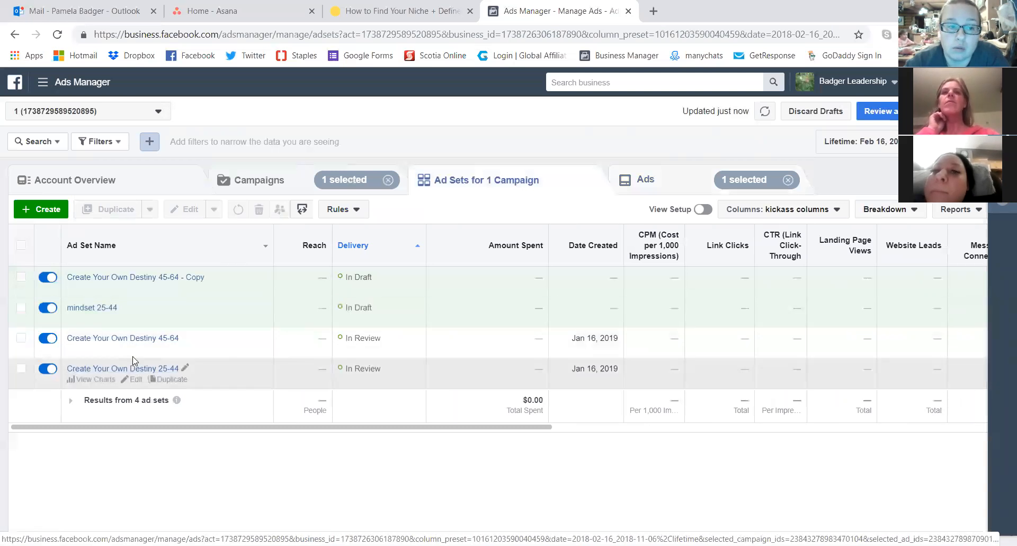
{"action": "mouse_move", "coordinate": [122, 338]}
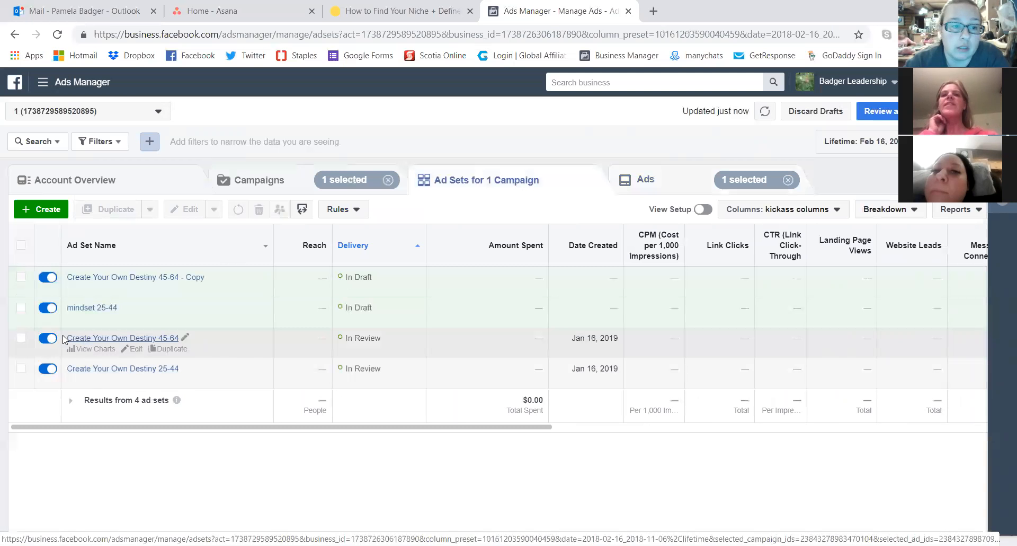
{"action": "left_click", "coordinate": [21, 338]}
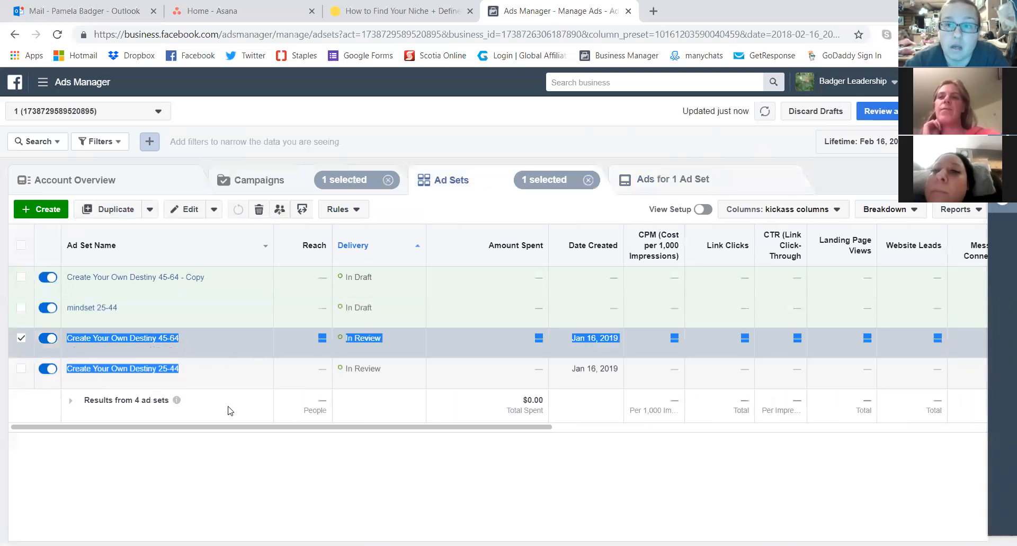
{"action": "mouse_move", "coordinate": [126, 338]}
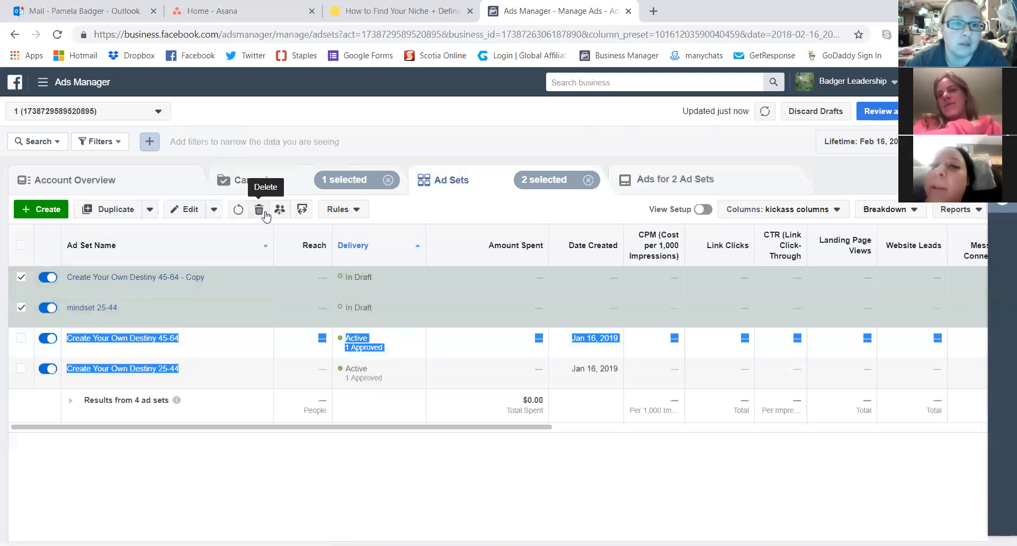
Delete the 45-64 copy and mindset 25-44 draft ad sets, confirming the deletion.
{"action": "left_click", "coordinate": [259, 209]}
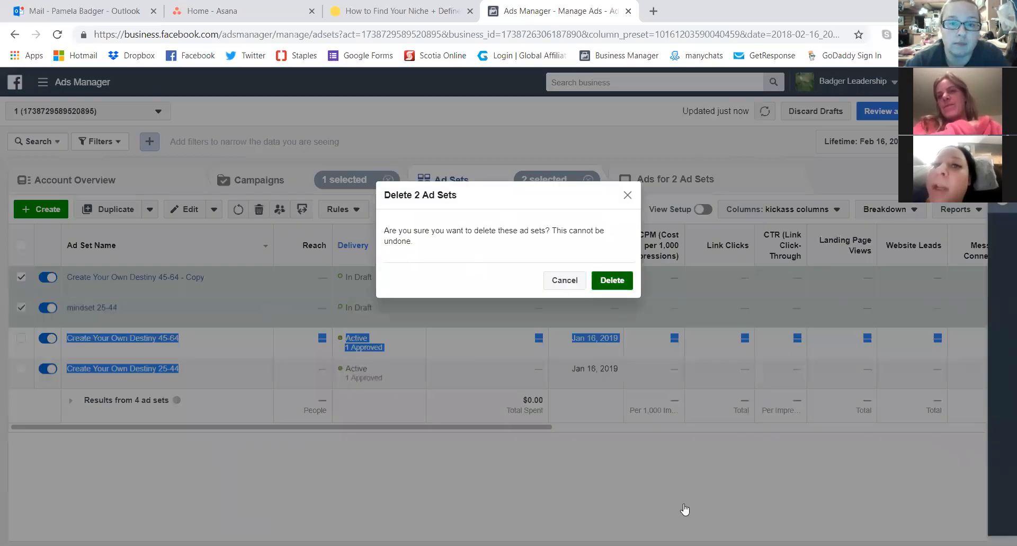
{"action": "left_click", "coordinate": [610, 279]}
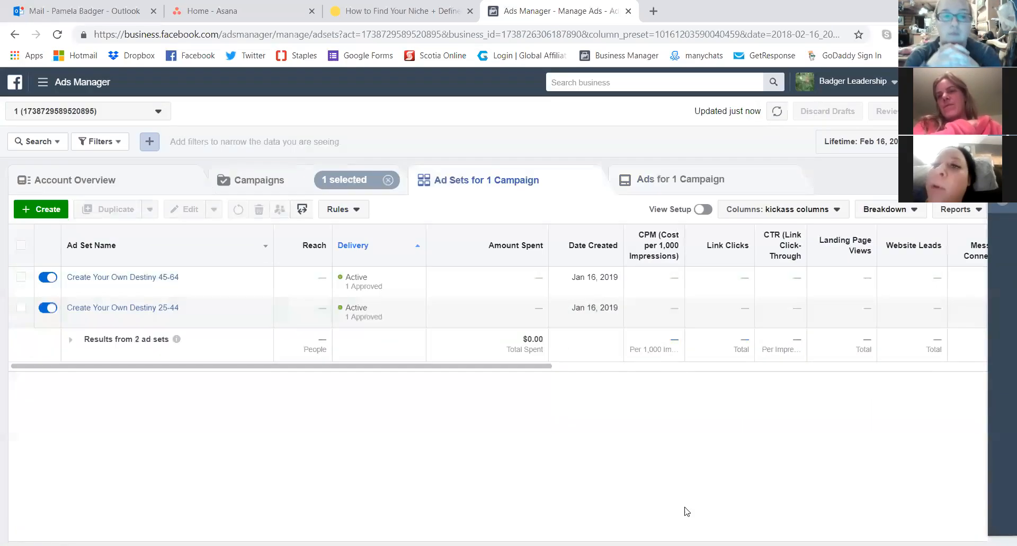
{"action": "mouse_move", "coordinate": [541, 435]}
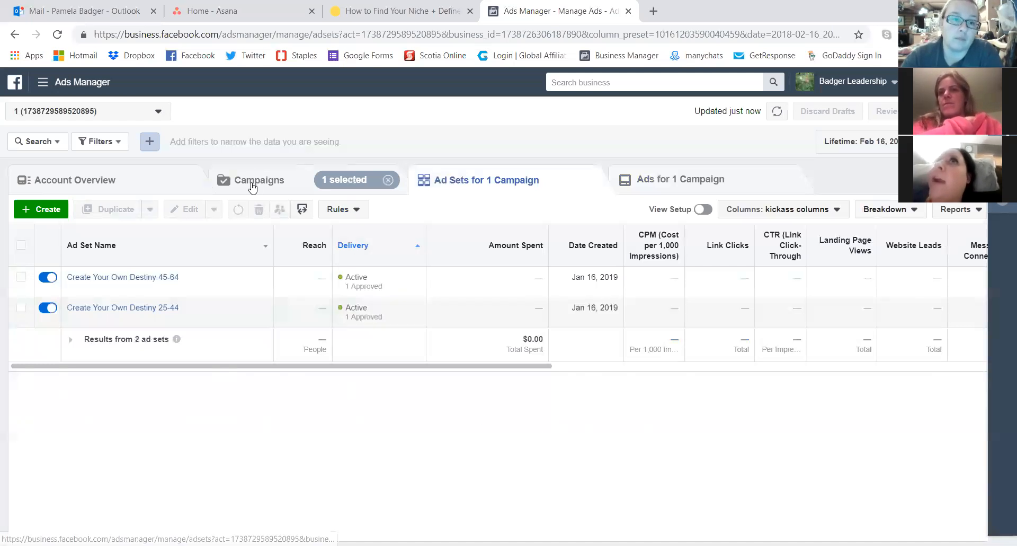
Return to the campaigns list and scroll down to the older inactive 2018 campaigns.
{"action": "left_click", "coordinate": [258, 179]}
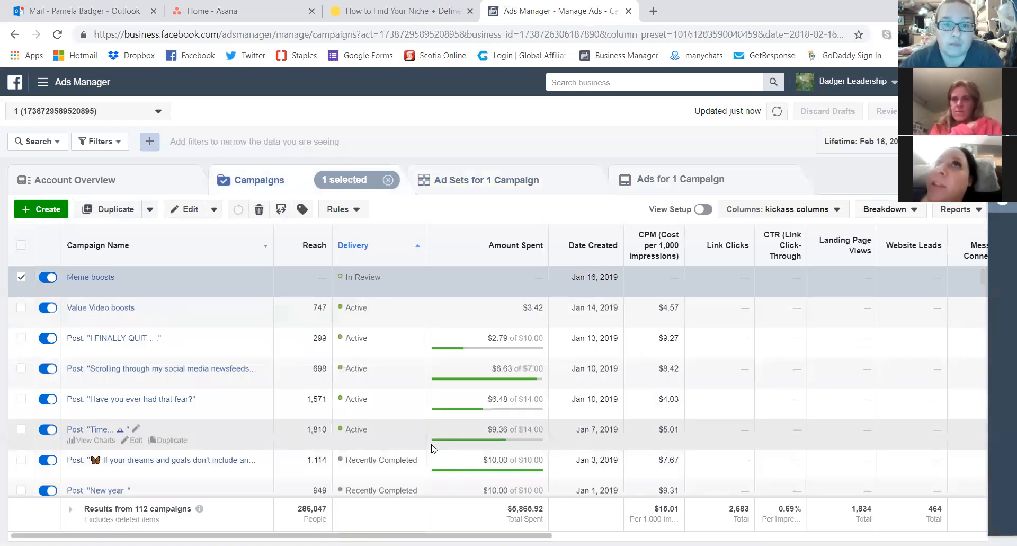
{"action": "mouse_move", "coordinate": [254, 246]}
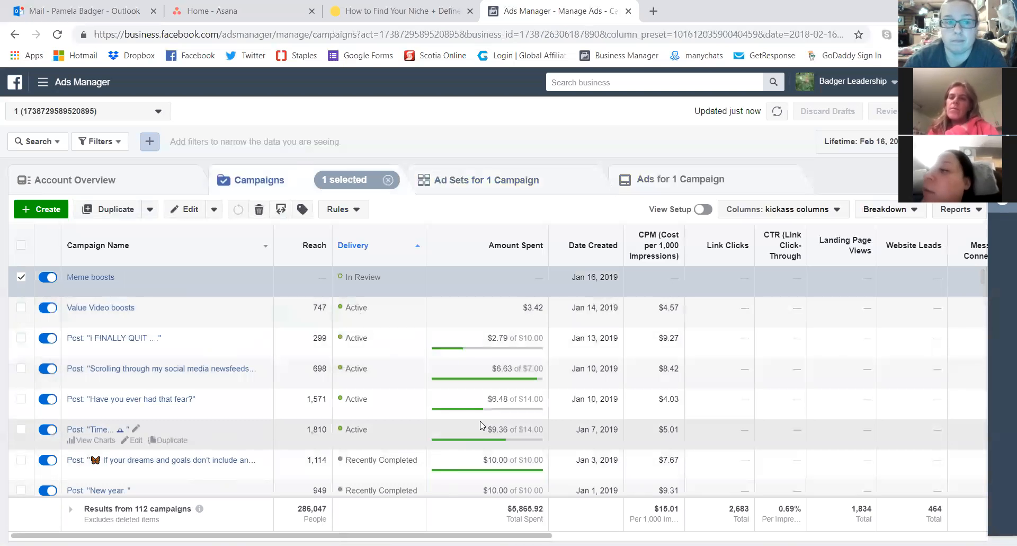
{"action": "scroll", "scroll_direction": "down", "scroll_amount": 3}
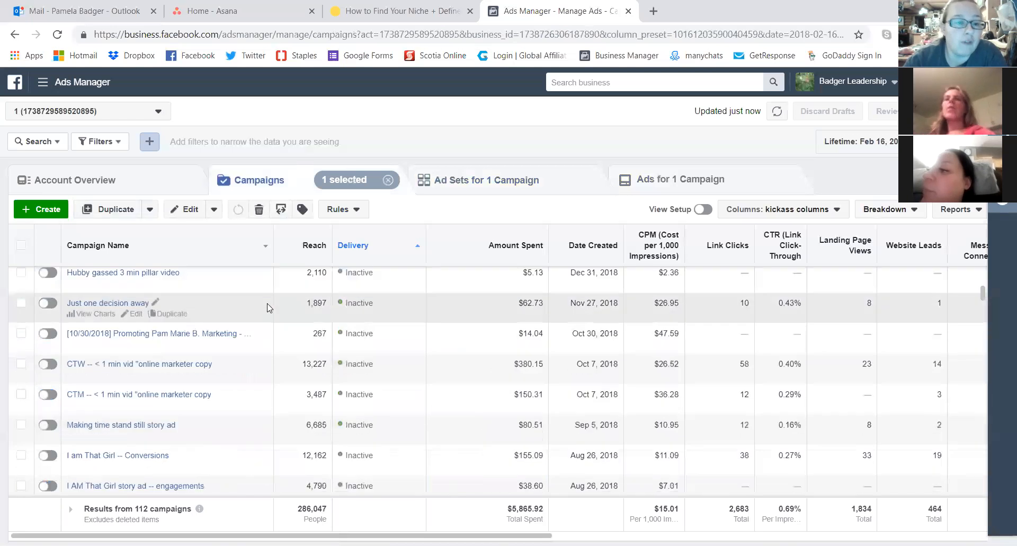
{"action": "scroll", "scroll_direction": "down", "scroll_amount": 3}
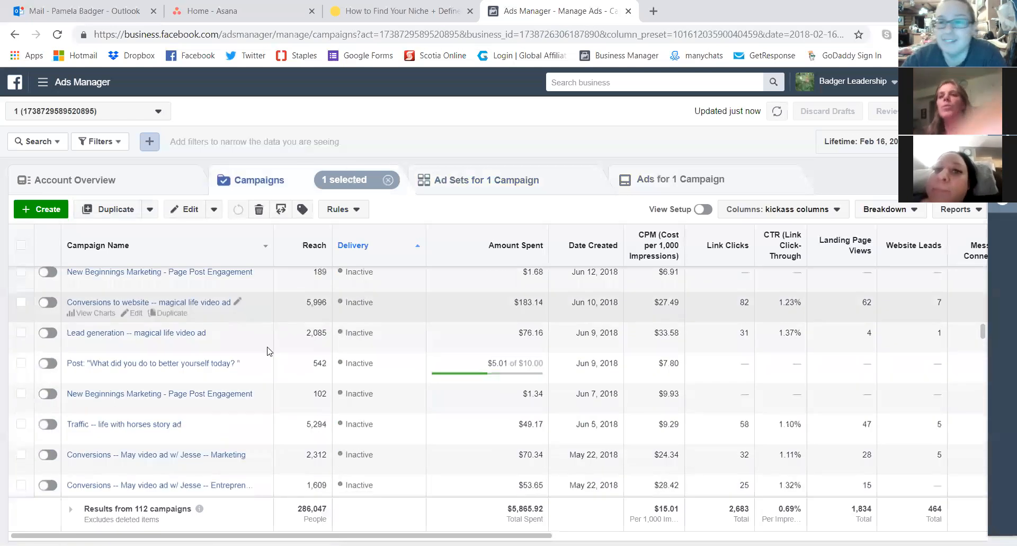